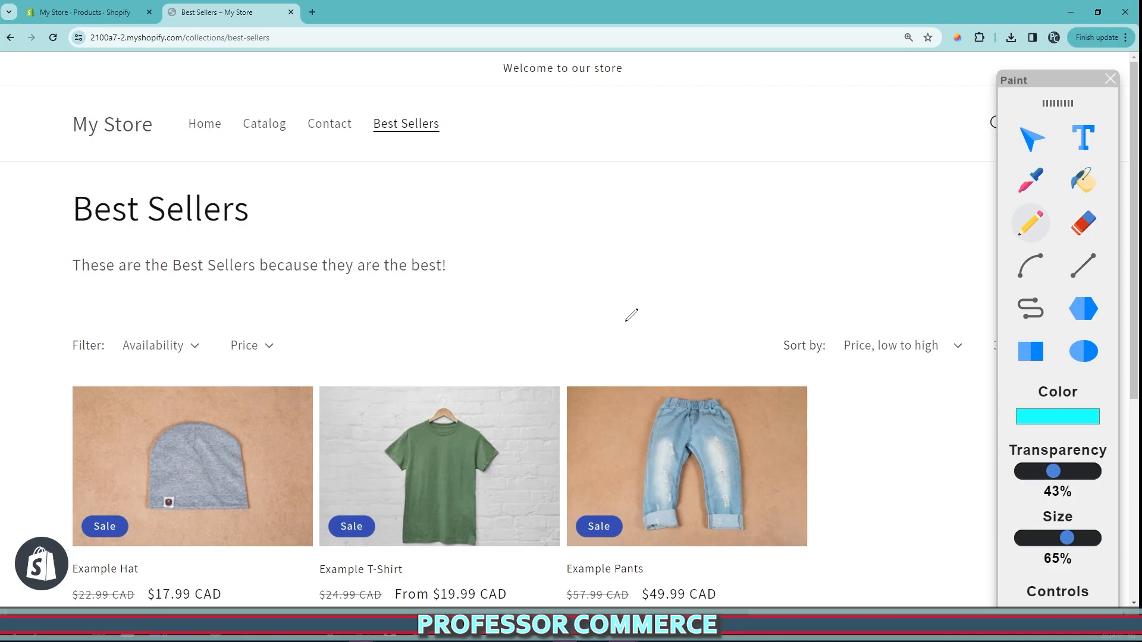
pyautogui.moveTo(584, 333)
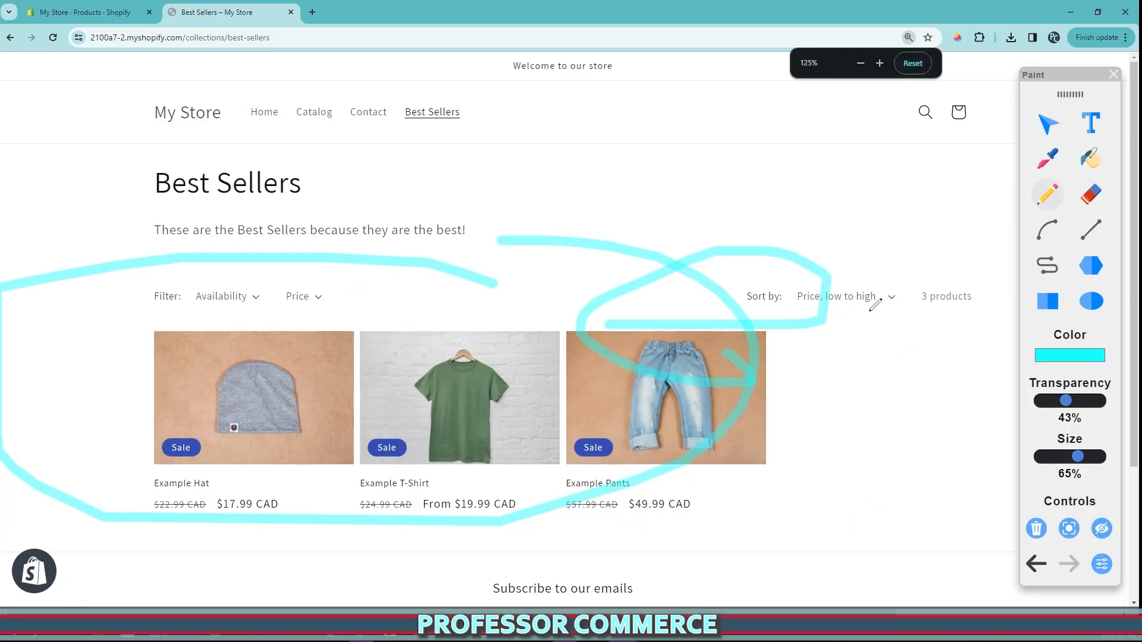
# Toggle the Product grid's Enable sorting and Enable filtering checkboxes off and back on.
pyautogui.click(1035, 528)
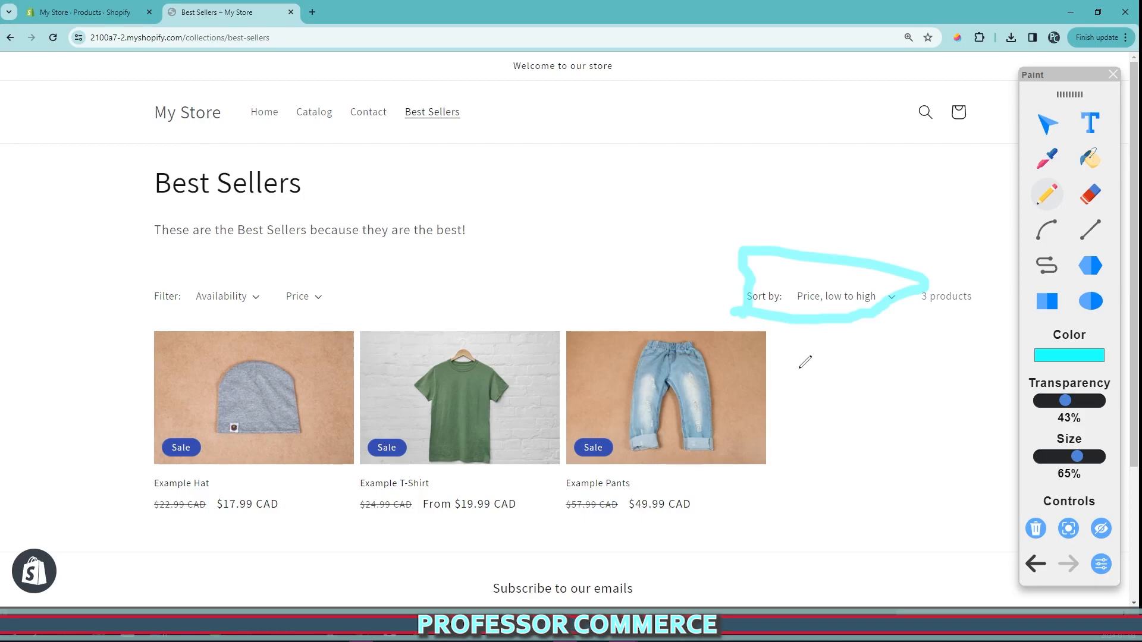
pyautogui.moveTo(813, 274)
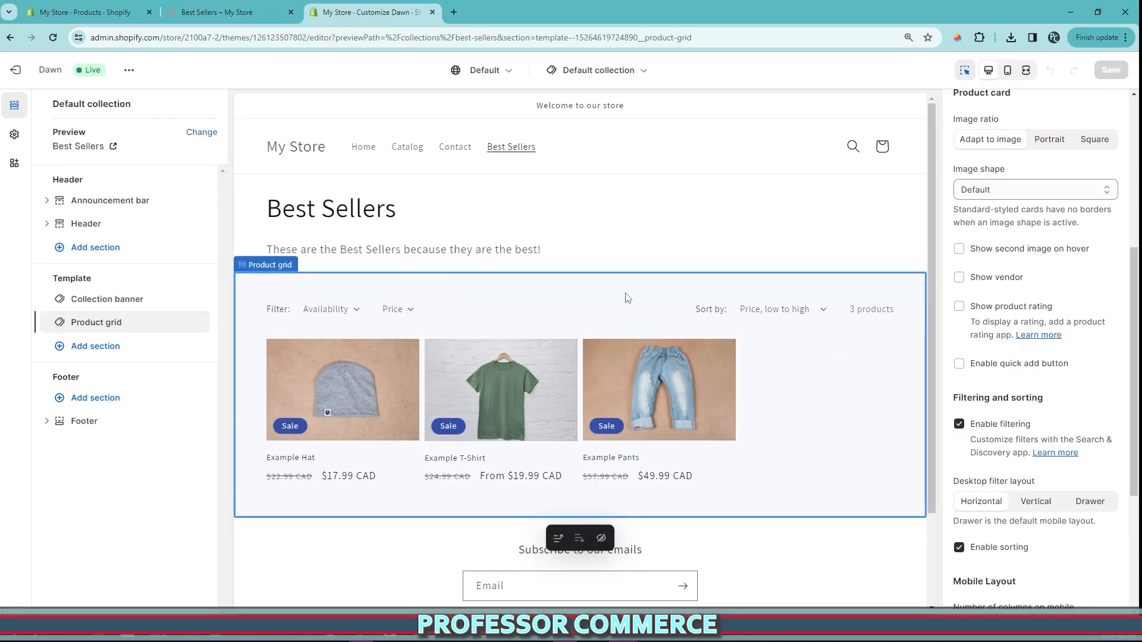
pyautogui.moveTo(461, 218)
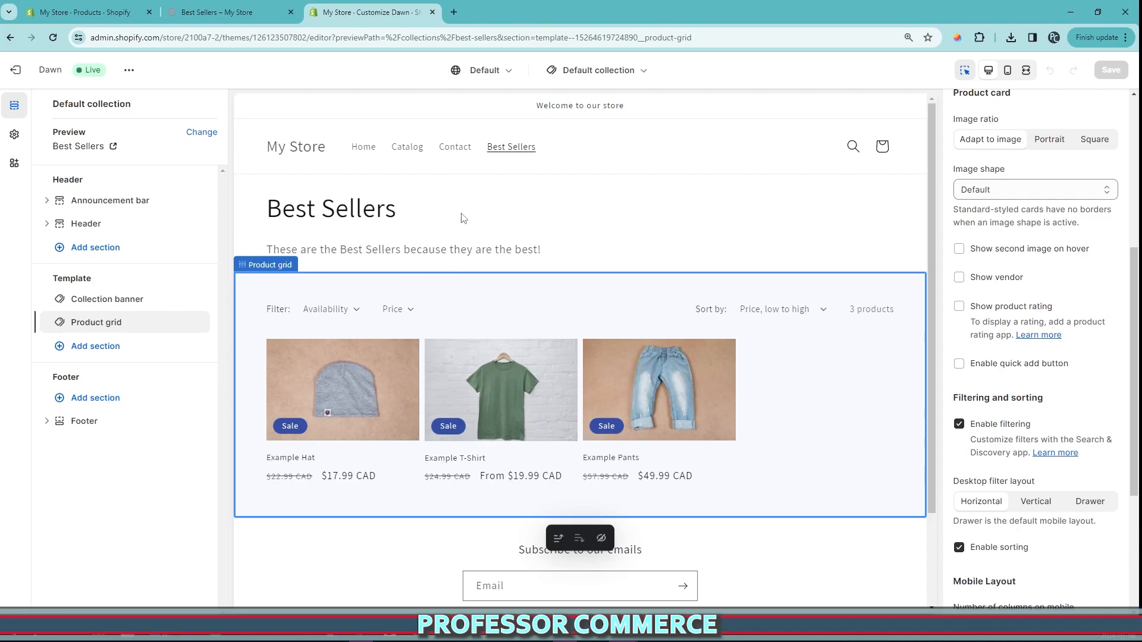
pyautogui.moveTo(841, 373)
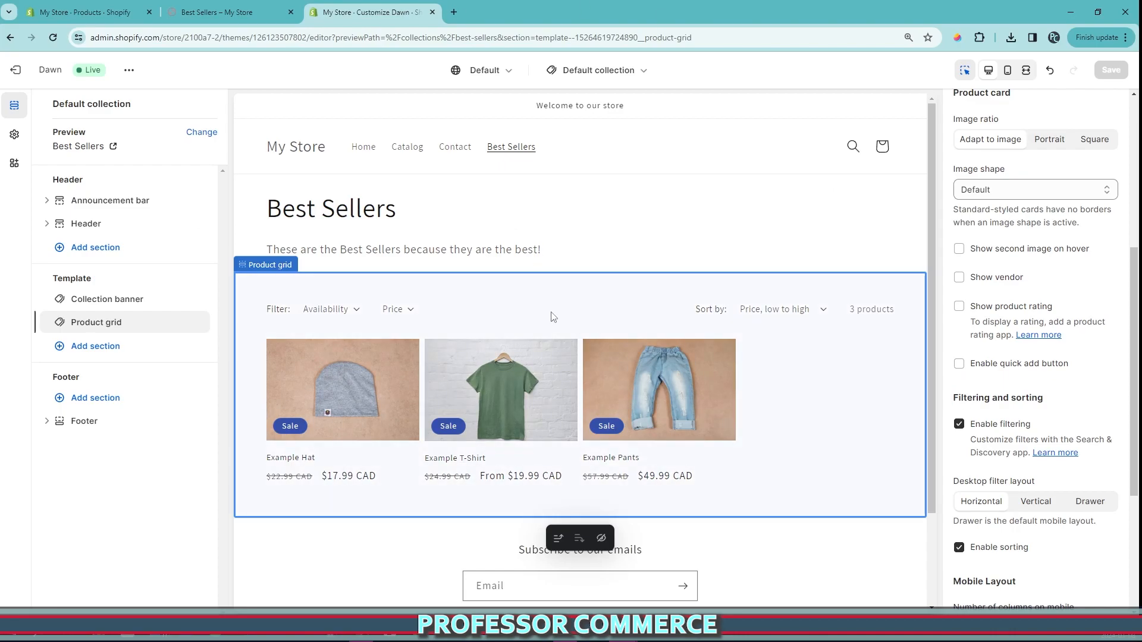
pyautogui.scroll(-3)
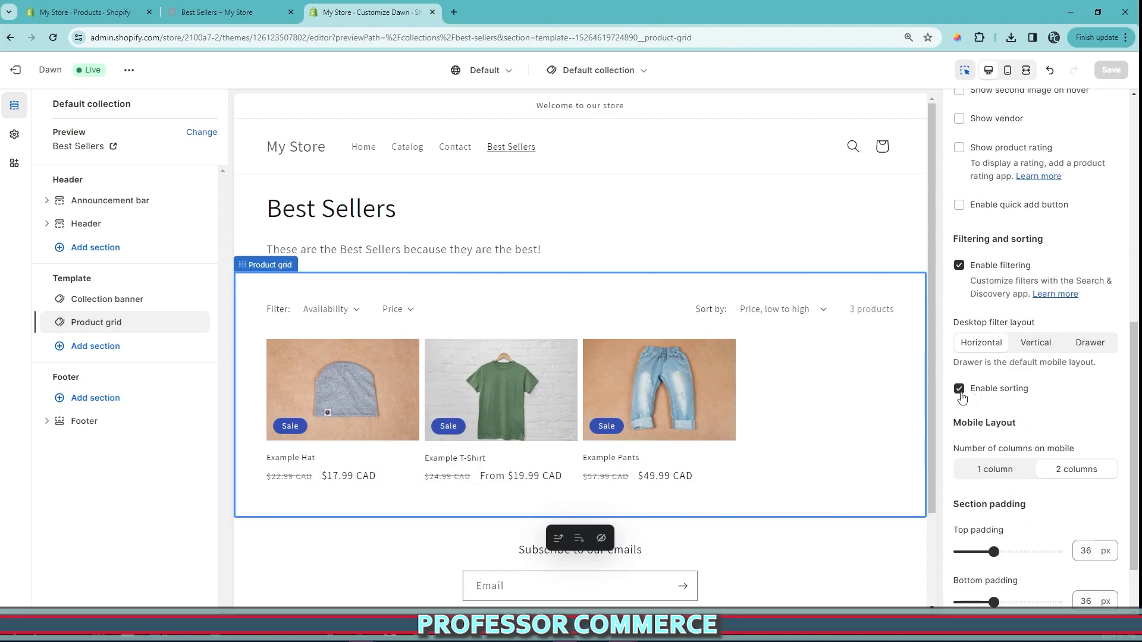
pyautogui.click(959, 388)
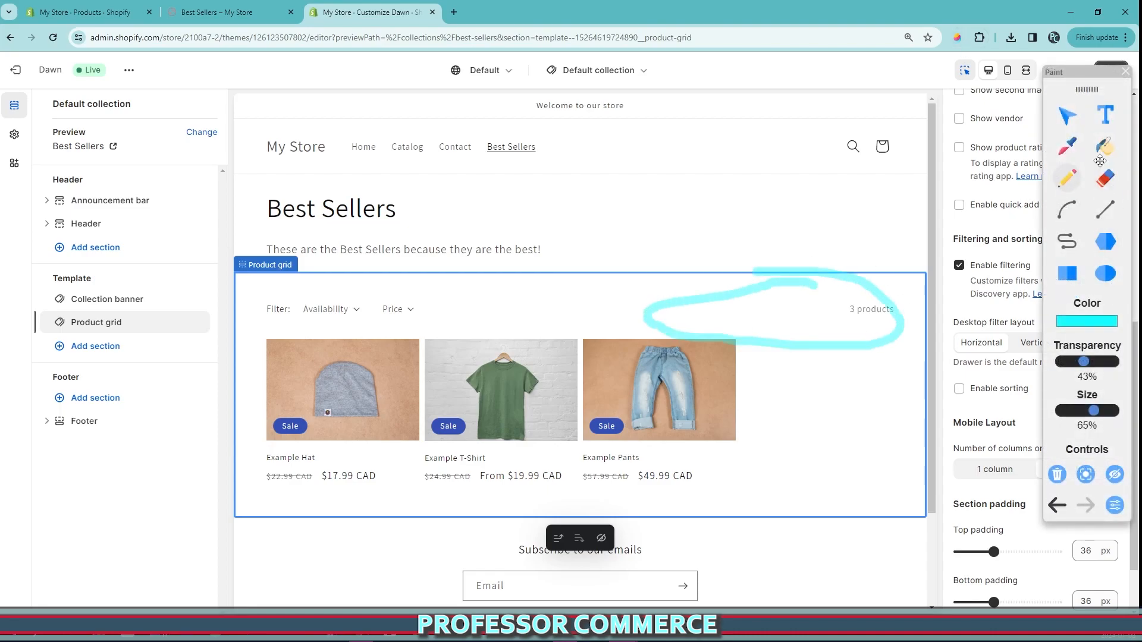
pyautogui.click(959, 389)
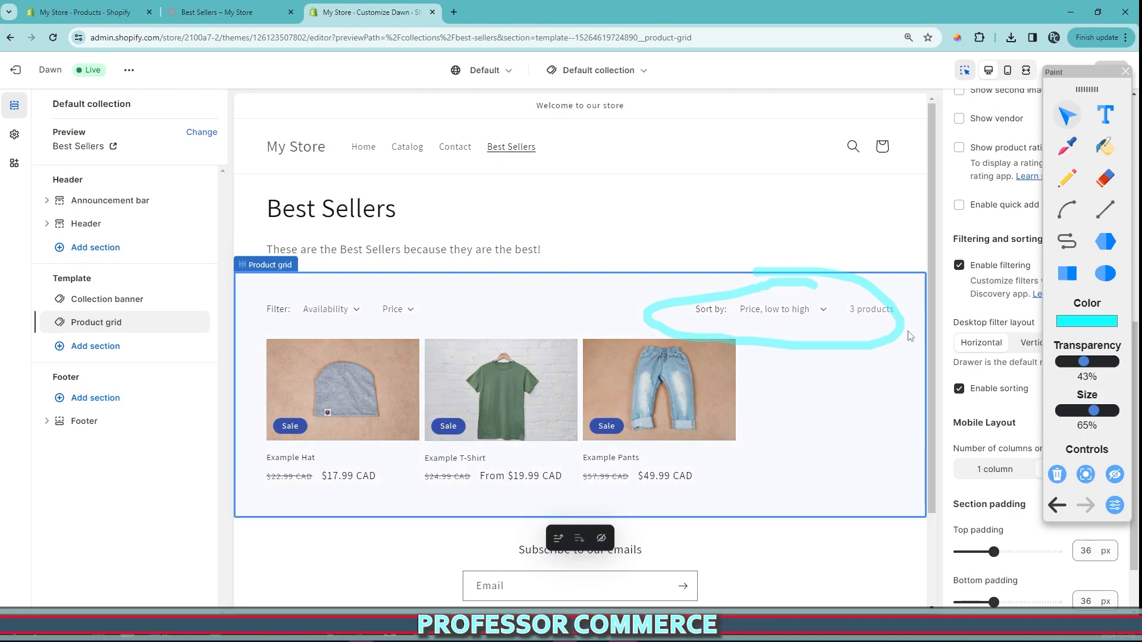
pyautogui.click(960, 265)
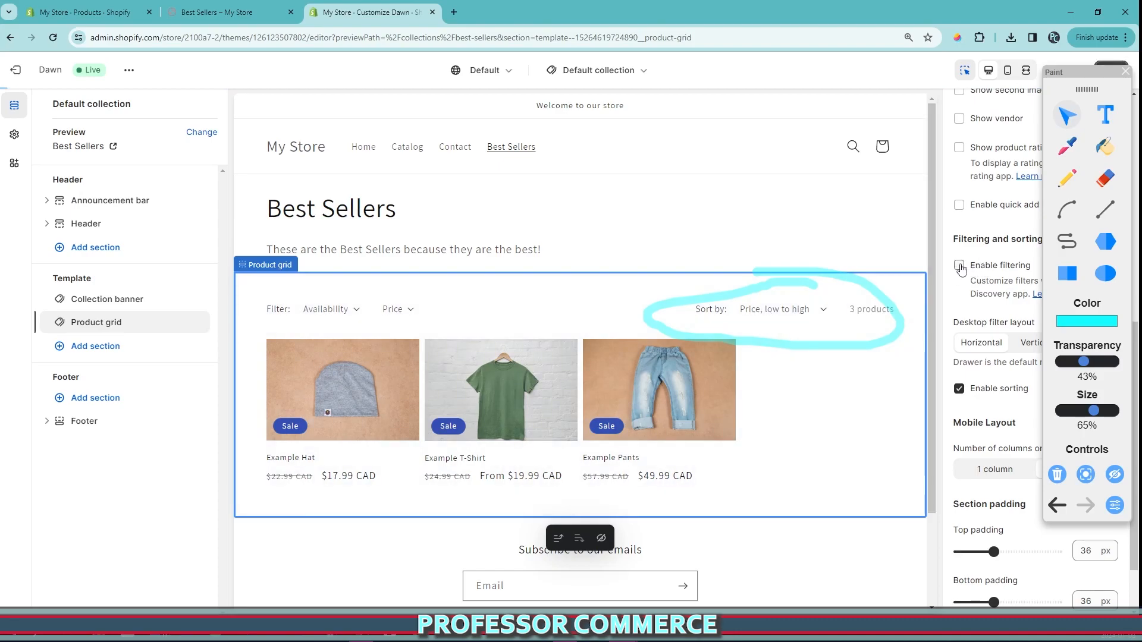
pyautogui.click(960, 265)
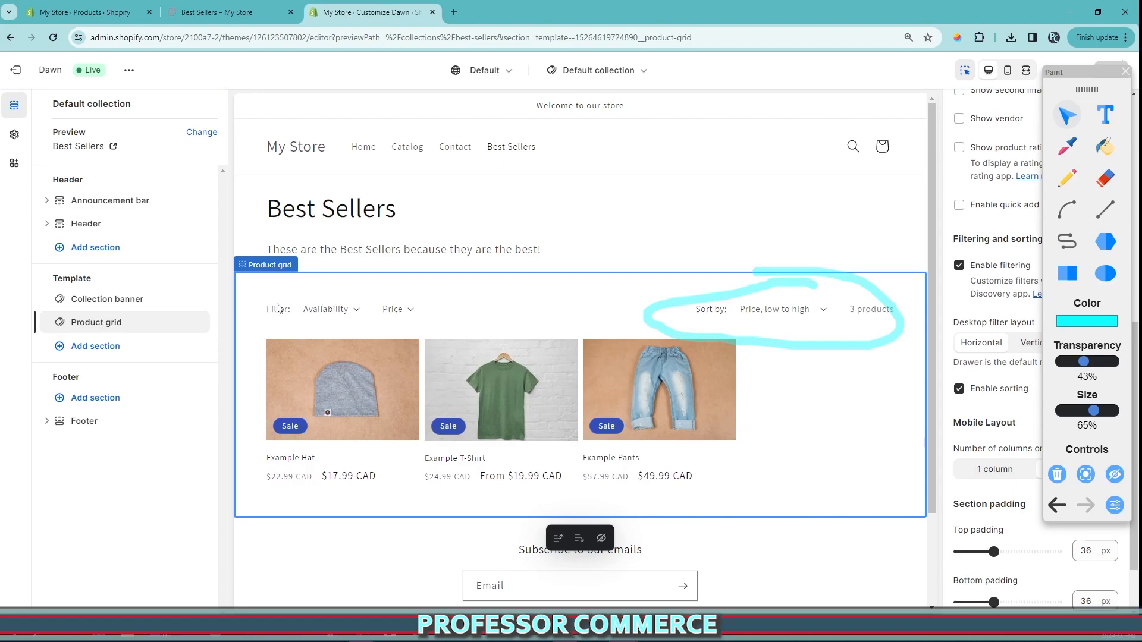
pyautogui.click(959, 266)
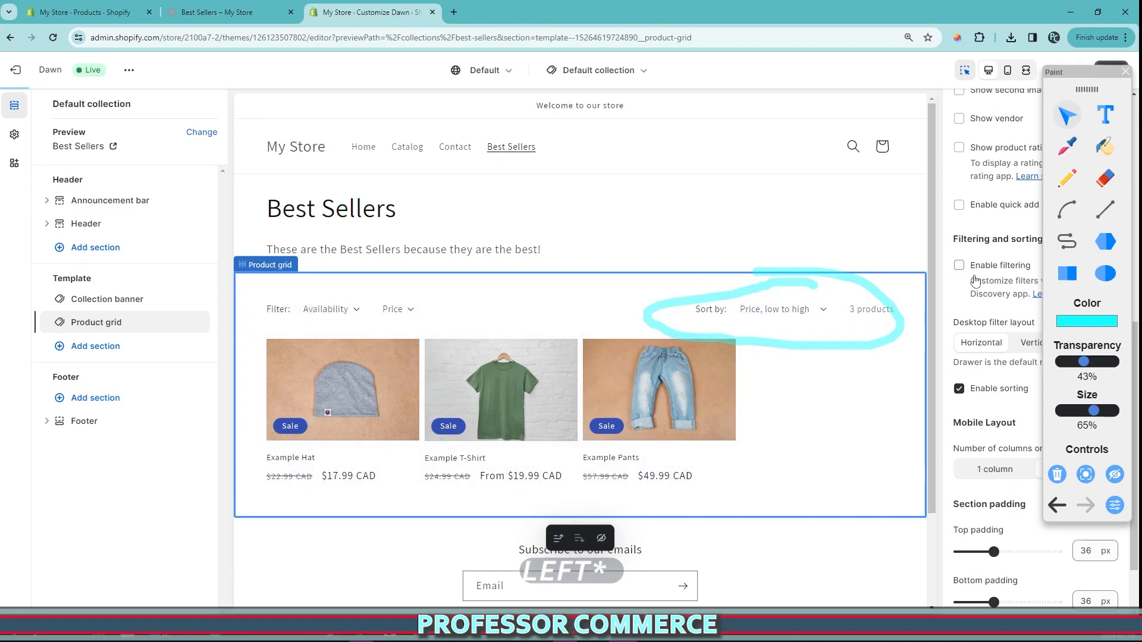
pyautogui.click(960, 389)
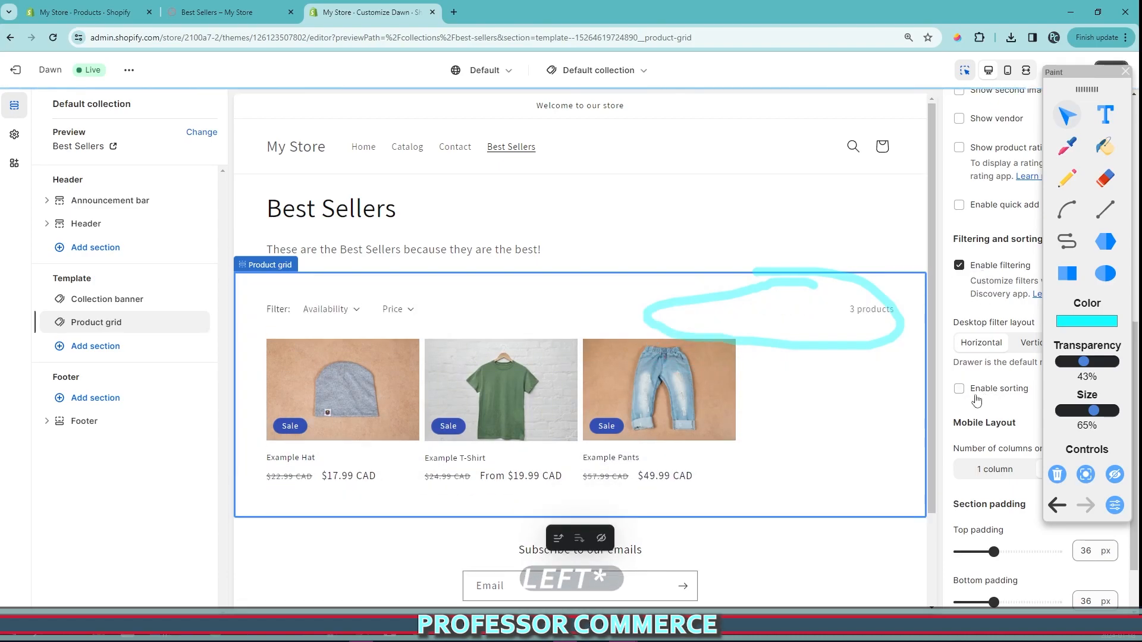
pyautogui.click(959, 389)
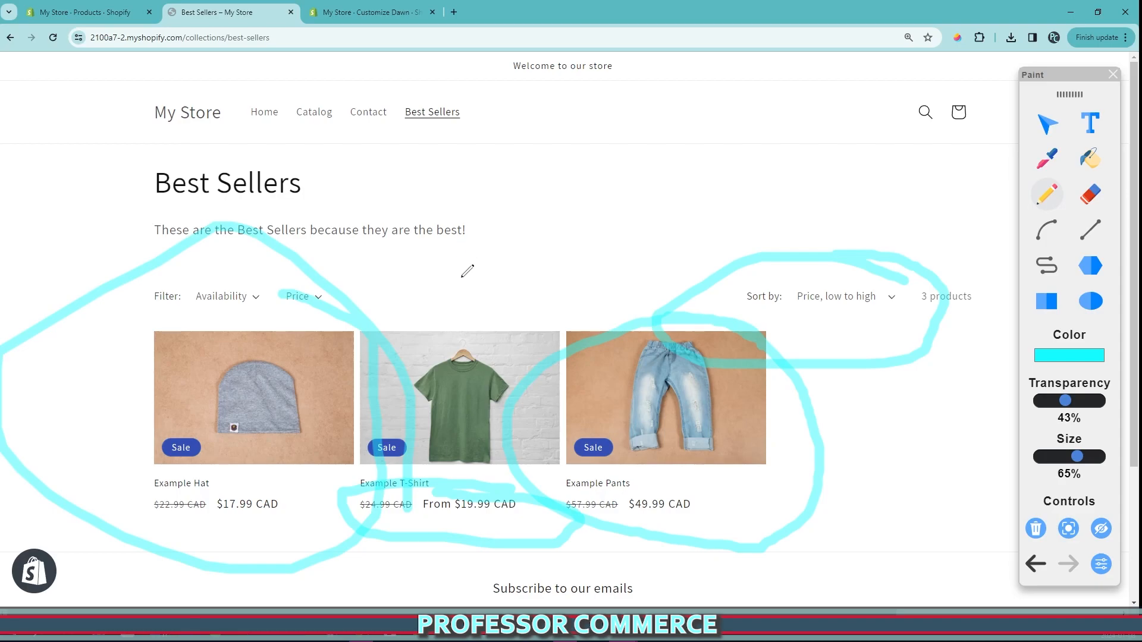
pyautogui.moveTo(470, 272)
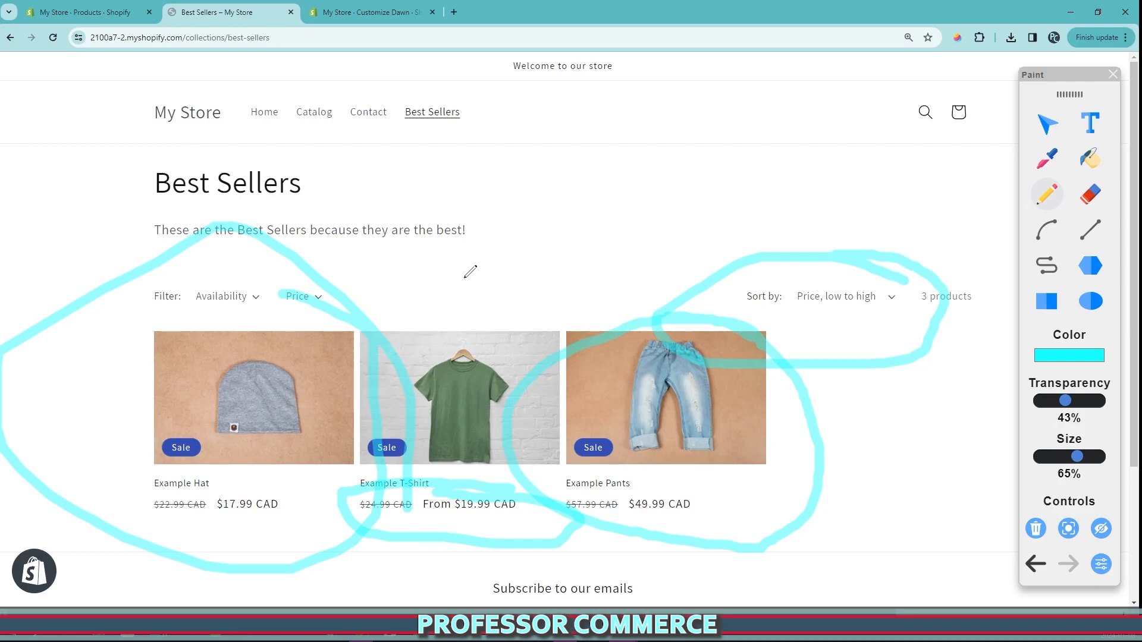
pyautogui.moveTo(583, 296)
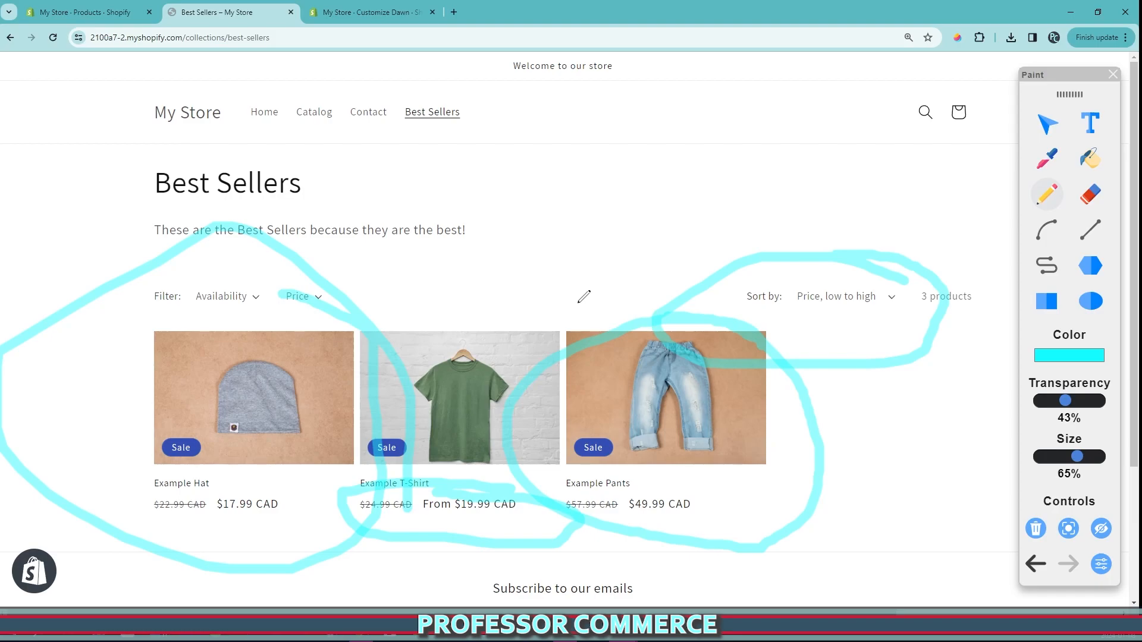
pyautogui.moveTo(698, 305)
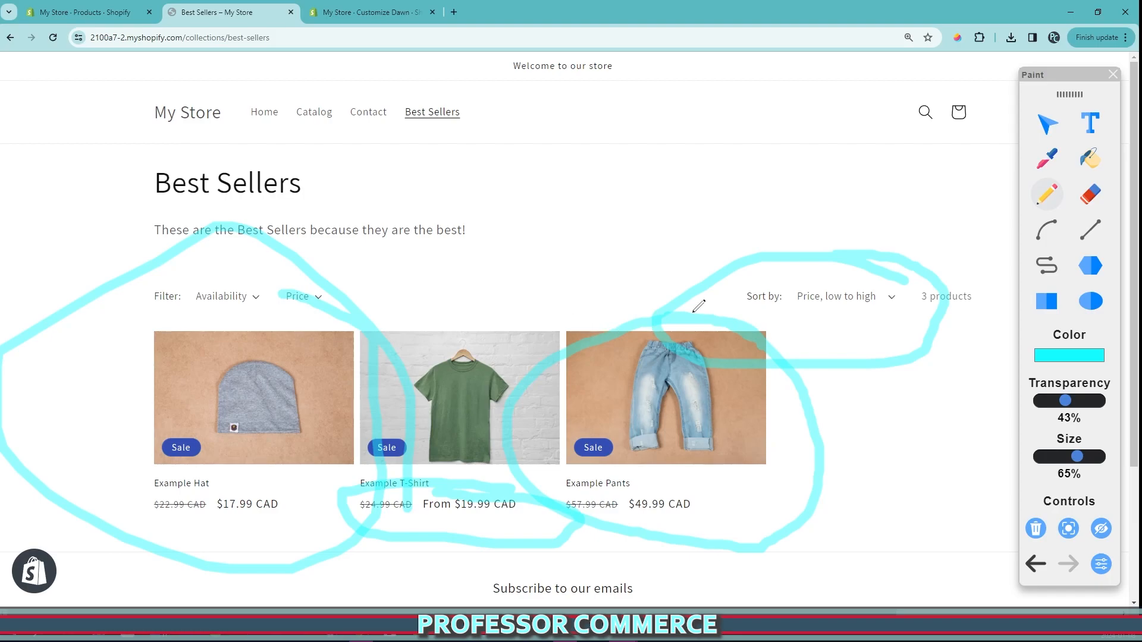
pyautogui.moveTo(671, 357)
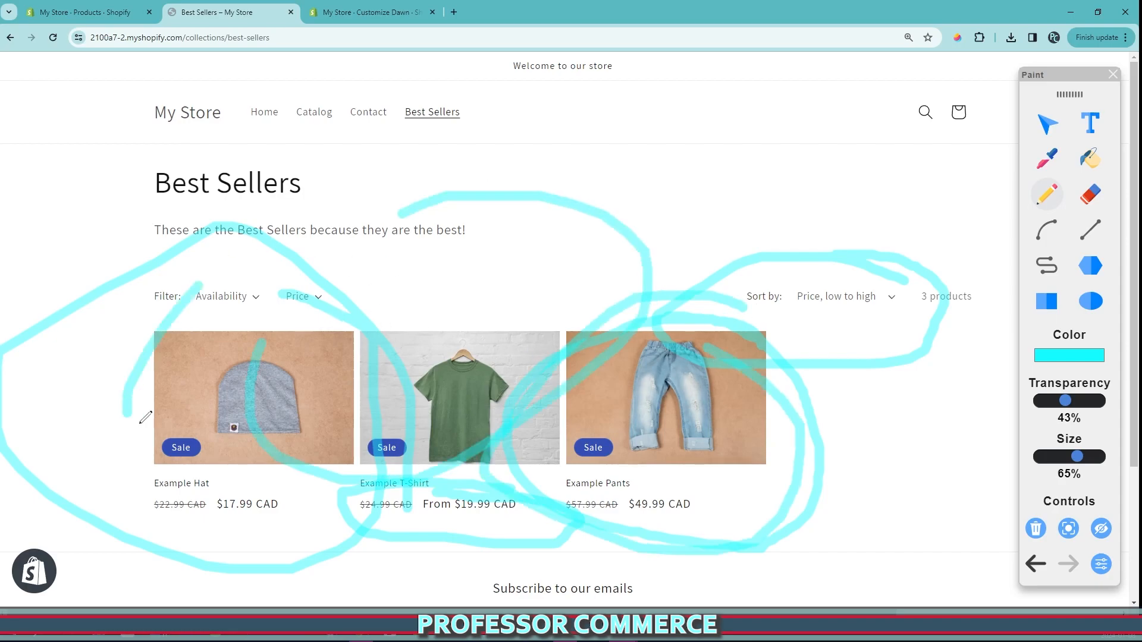
# Return to the storefront Best Sellers page, still sorted Price, low to high.
pyautogui.click(1035, 528)
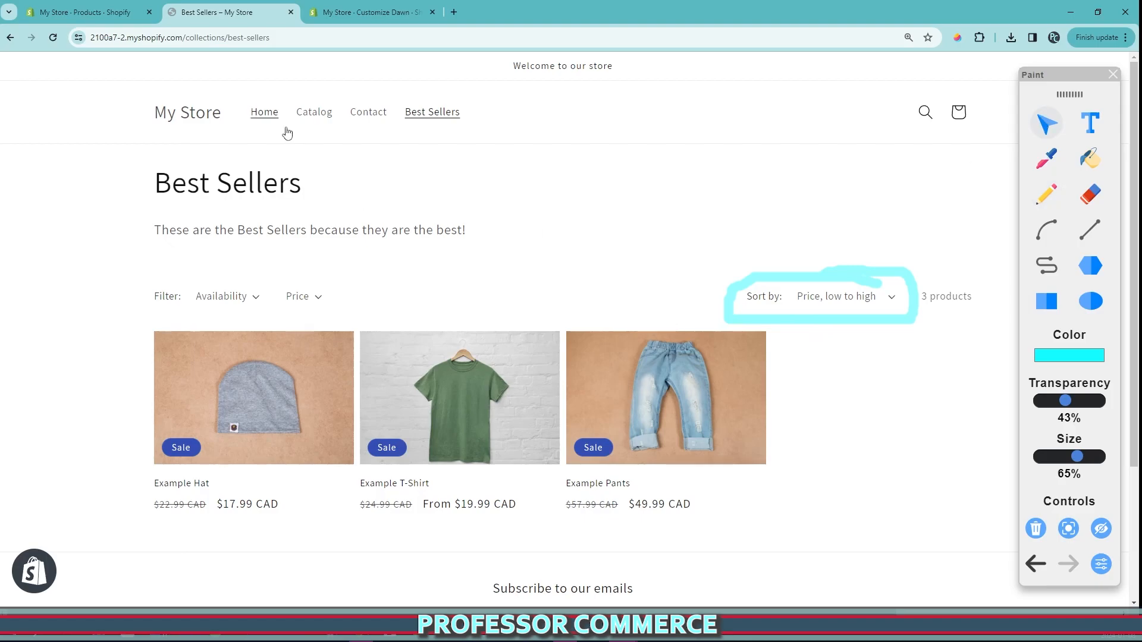
# On the Best Sellers page, sort by Price, high to low, then by Best selling.
pyautogui.click(263, 112)
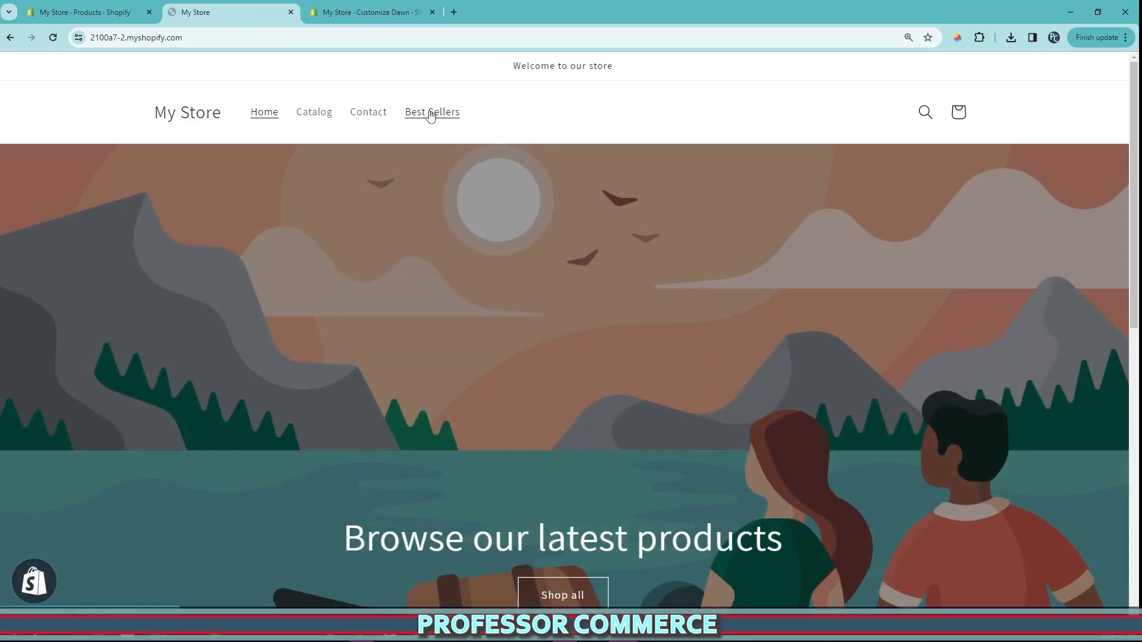
pyautogui.moveTo(217, 121)
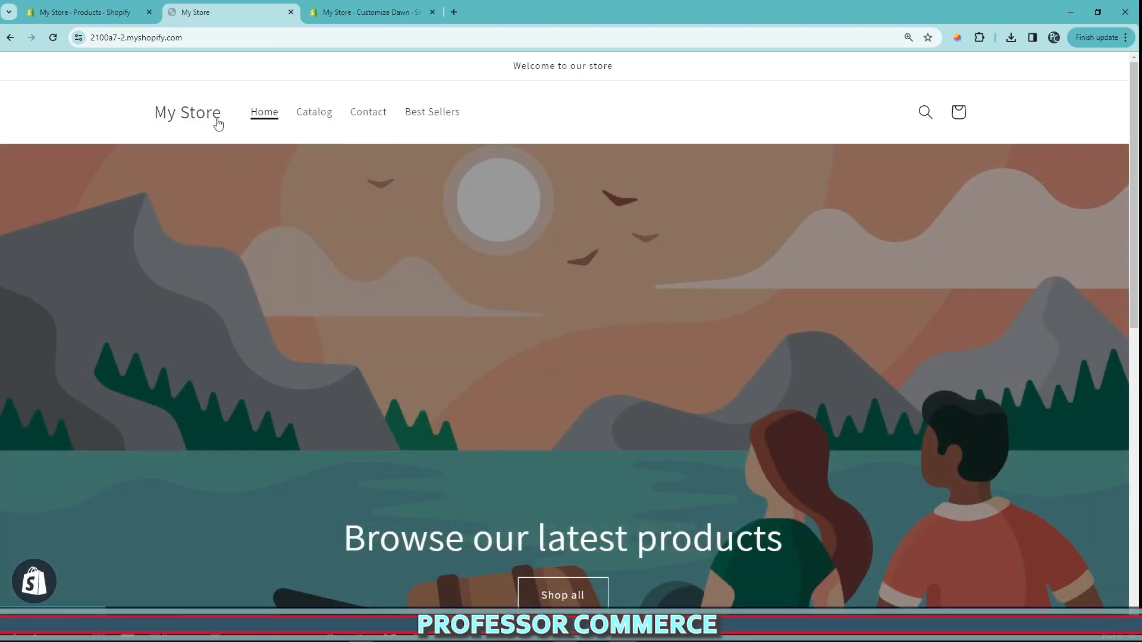
pyautogui.moveTo(461, 173)
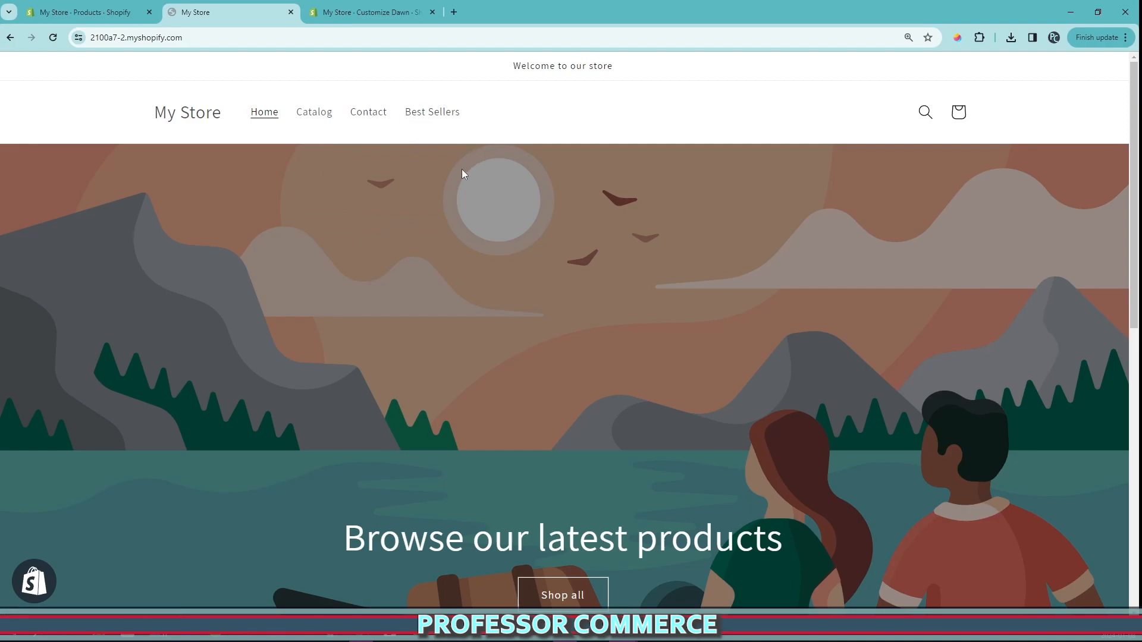
pyautogui.moveTo(432, 113)
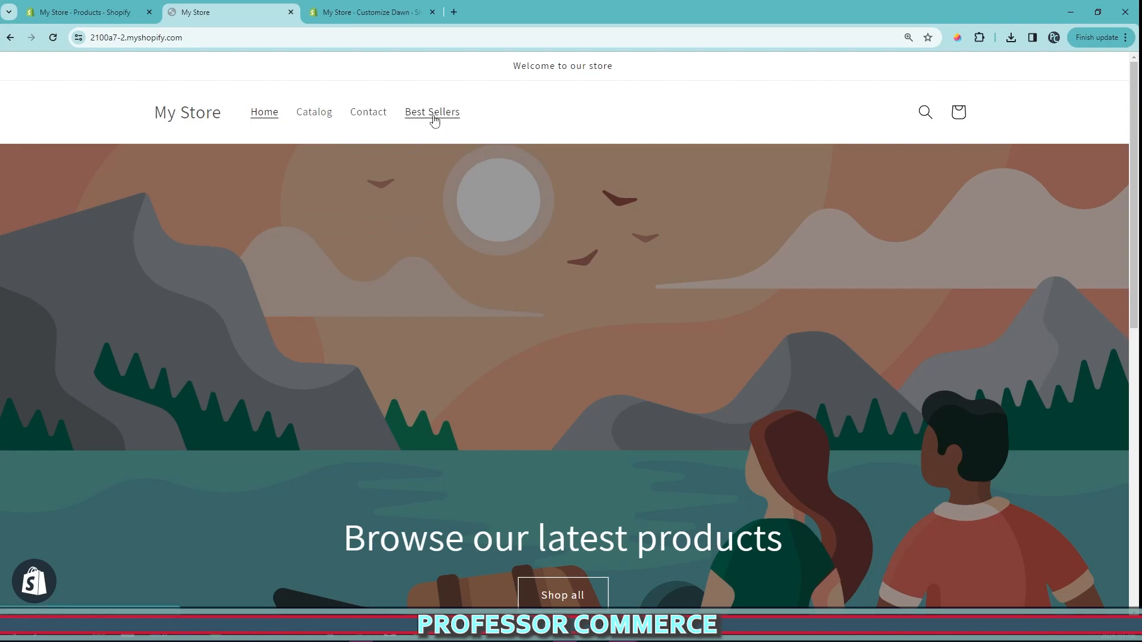
pyautogui.click(432, 112)
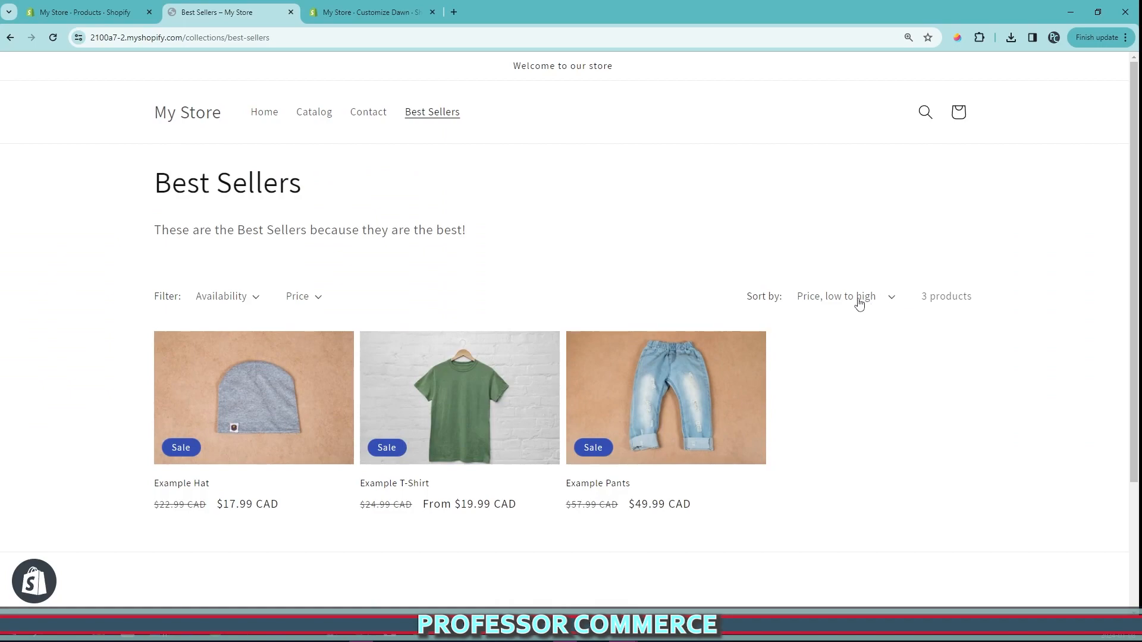
pyautogui.moveTo(833, 304)
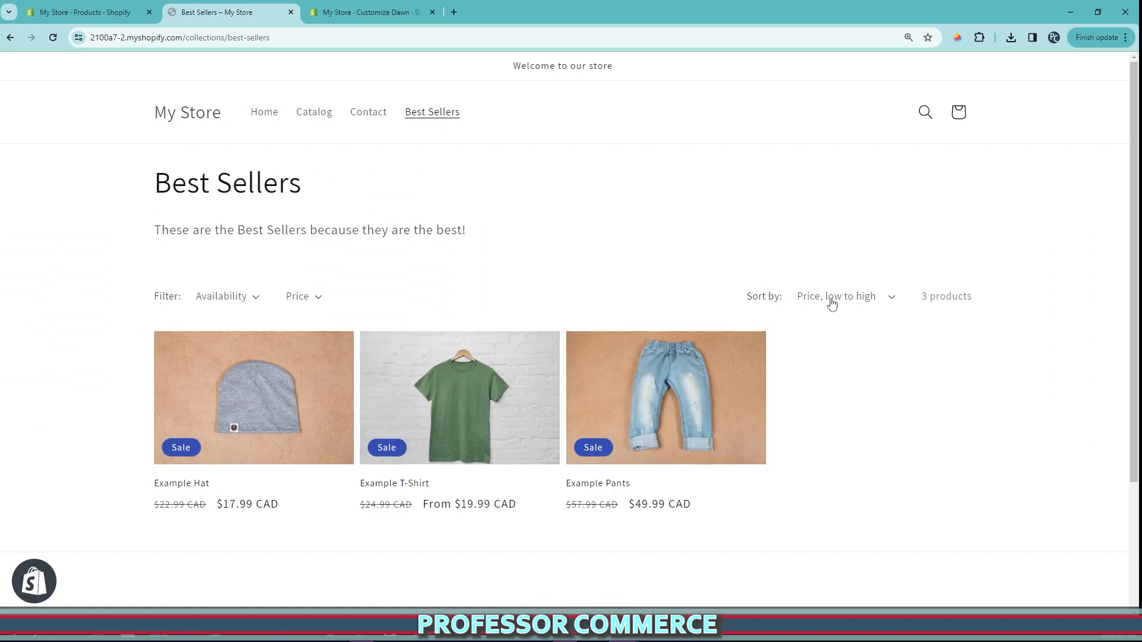
pyautogui.click(844, 296)
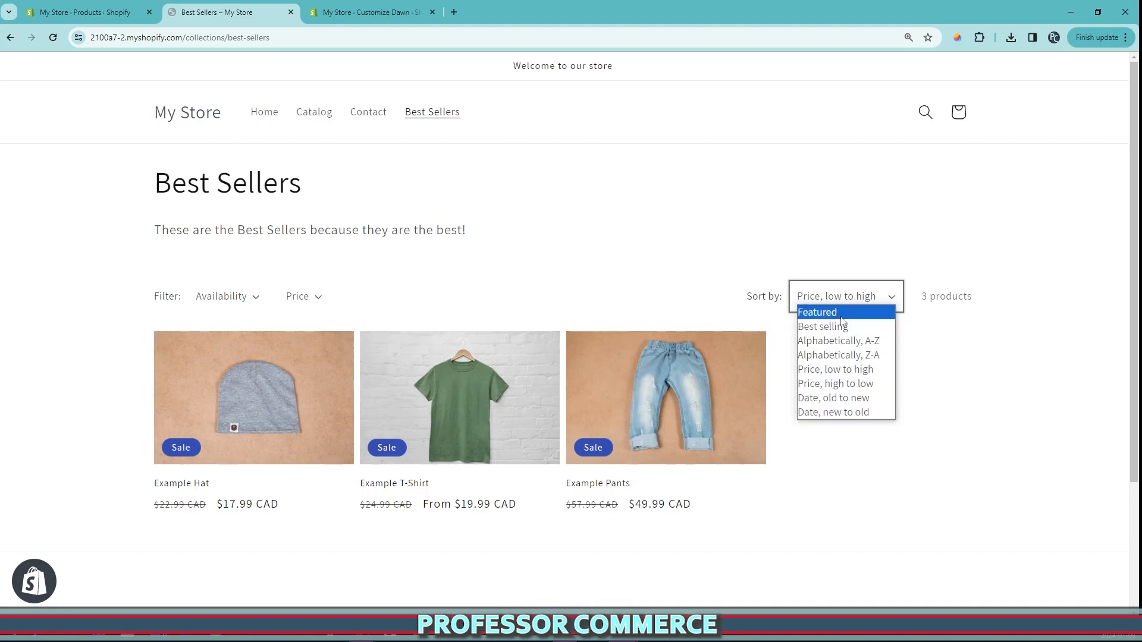
pyautogui.moveTo(835, 369)
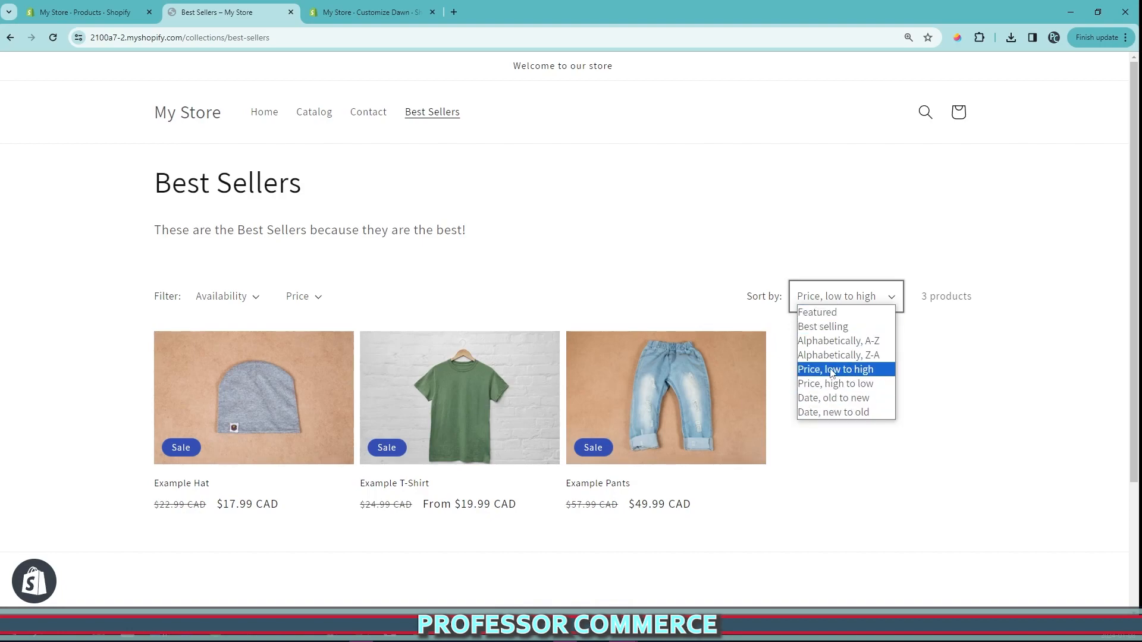
pyautogui.moveTo(836, 384)
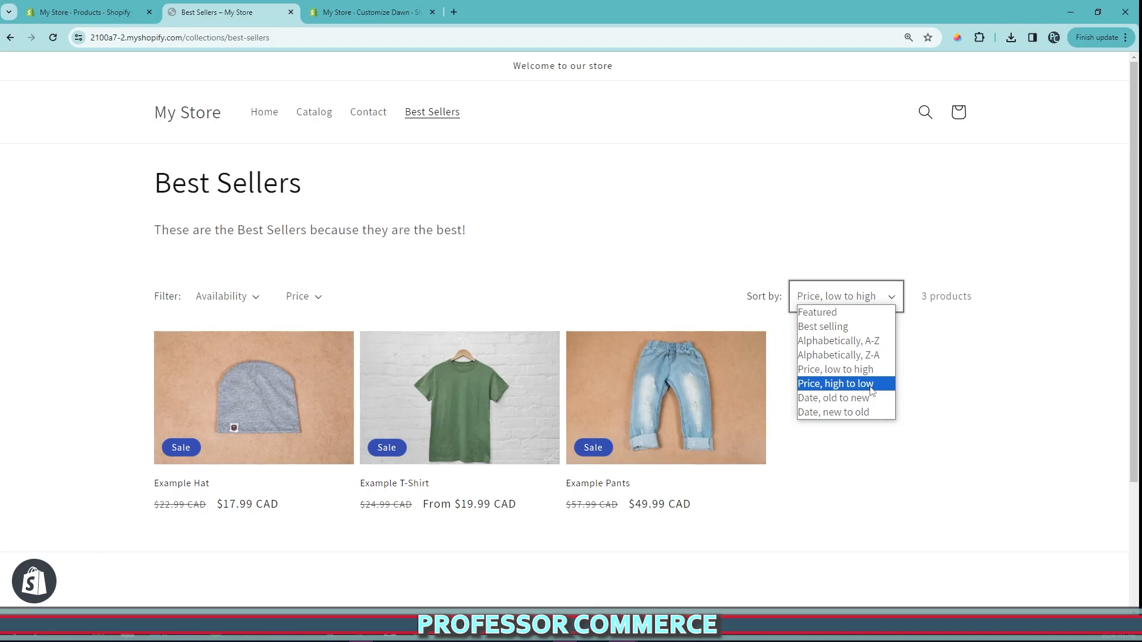
pyautogui.click(836, 383)
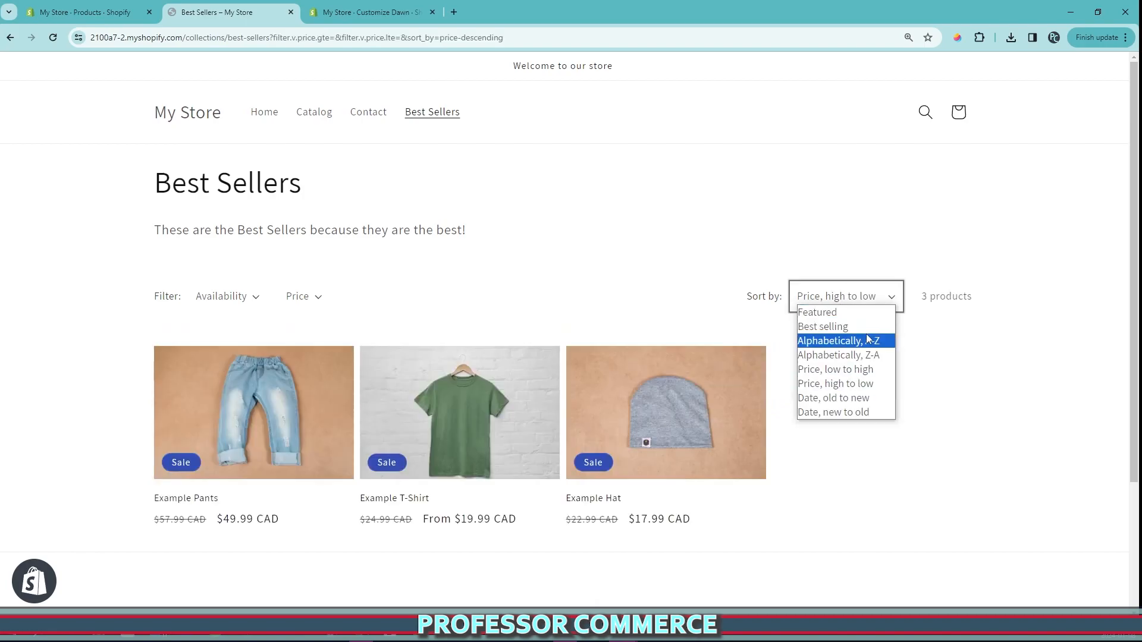
pyautogui.click(823, 327)
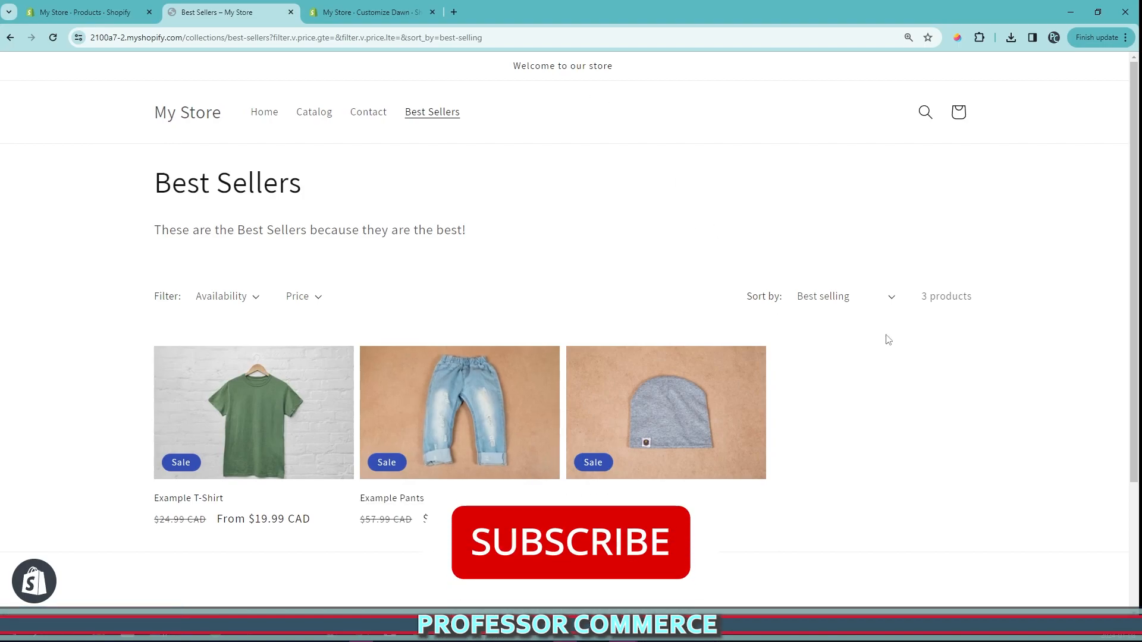
# In the admin, open Products > Collections > Best Sellers.
pyautogui.click(86, 12)
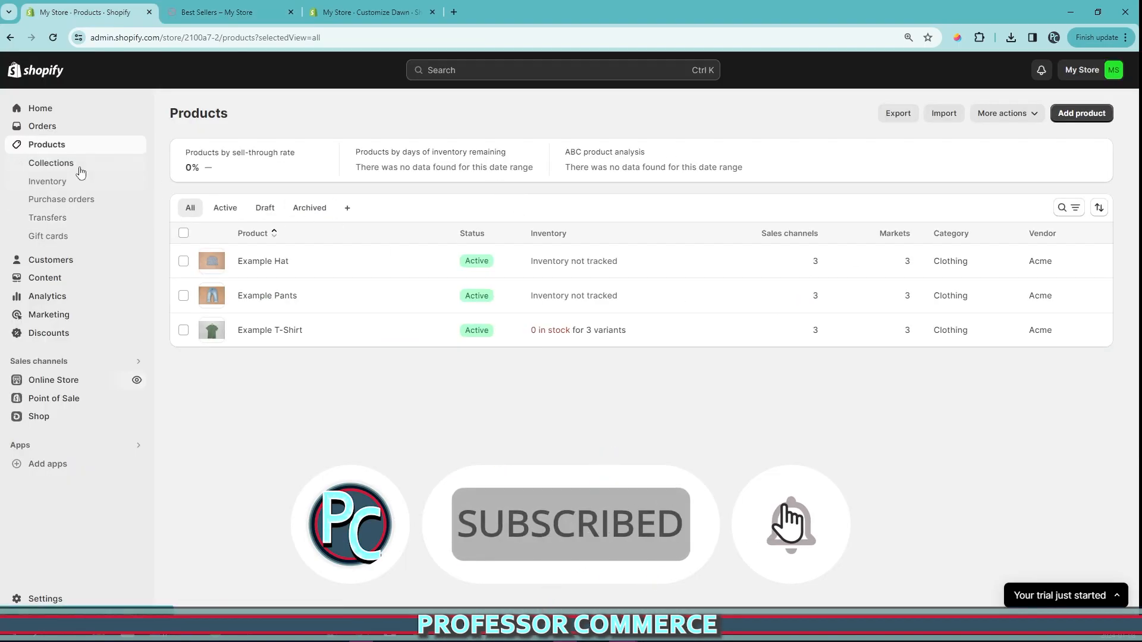
pyautogui.click(51, 163)
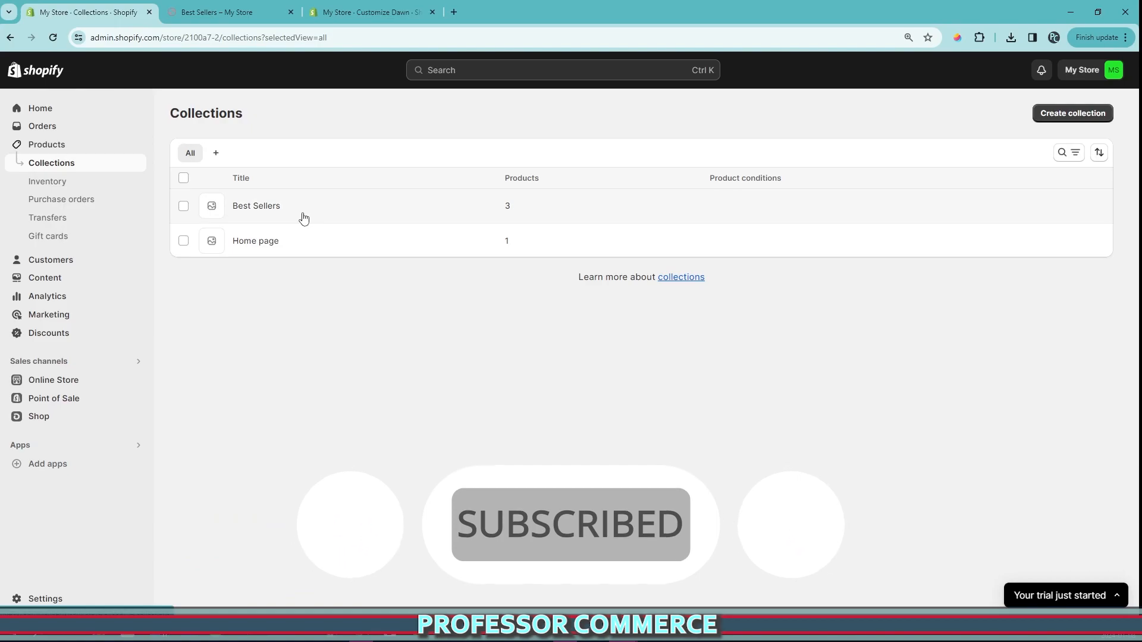
pyautogui.click(256, 205)
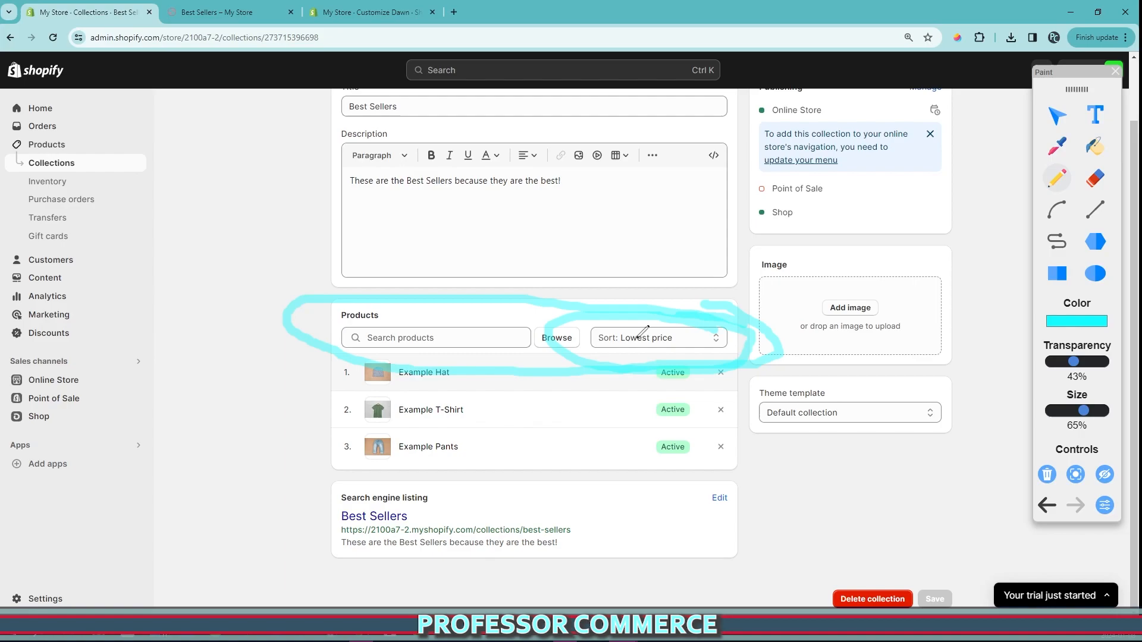
pyautogui.moveTo(1047, 474)
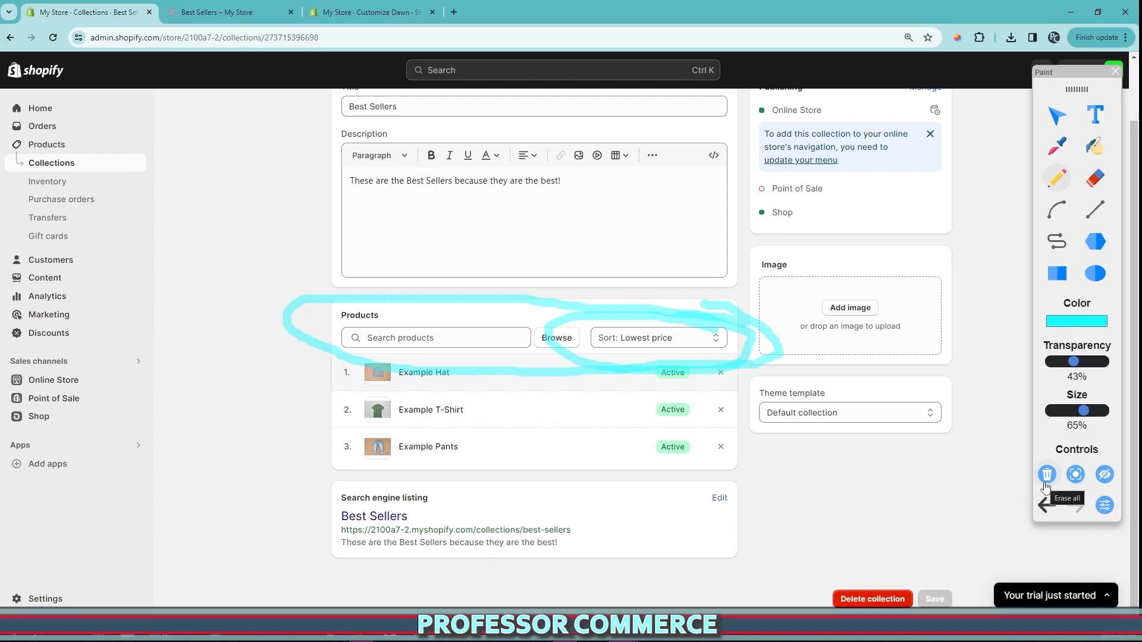
# Preview the storefront Best Sellers page and come back to the collection settings.
pyautogui.click(1046, 474)
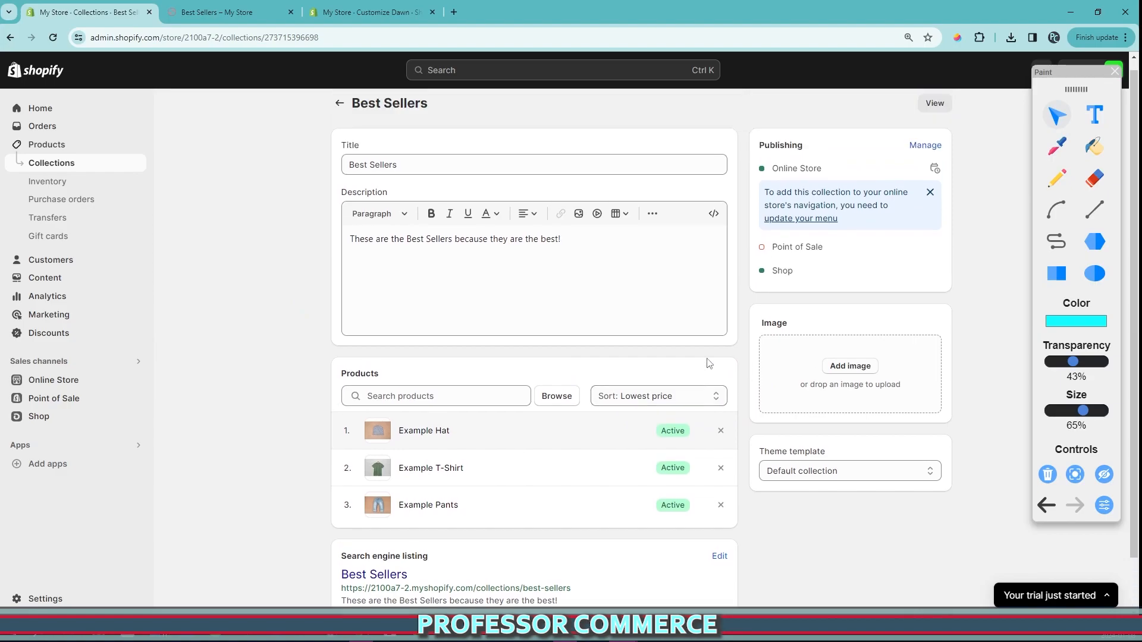
pyautogui.scroll(-3)
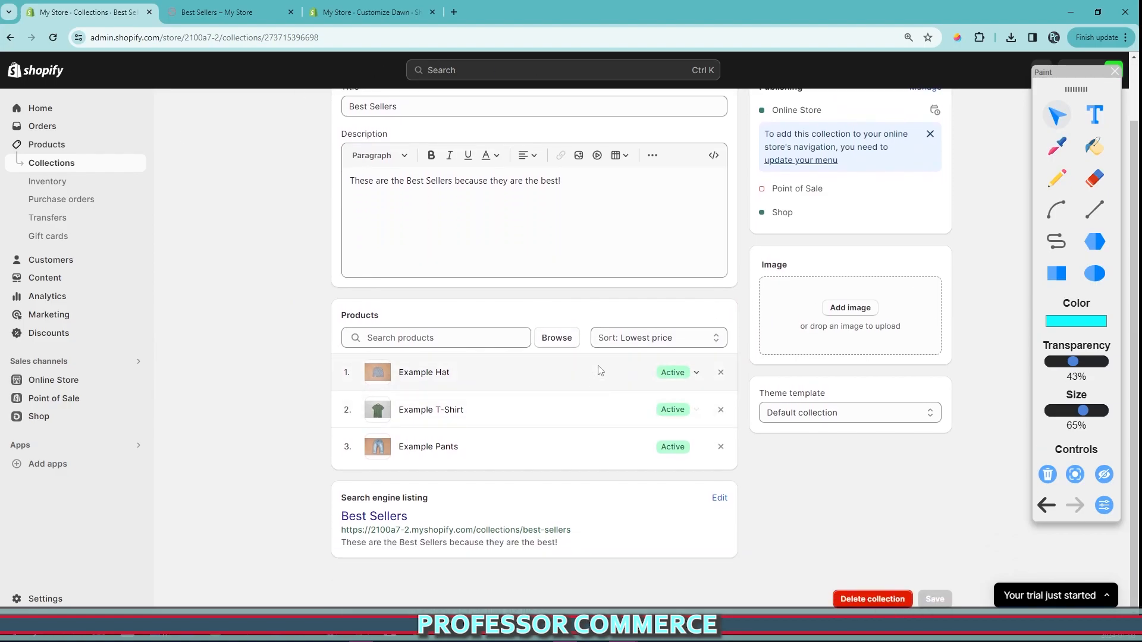
pyautogui.click(229, 12)
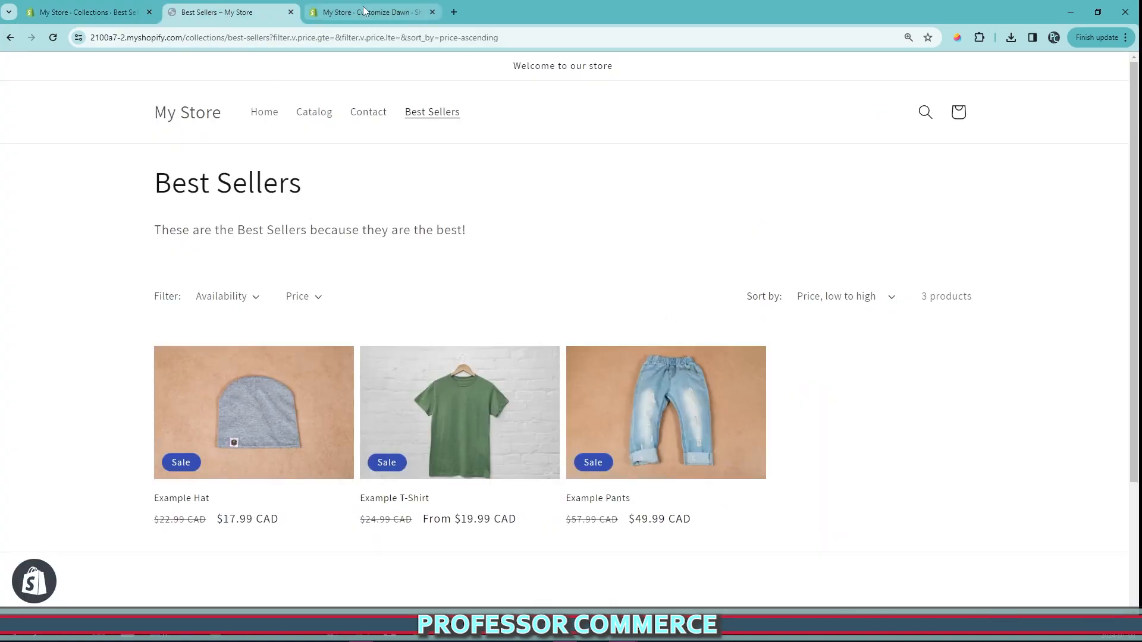
pyautogui.click(84, 12)
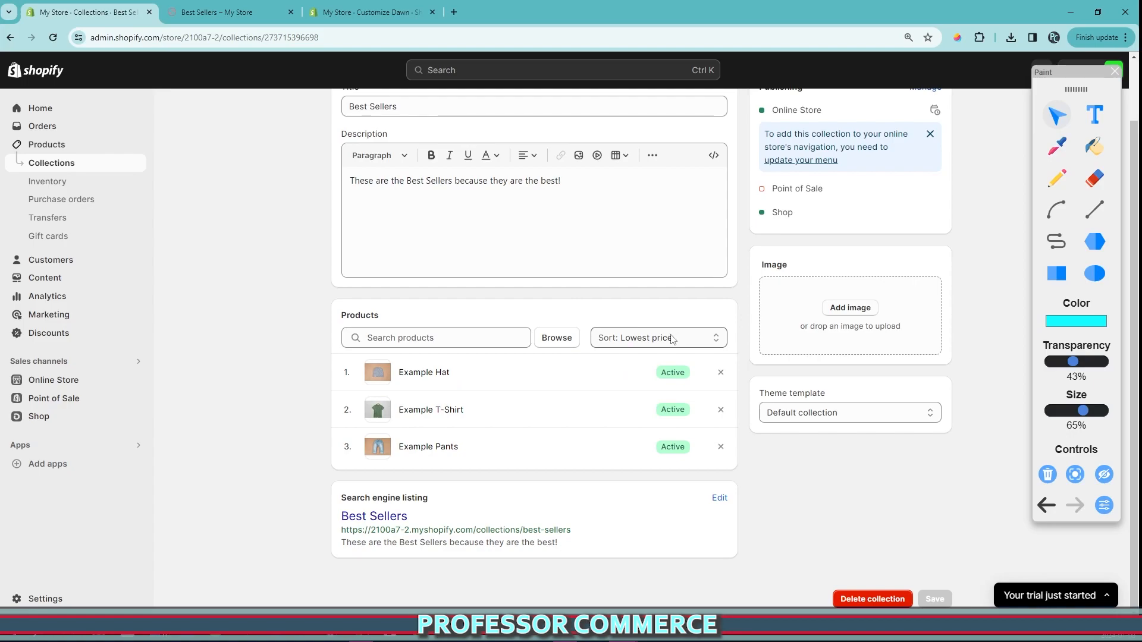
# Set the collection's product sort to Best selling and view the storefront Best Sellers page.
pyautogui.click(655, 338)
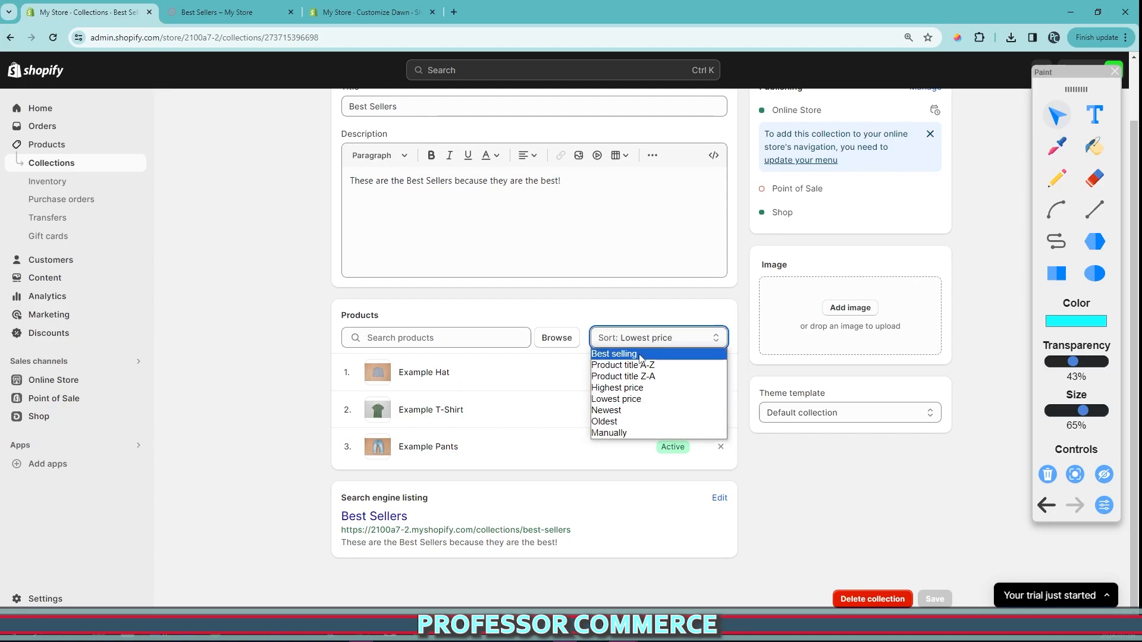
pyautogui.click(614, 353)
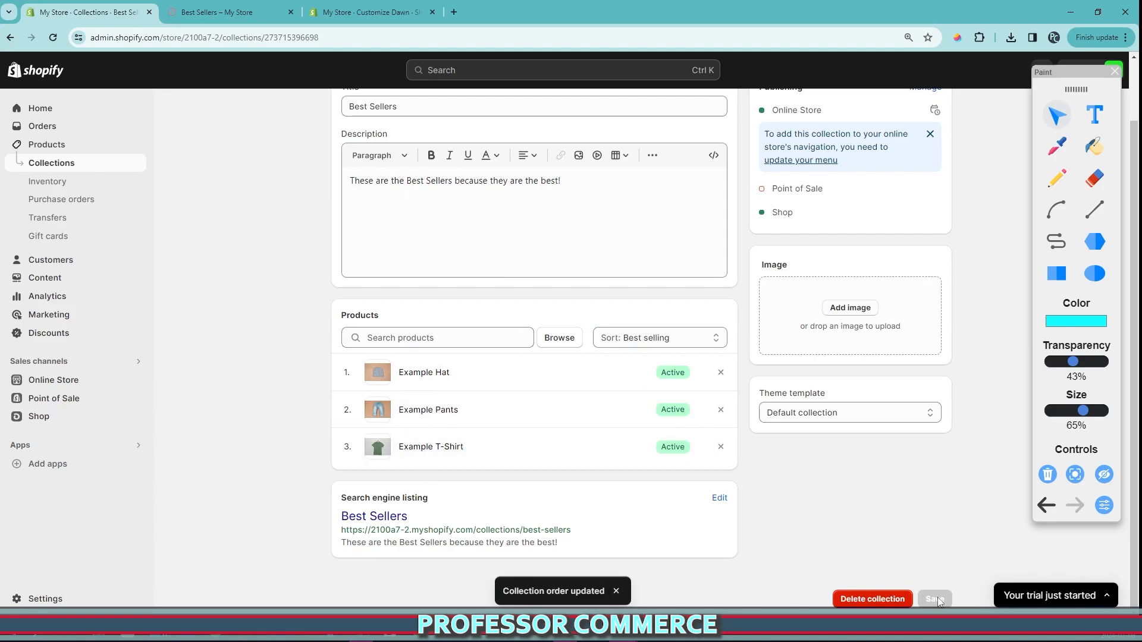
pyautogui.click(215, 12)
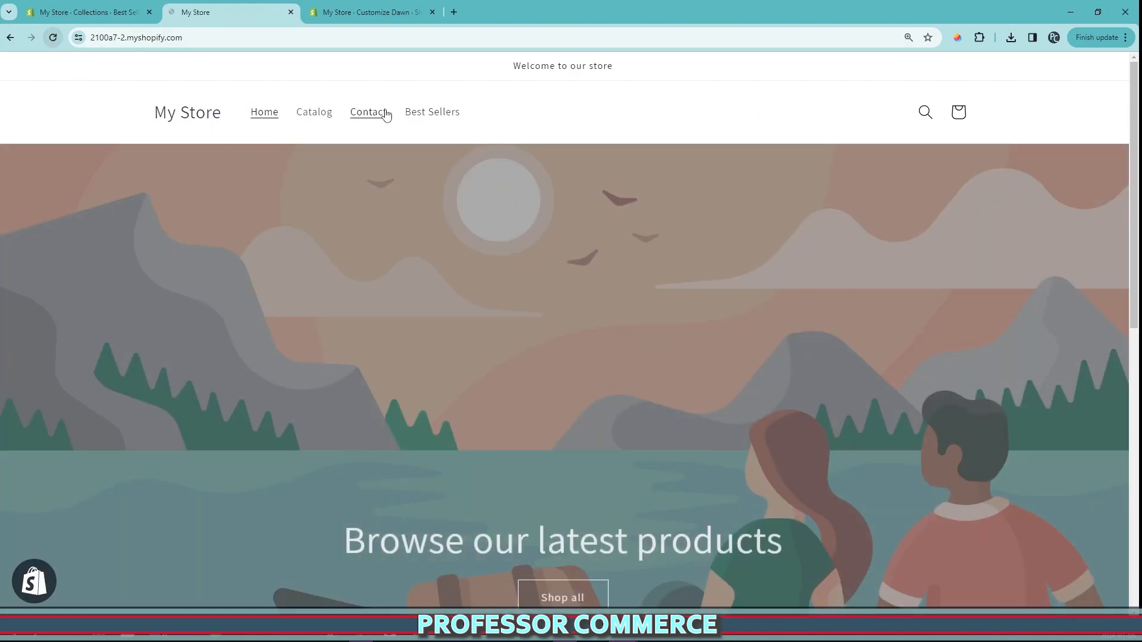
pyautogui.click(432, 112)
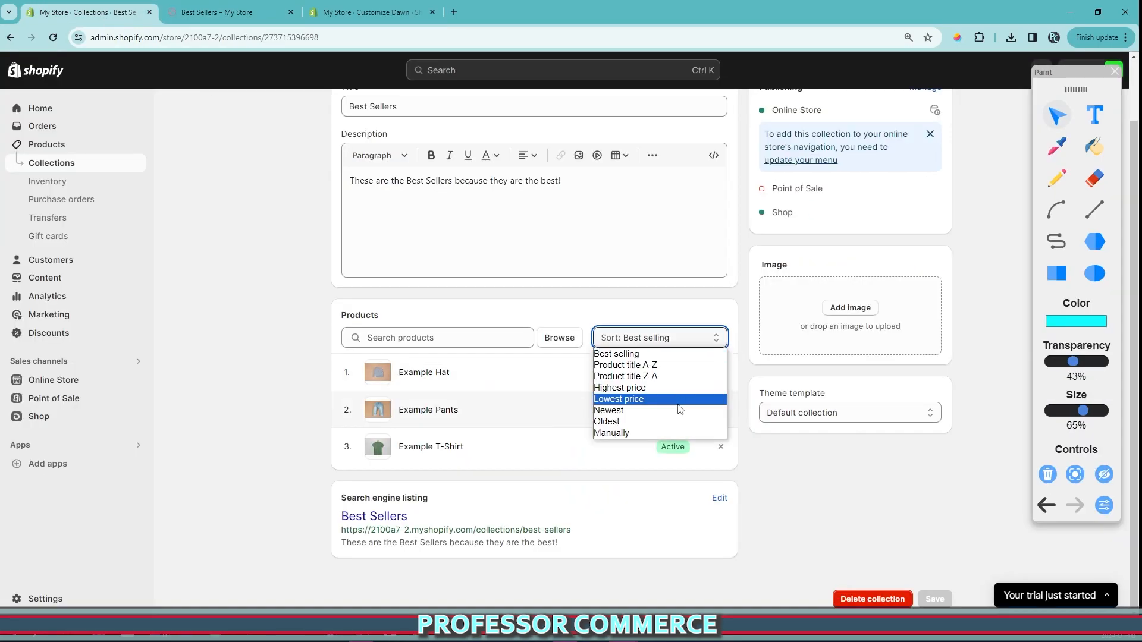
# Change the collection sort to newest and open the storefront Best Sellers page.
pyautogui.click(607, 410)
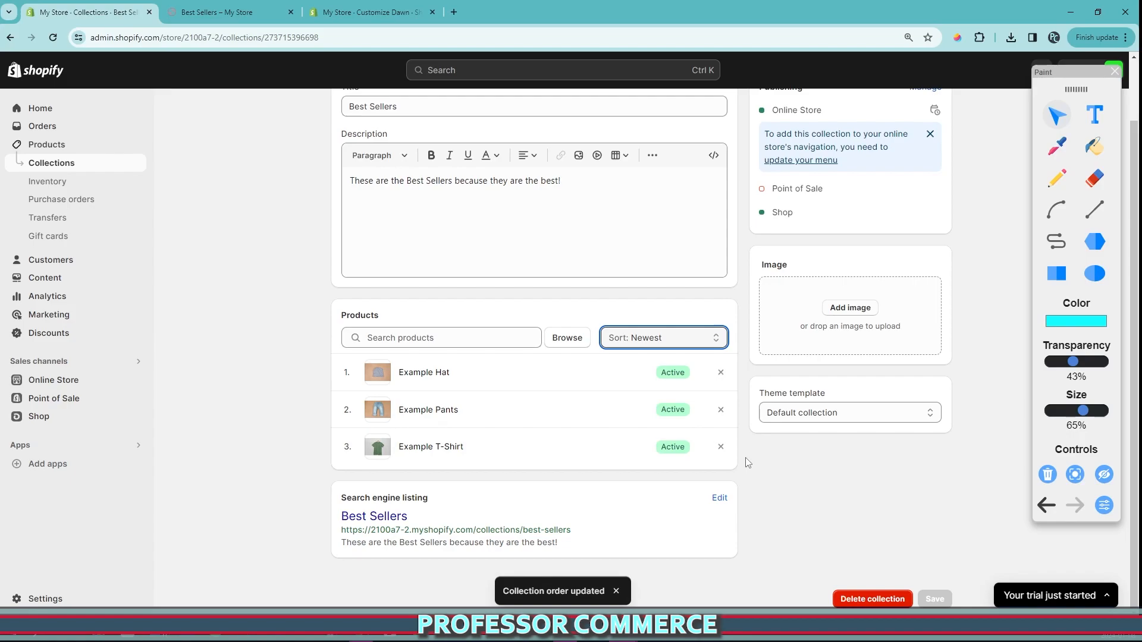
pyautogui.click(229, 12)
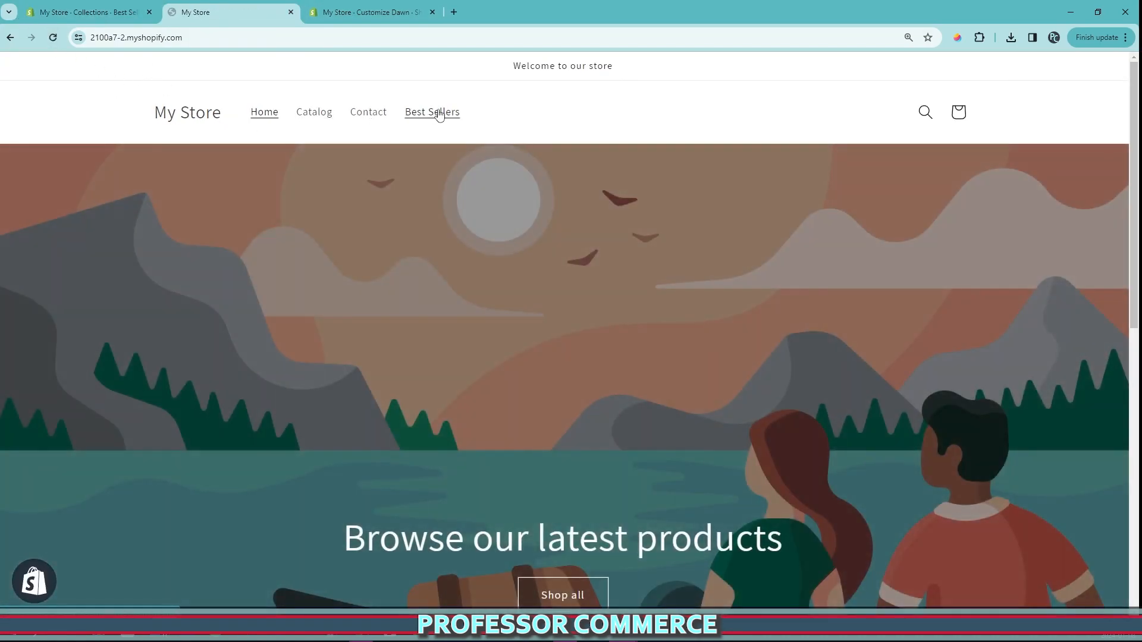
pyautogui.click(432, 111)
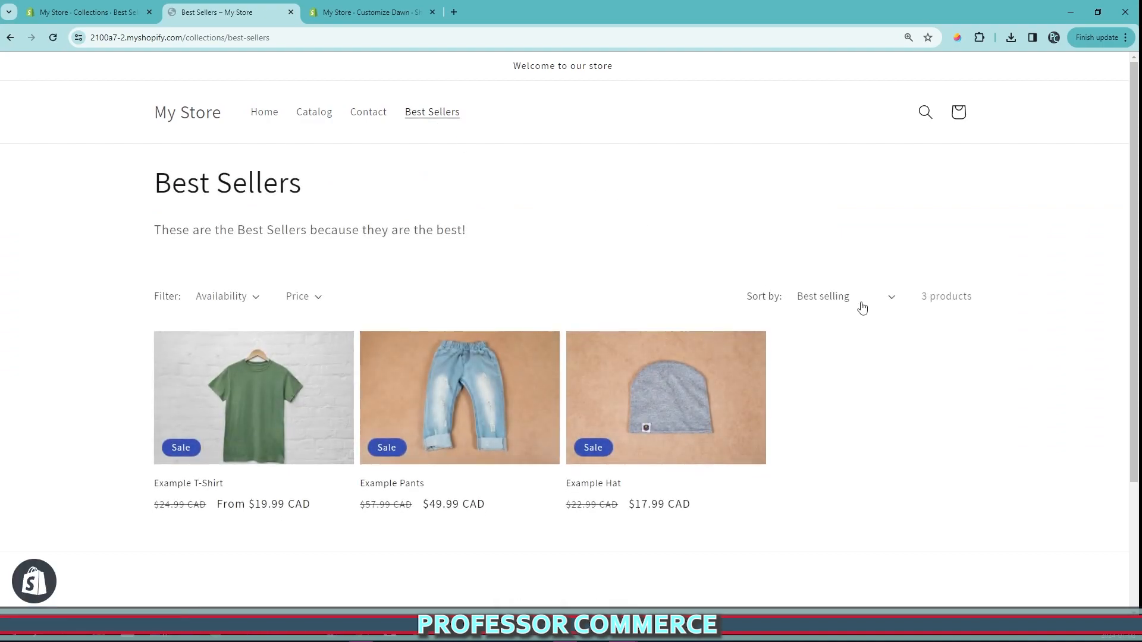
pyautogui.moveTo(876, 304)
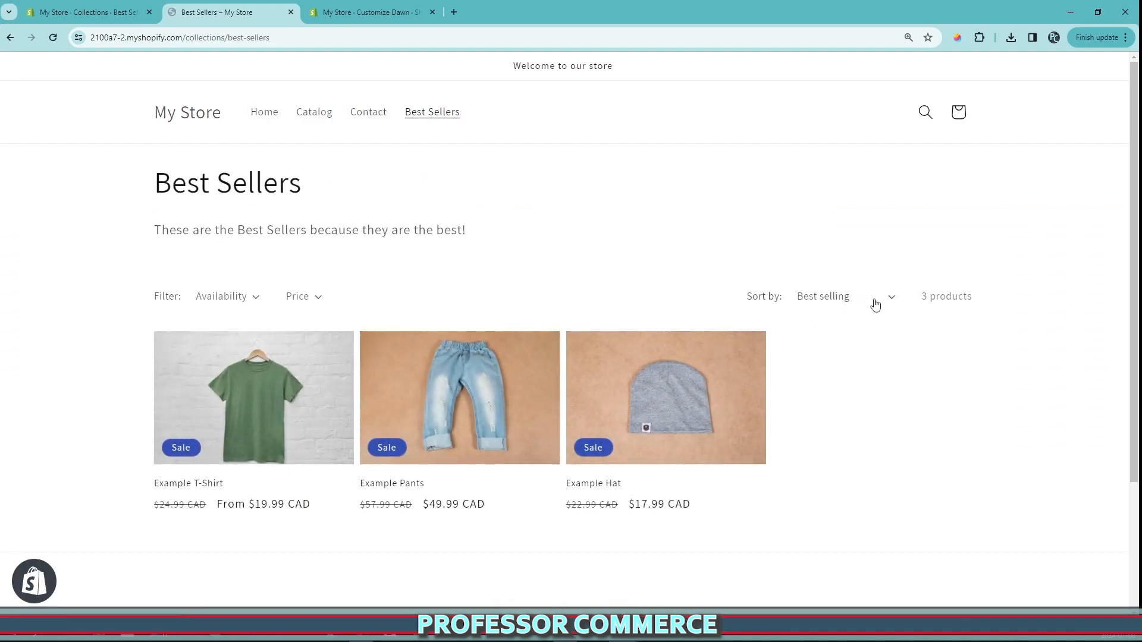
# Sort the storefront by Price, low to high, then reopen Best Sellers and check its sort.
pyautogui.click(844, 295)
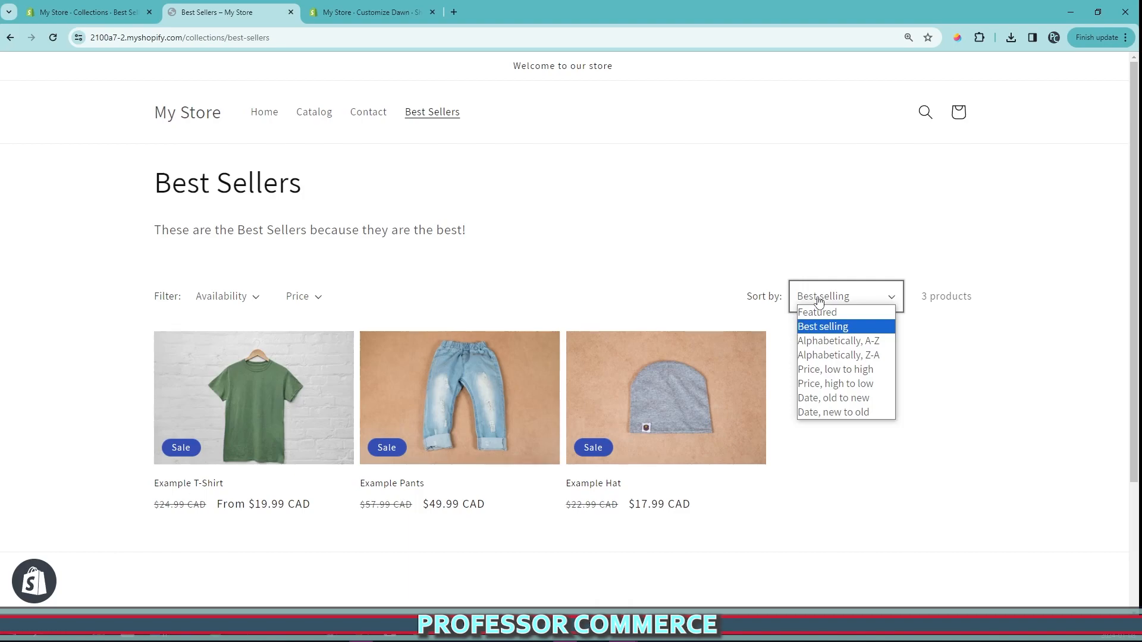
pyautogui.moveTo(835, 370)
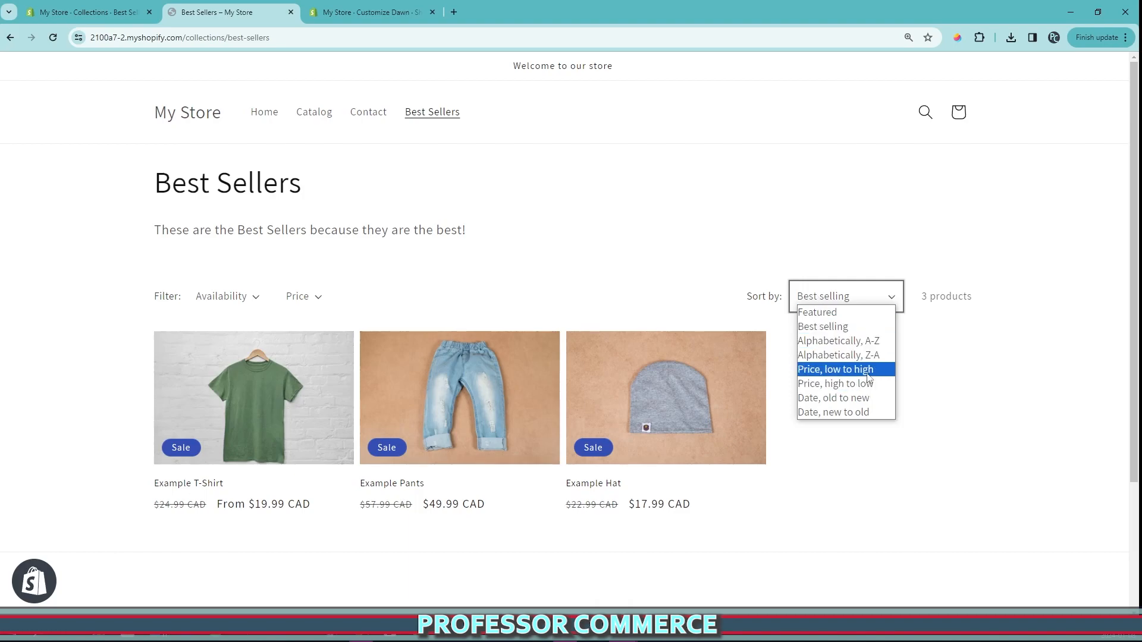
pyautogui.click(836, 369)
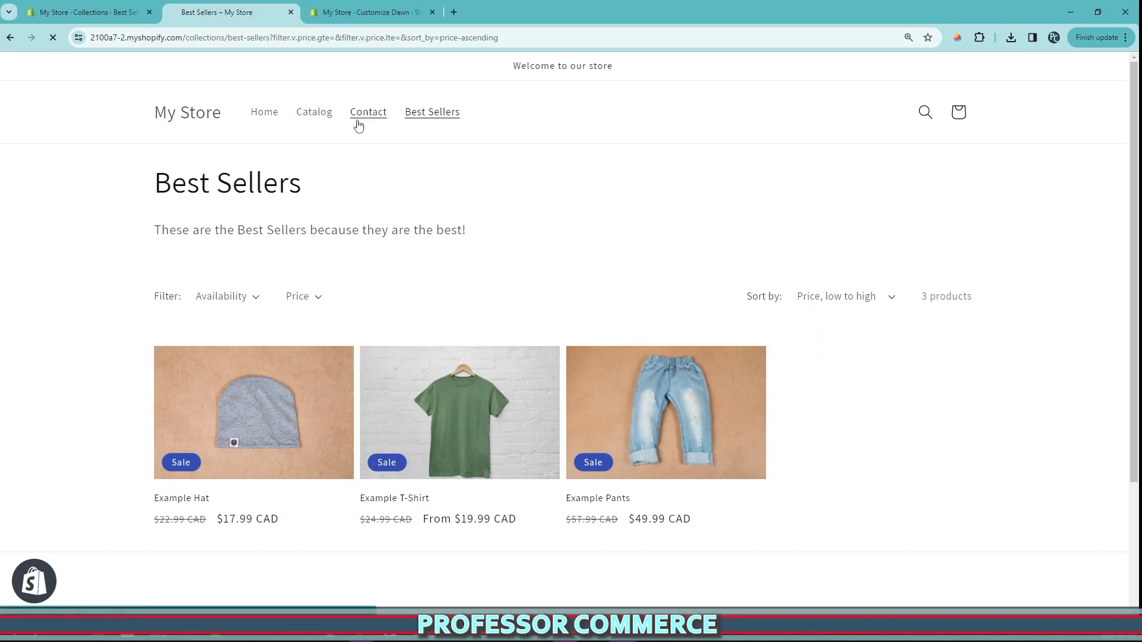
pyautogui.click(264, 112)
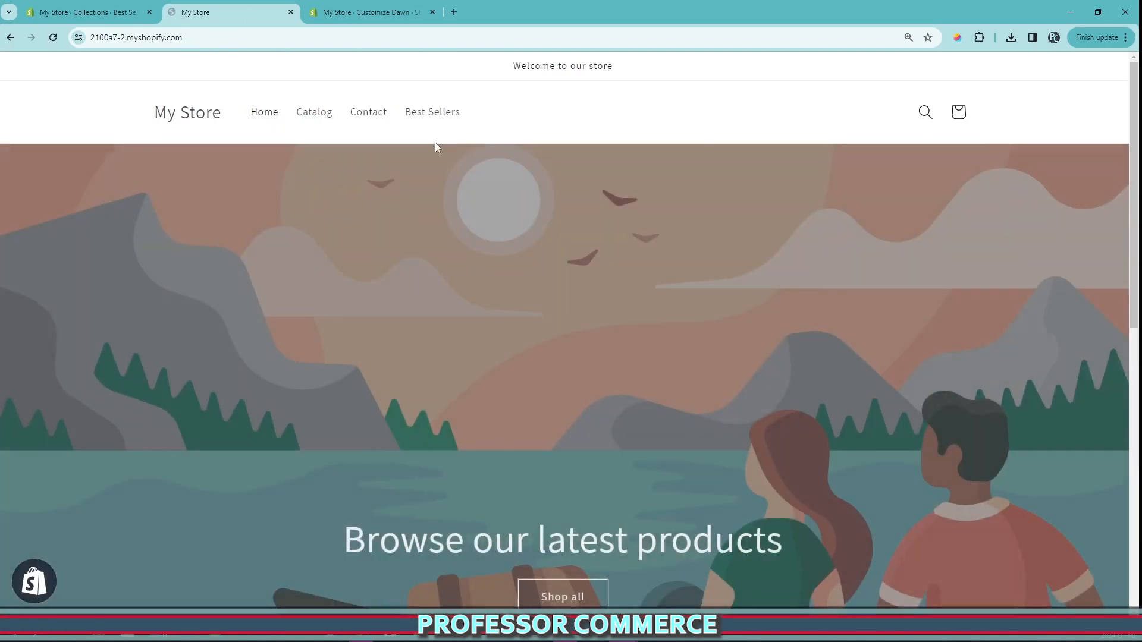
pyautogui.click(432, 111)
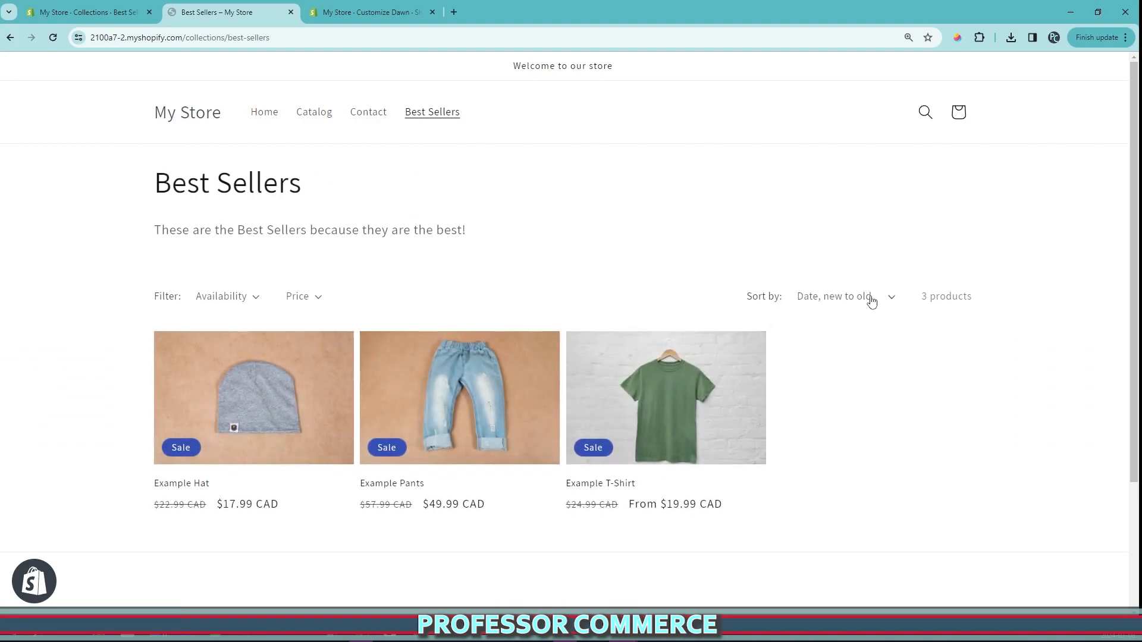
pyautogui.click(845, 296)
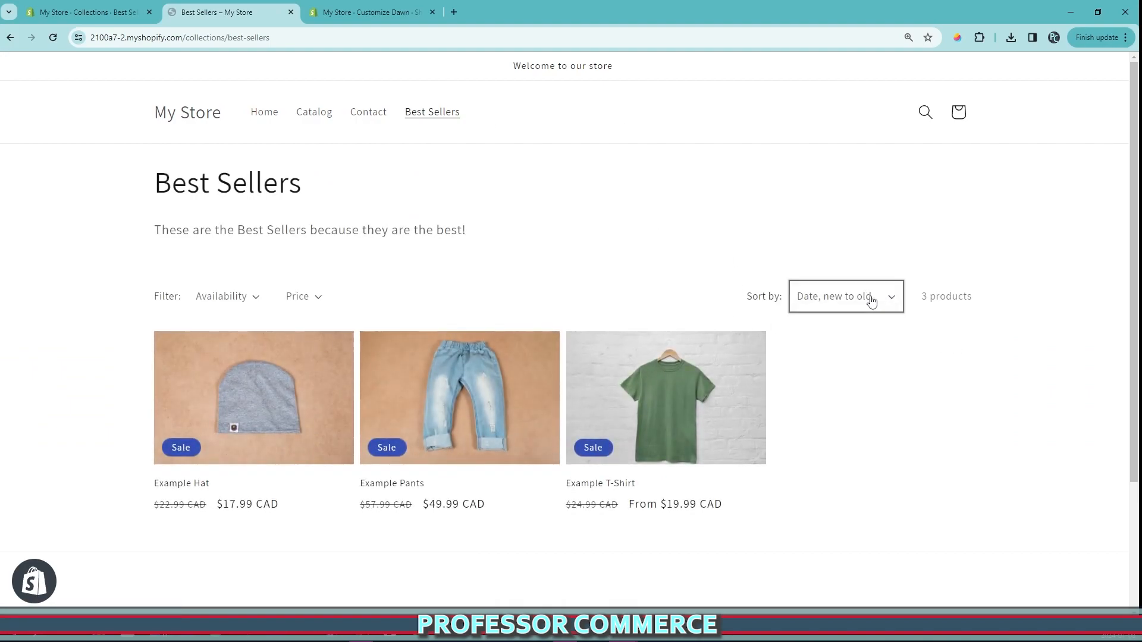
pyautogui.moveTo(890, 305)
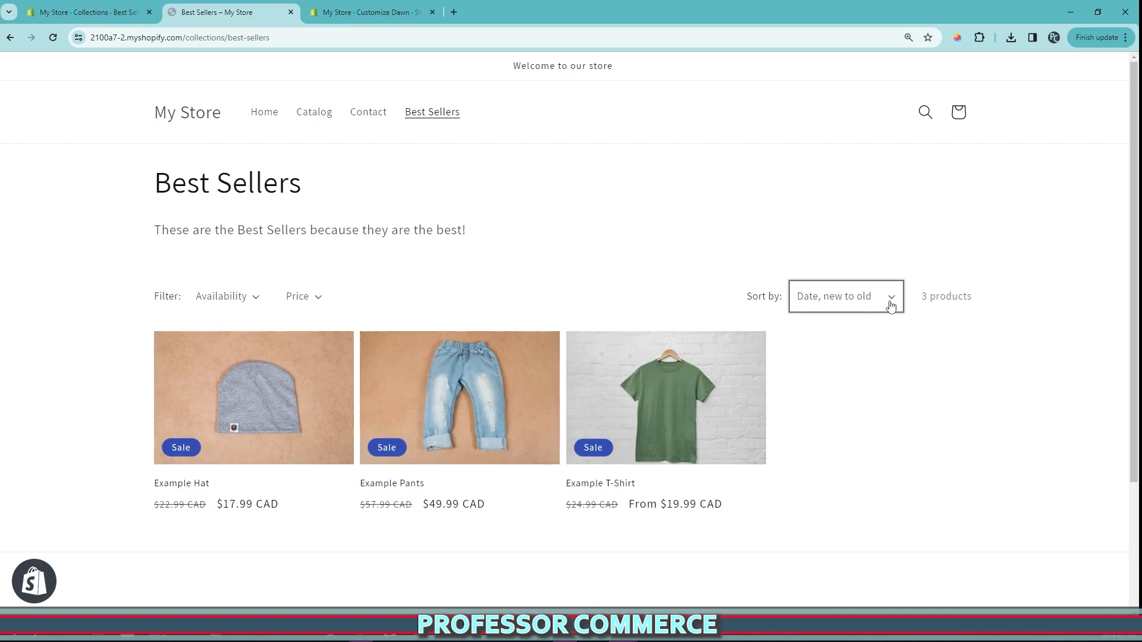
pyautogui.moveTo(155, 145)
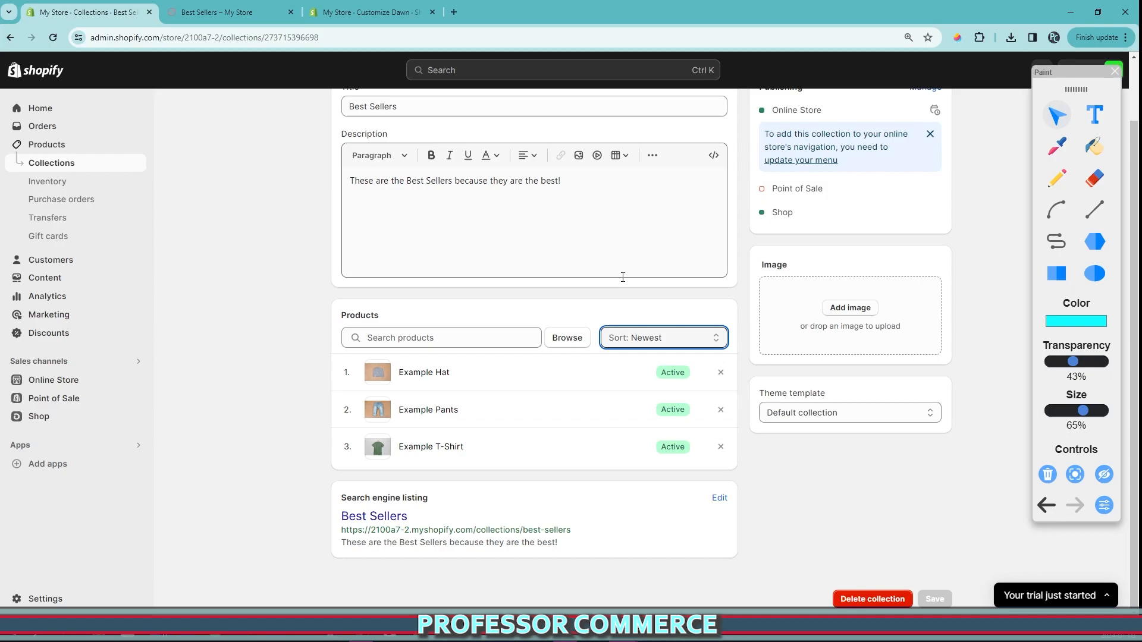
# Set the Best Sellers product sort to Product title A–Z and reopen the sort options.
pyautogui.click(661, 337)
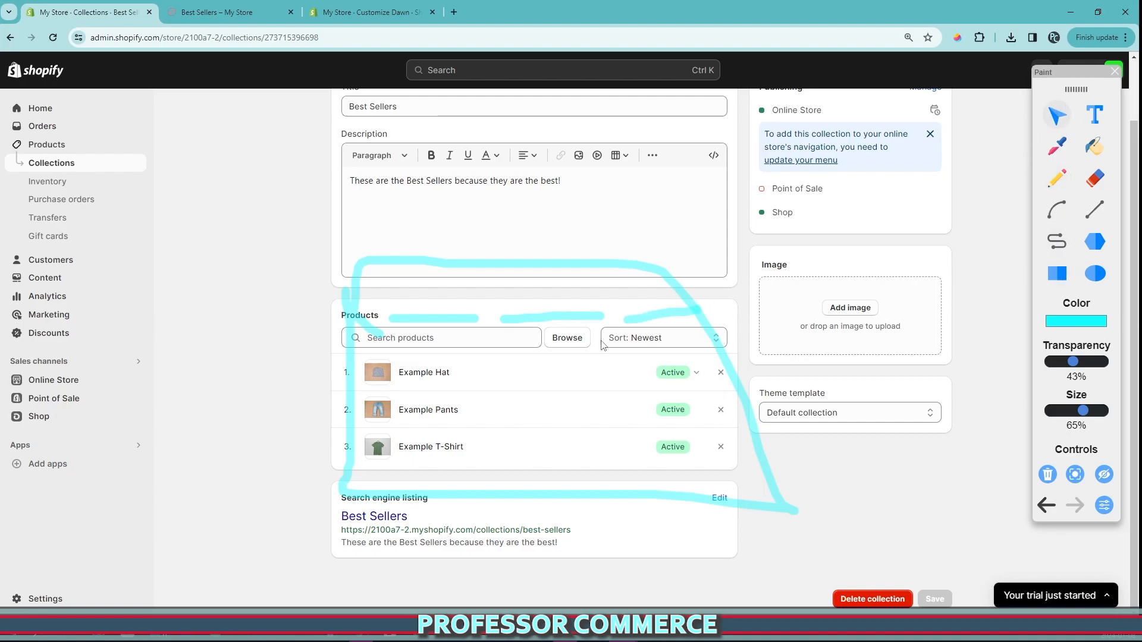
pyautogui.click(660, 338)
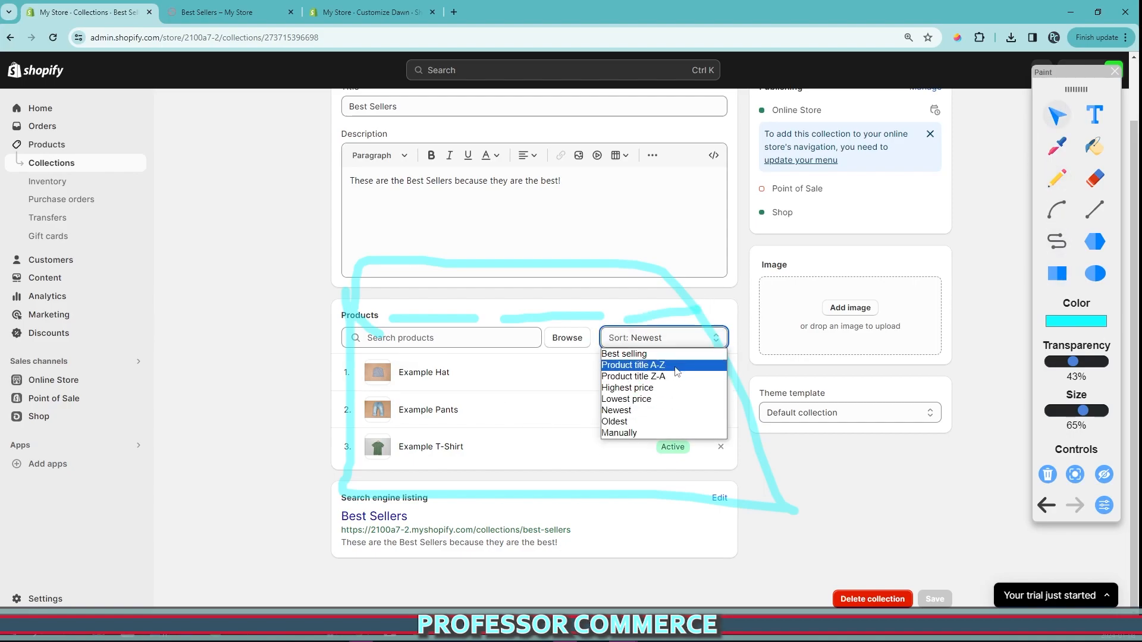
pyautogui.click(632, 365)
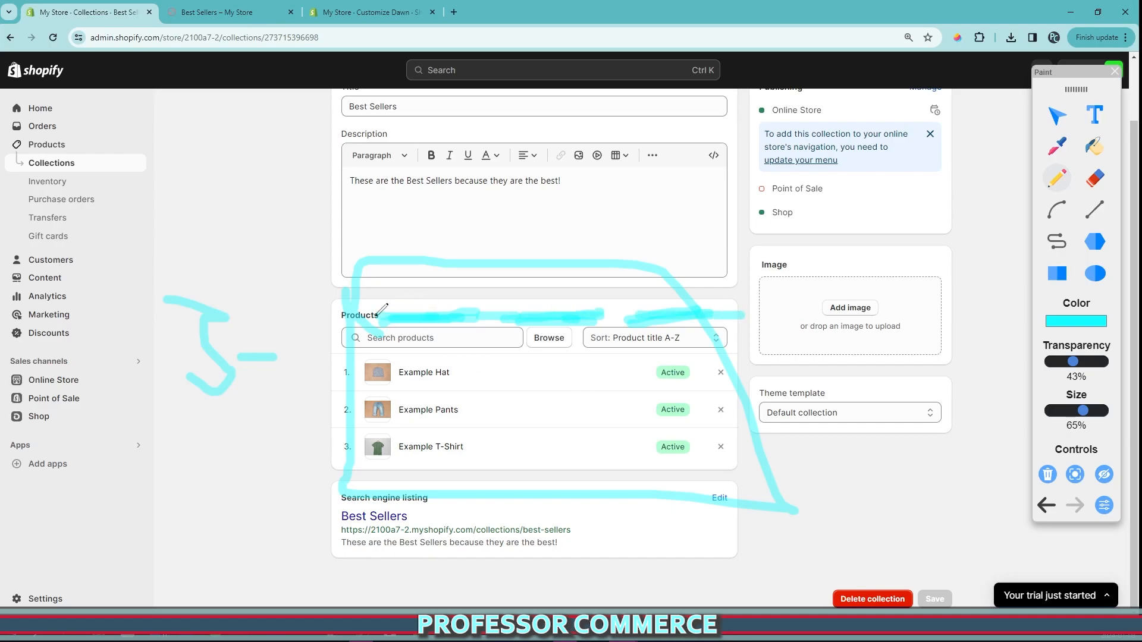
pyautogui.moveTo(371, 324); pyautogui.dragTo(648, 280)
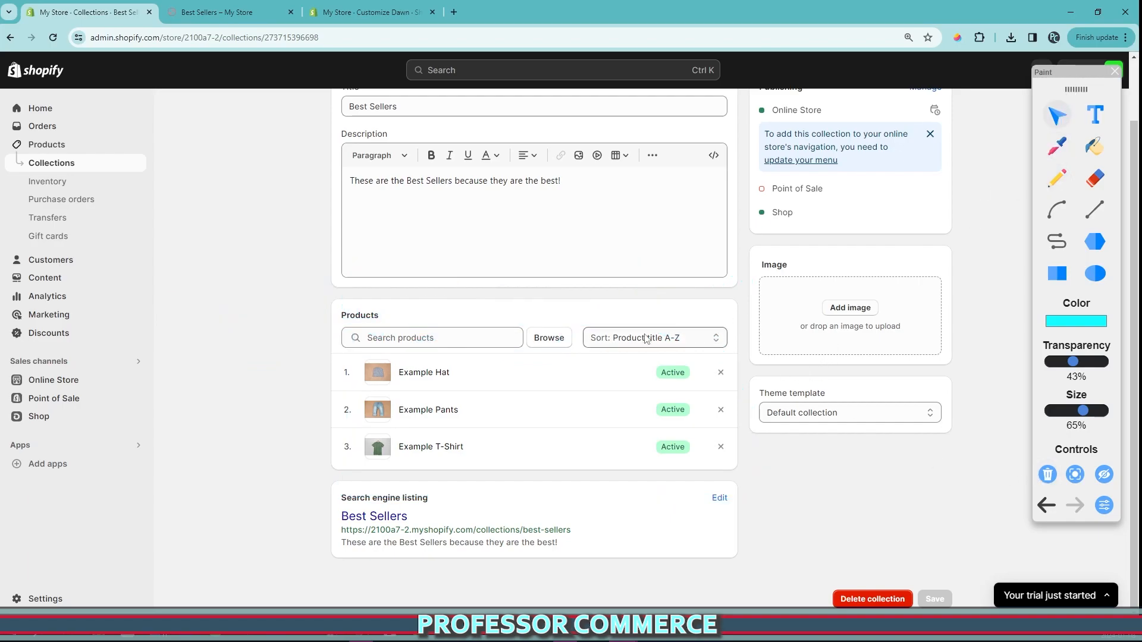
pyautogui.click(652, 338)
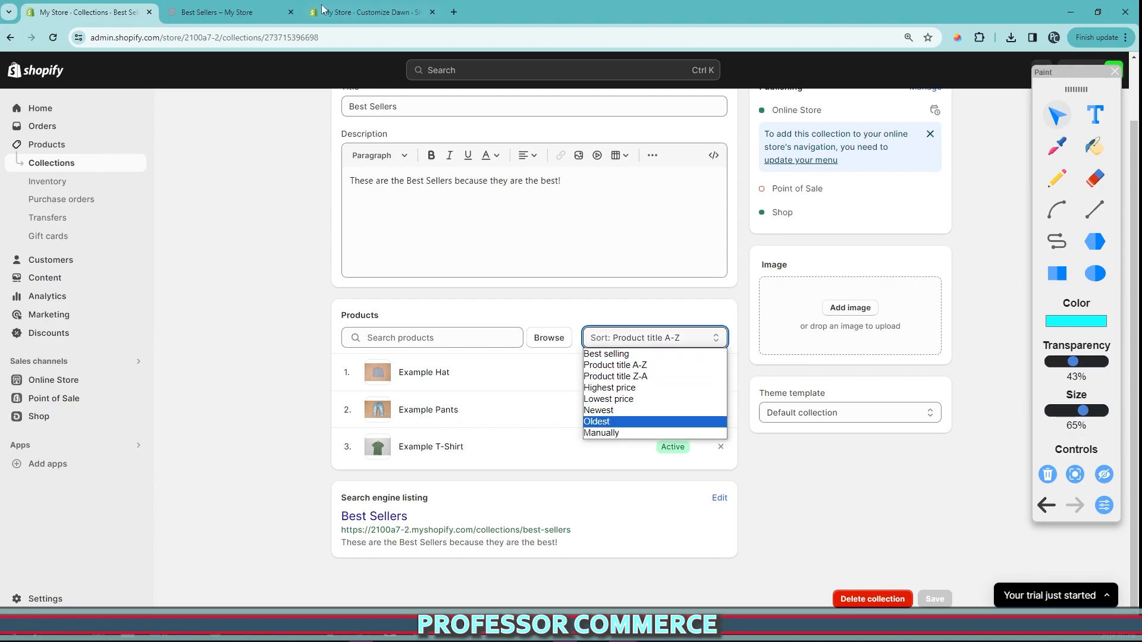
# Glance at the storefront, then switch the collection sort to Manually.
pyautogui.click(214, 13)
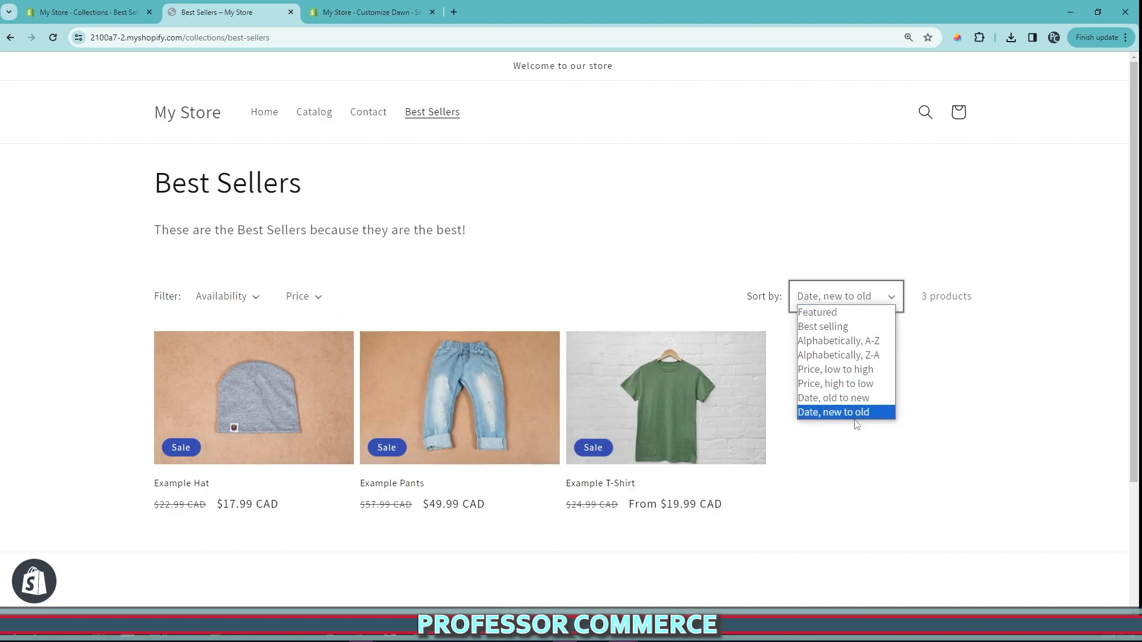
pyautogui.moveTo(836, 383)
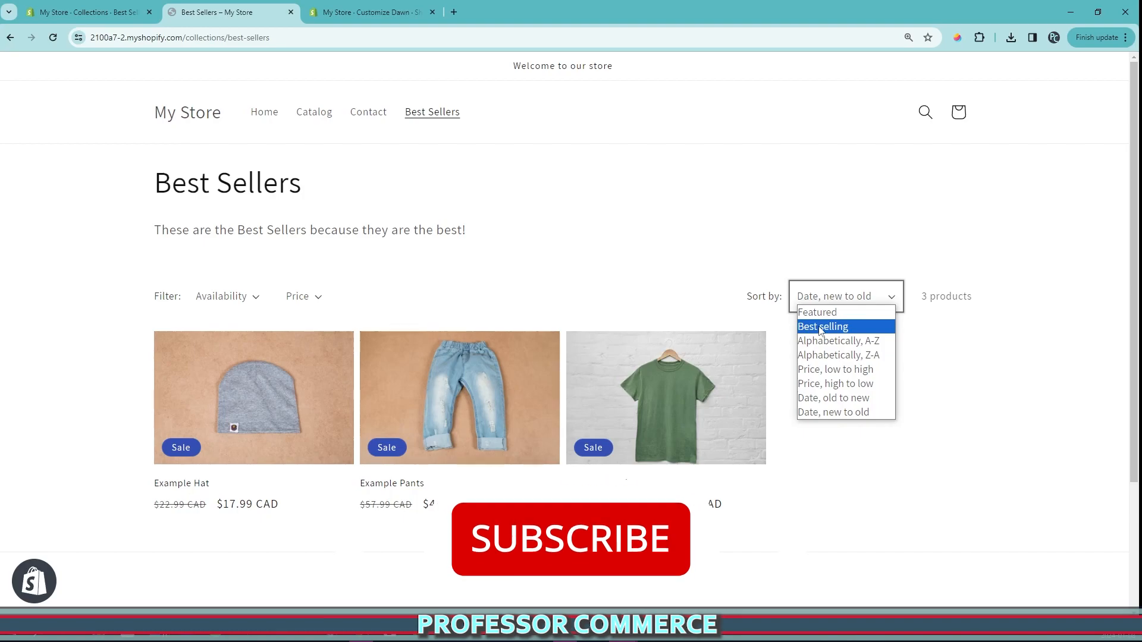
pyautogui.click(88, 12)
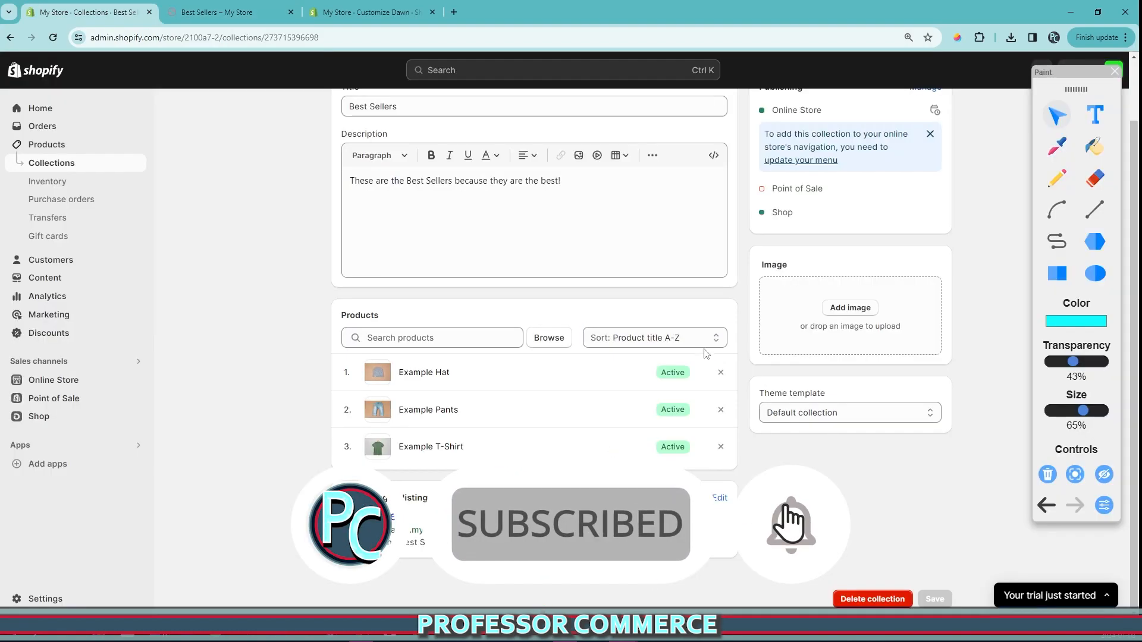
pyautogui.click(652, 337)
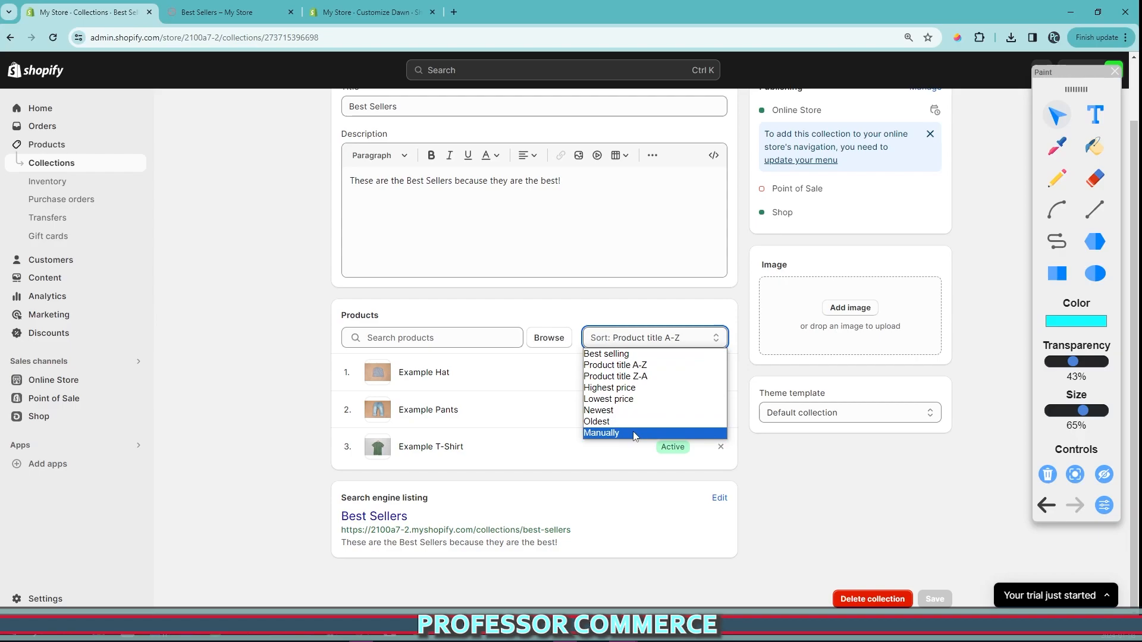
pyautogui.click(602, 432)
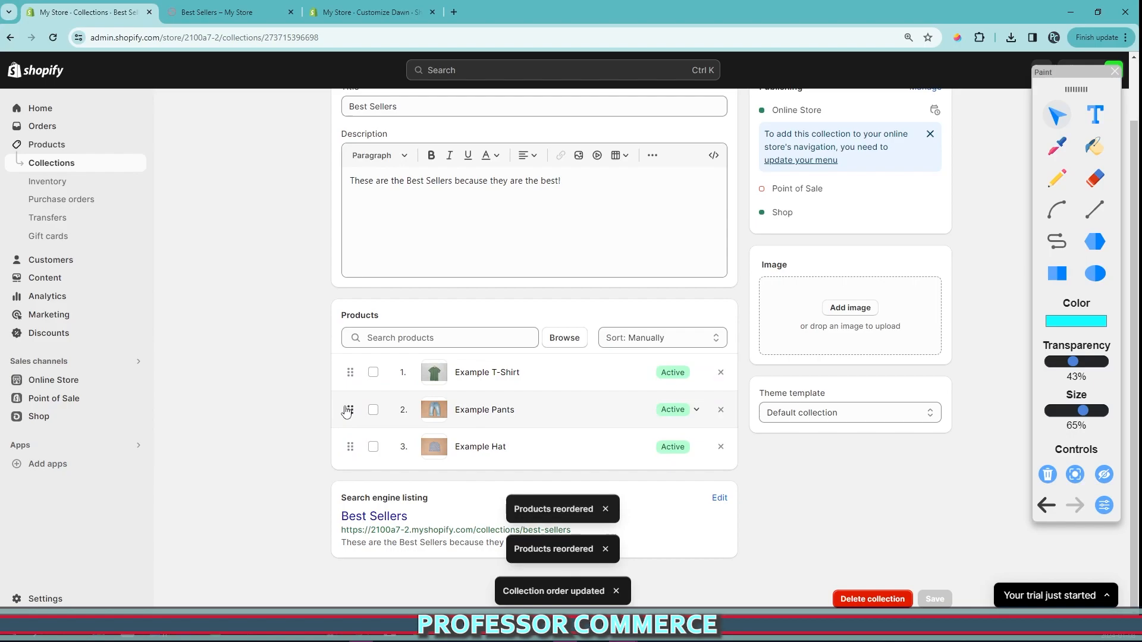
# Drag products into the order Example Hat, Example T-Shirt, Example Pants.
pyautogui.moveTo(350, 410); pyautogui.dragTo(350, 447)
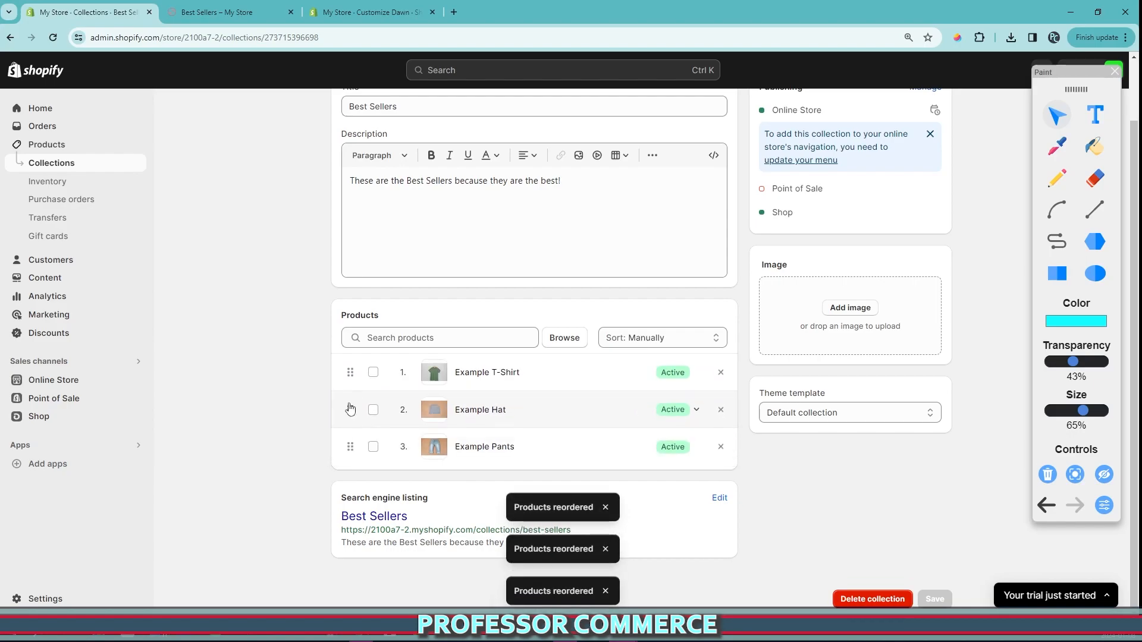
pyautogui.moveTo(350, 409); pyautogui.dragTo(350, 372)
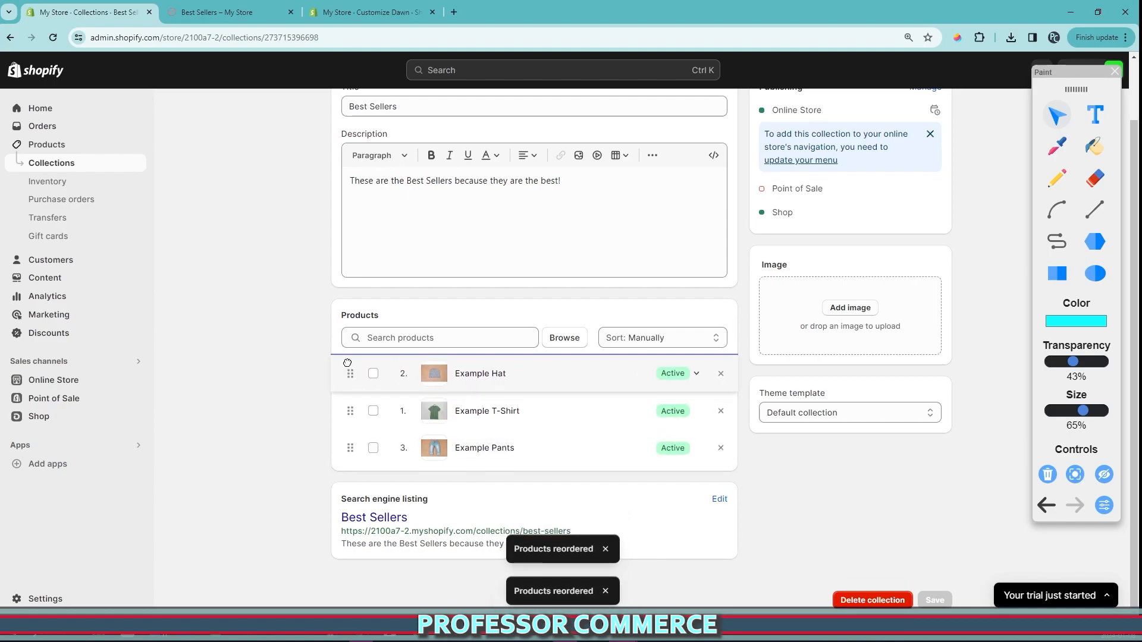
pyautogui.moveTo(349, 373); pyautogui.dragTo(350, 408)
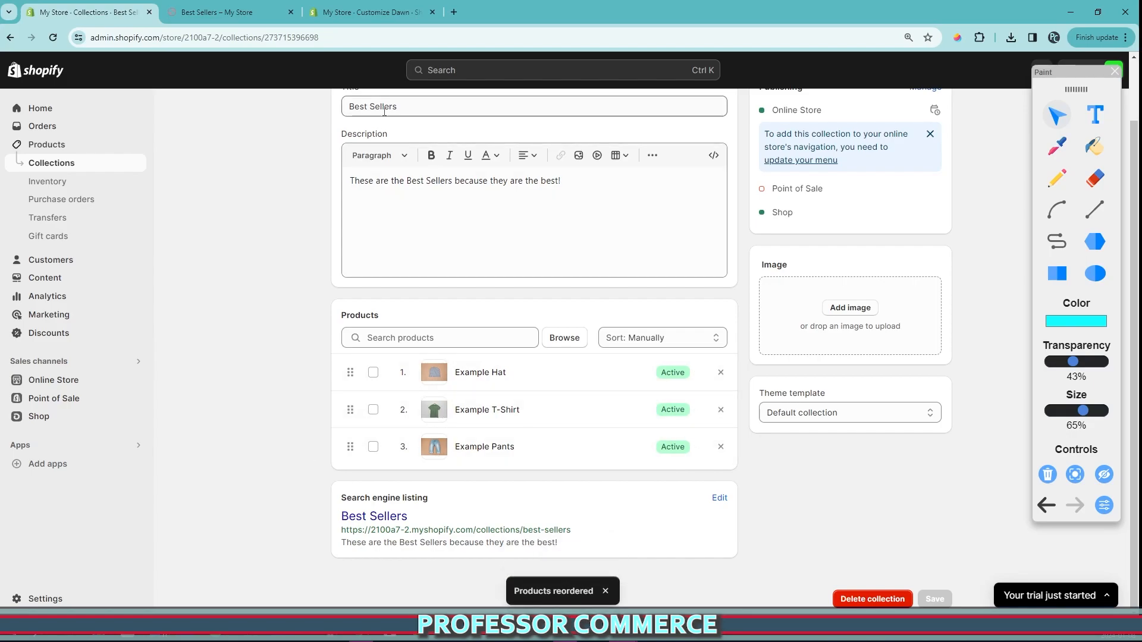
pyautogui.click(211, 12)
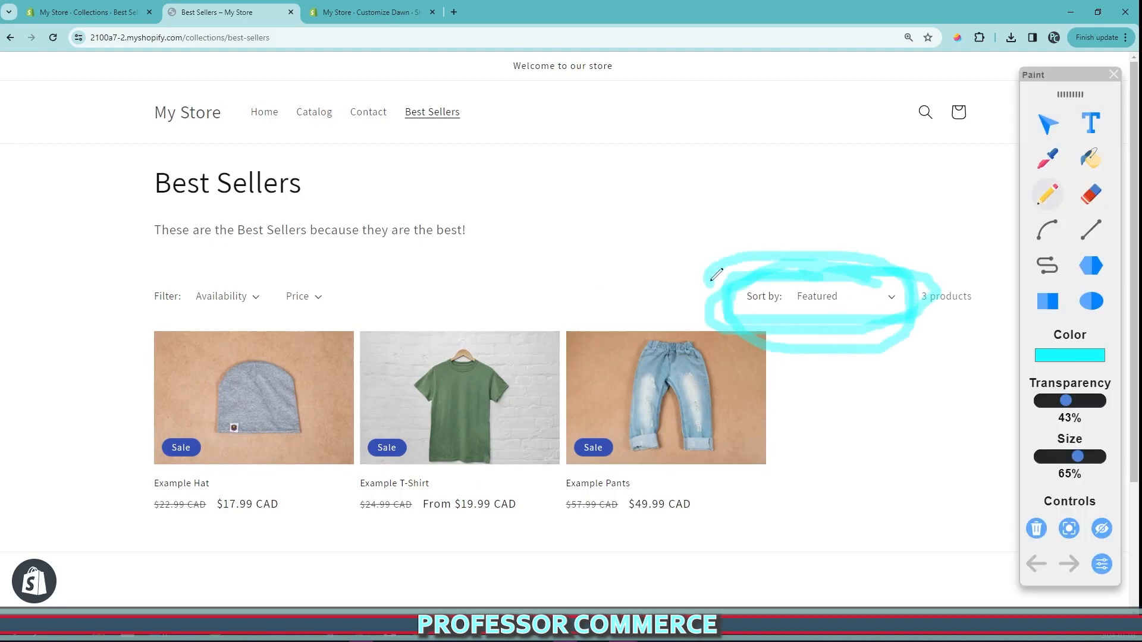
pyautogui.click(84, 13)
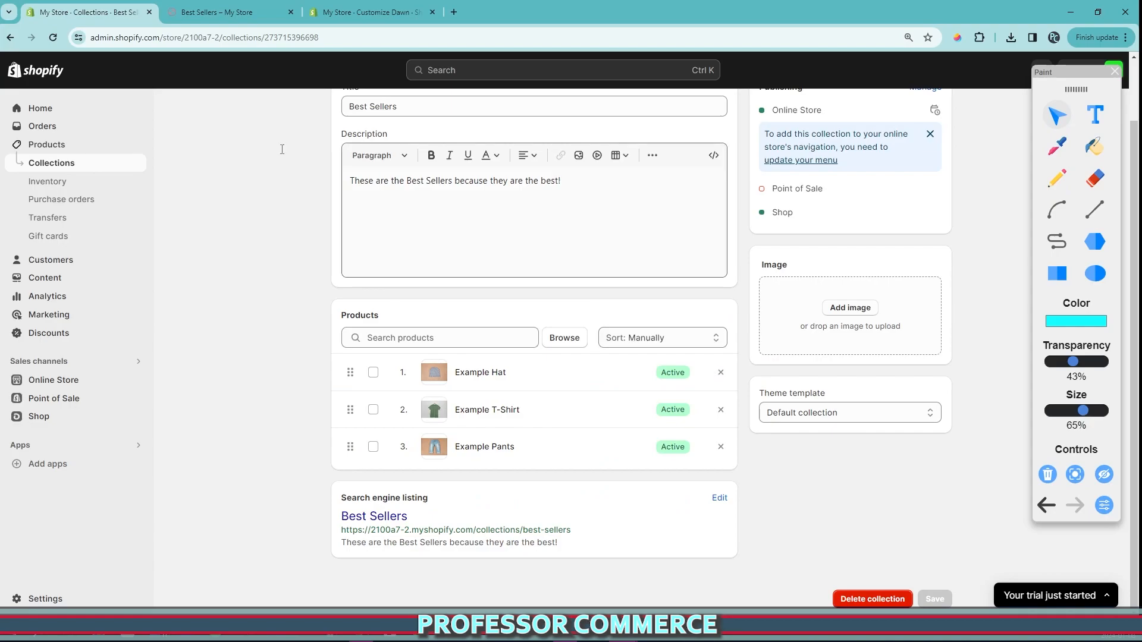
pyautogui.click(230, 12)
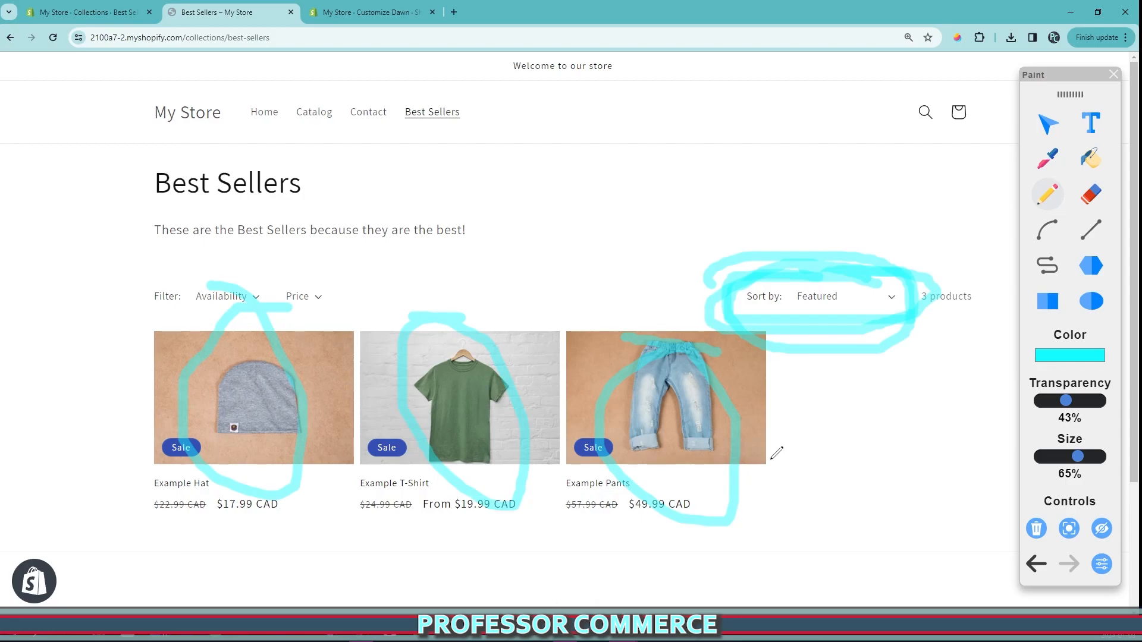
pyautogui.moveTo(767, 386)
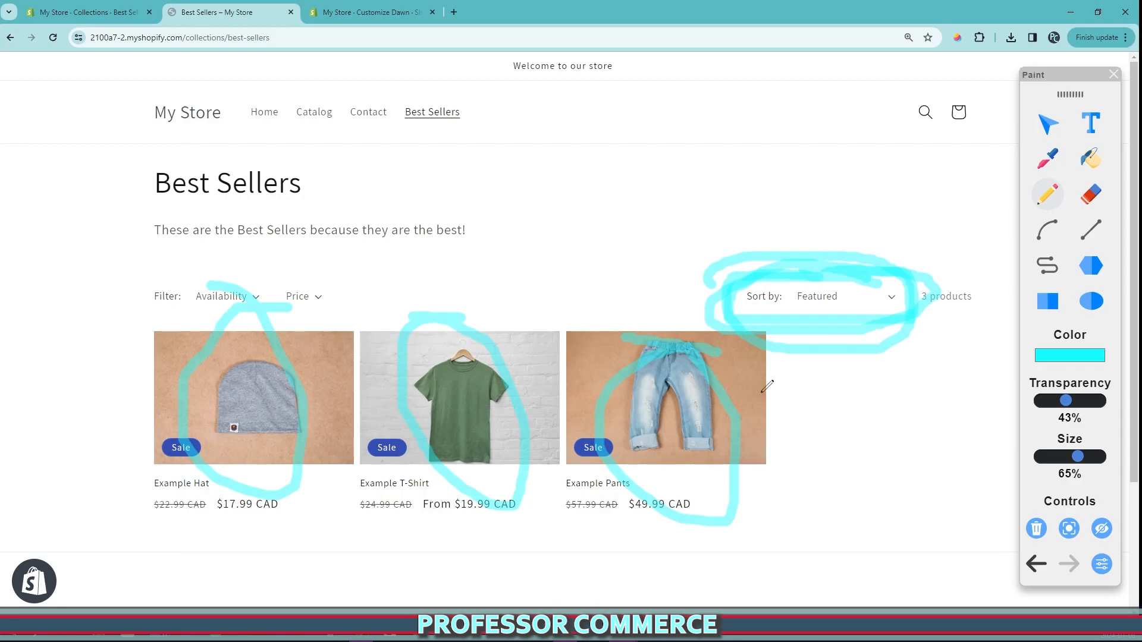
pyautogui.moveTo(735, 413)
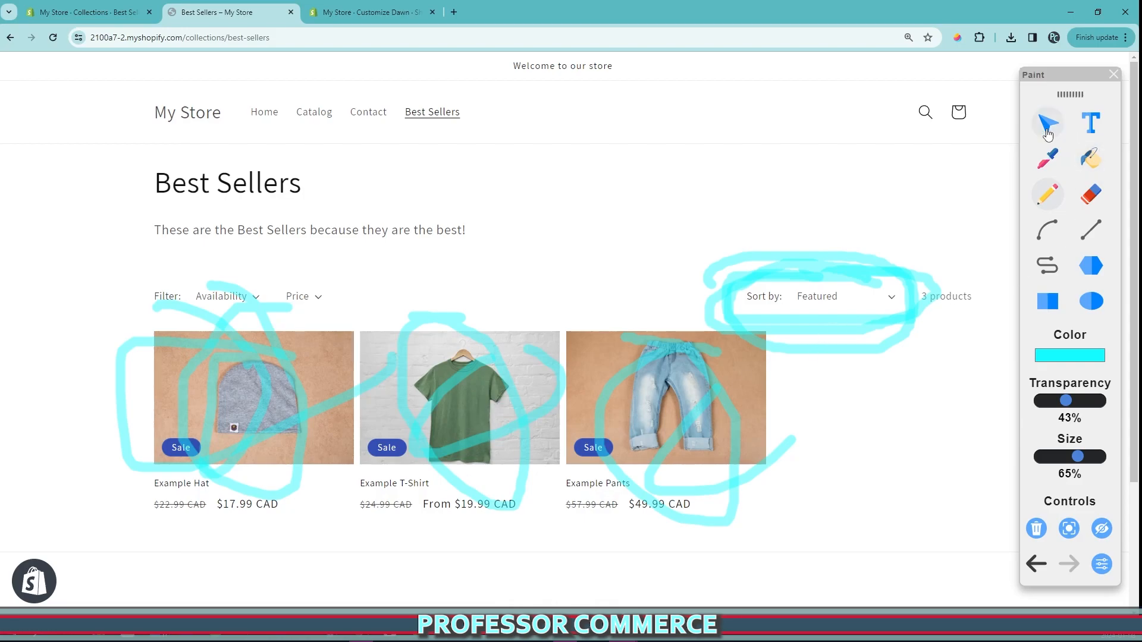
pyautogui.click(841, 296)
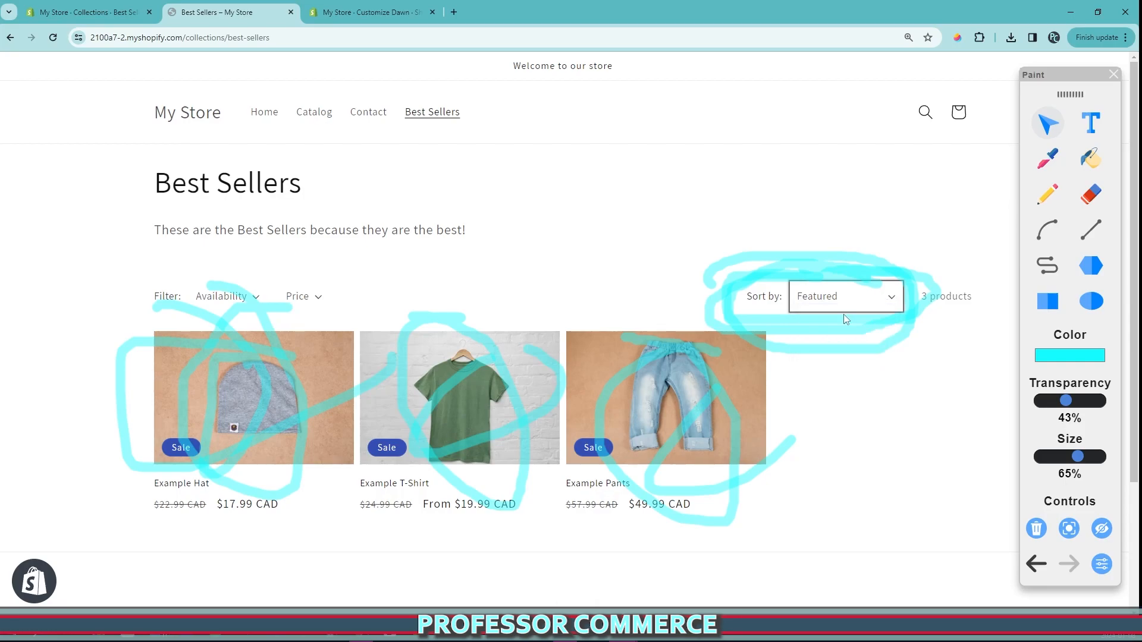
pyautogui.moveTo(854, 318)
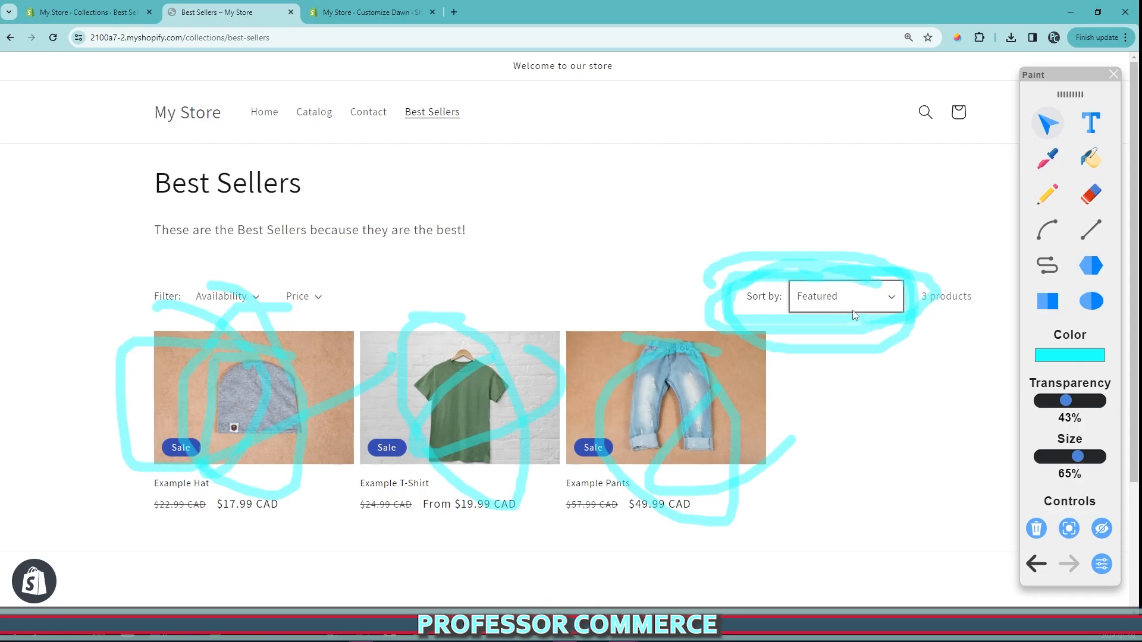
pyautogui.click(85, 13)
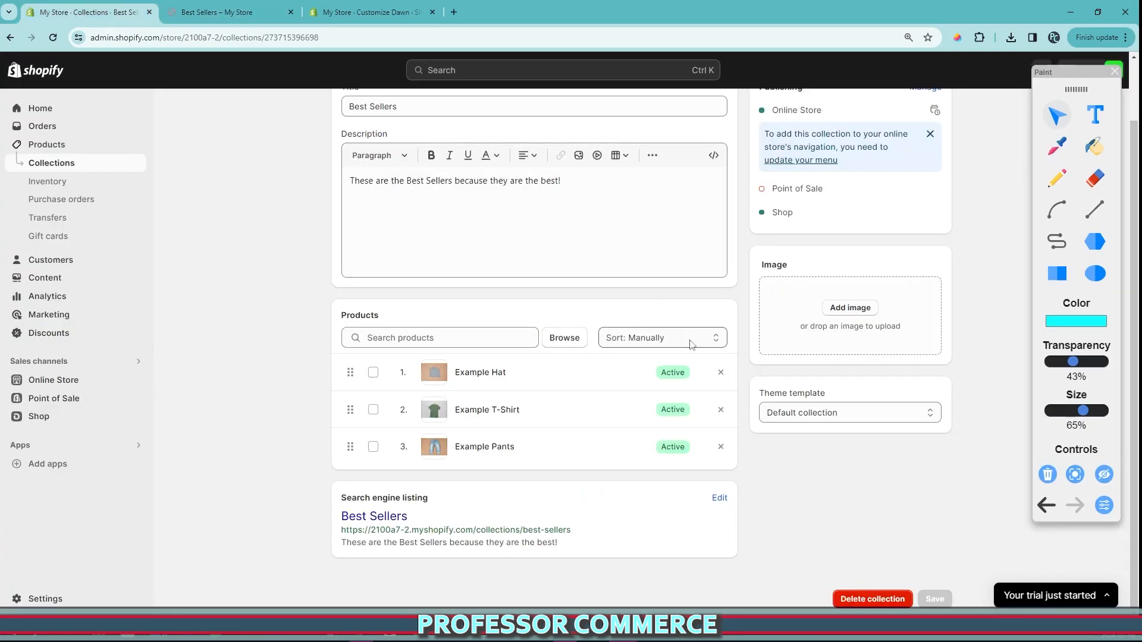
# Keep manual sorting and drag Example Hat below Example Pants.
pyautogui.click(659, 337)
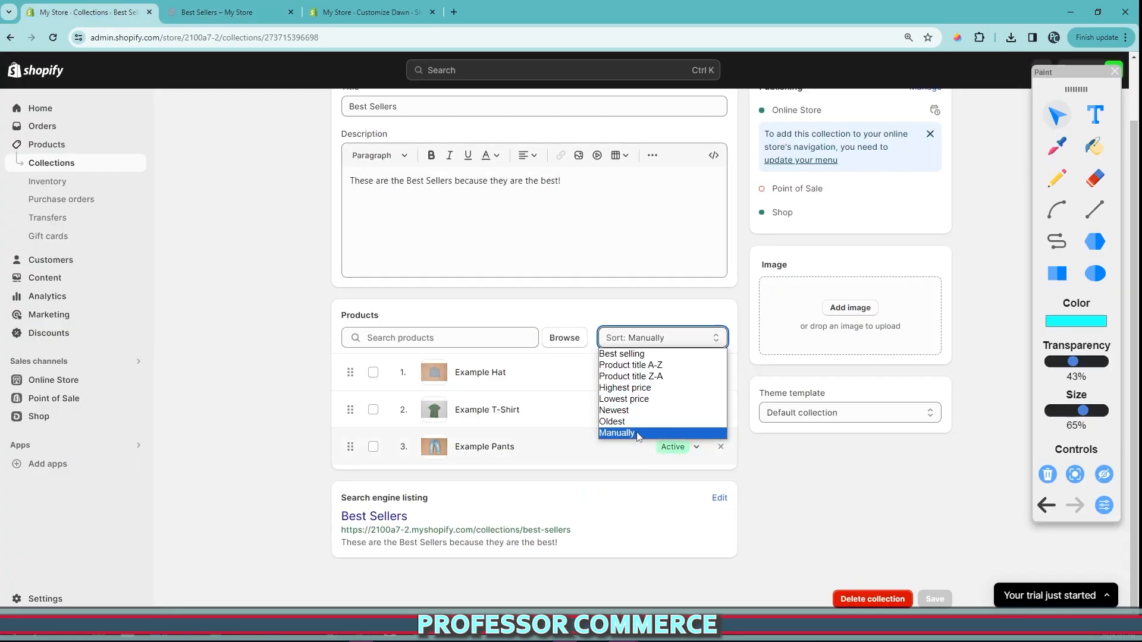
pyautogui.click(617, 432)
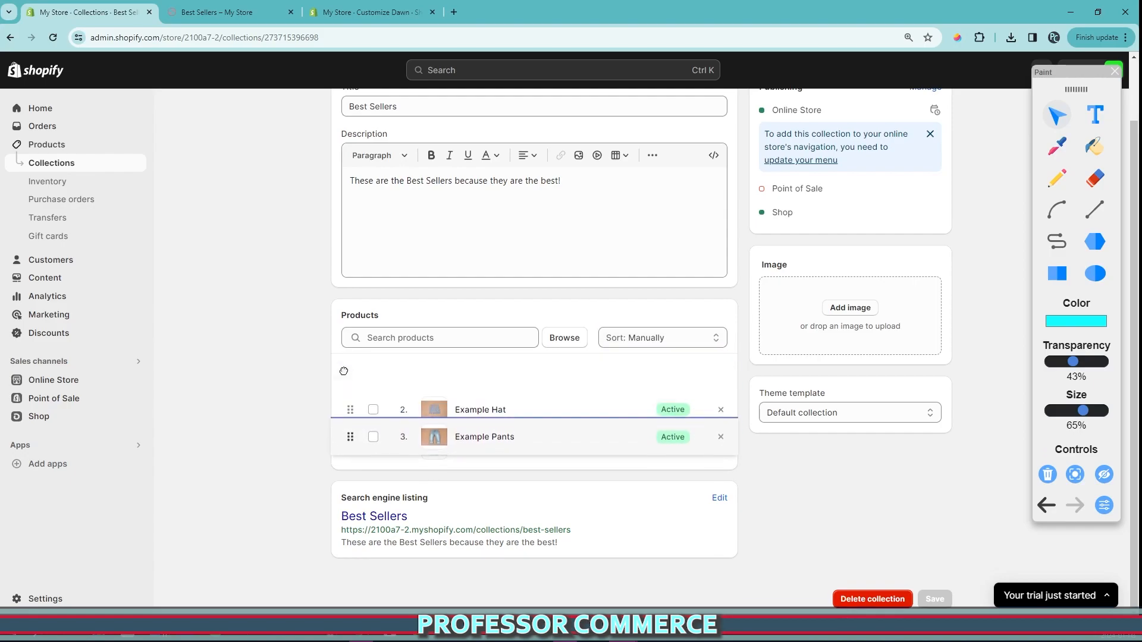
pyautogui.moveTo(350, 410); pyautogui.dragTo(351, 447)
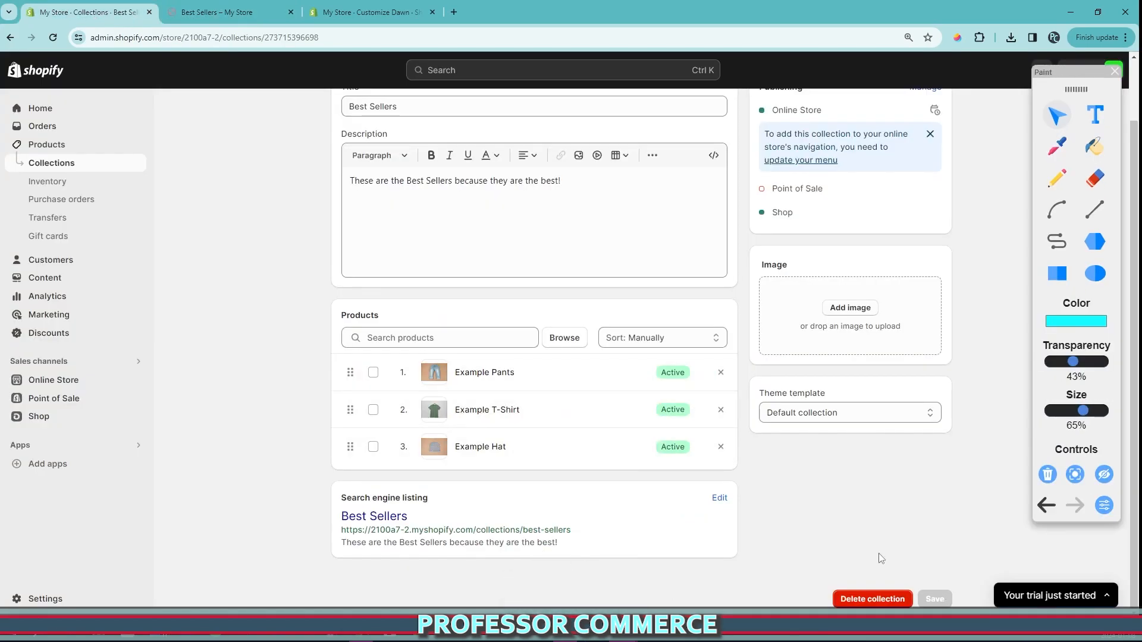
# Reload the storefront Best Sellers page to show the Pants, T-Shirt, Hat order.
pyautogui.click(229, 12)
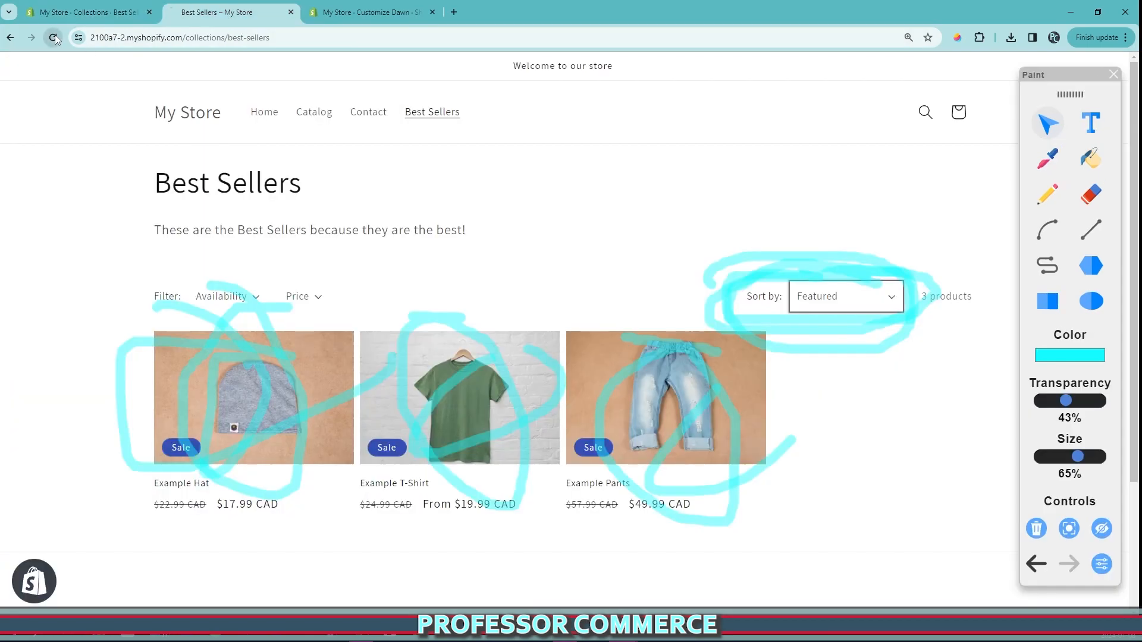
pyautogui.click(53, 37)
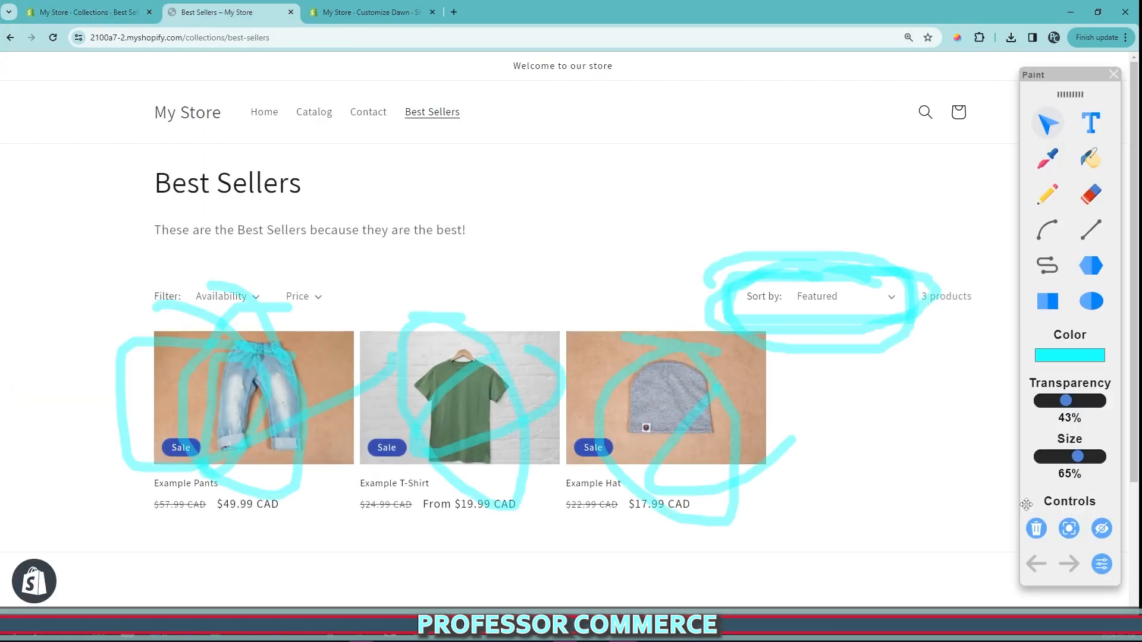
pyautogui.click(1036, 563)
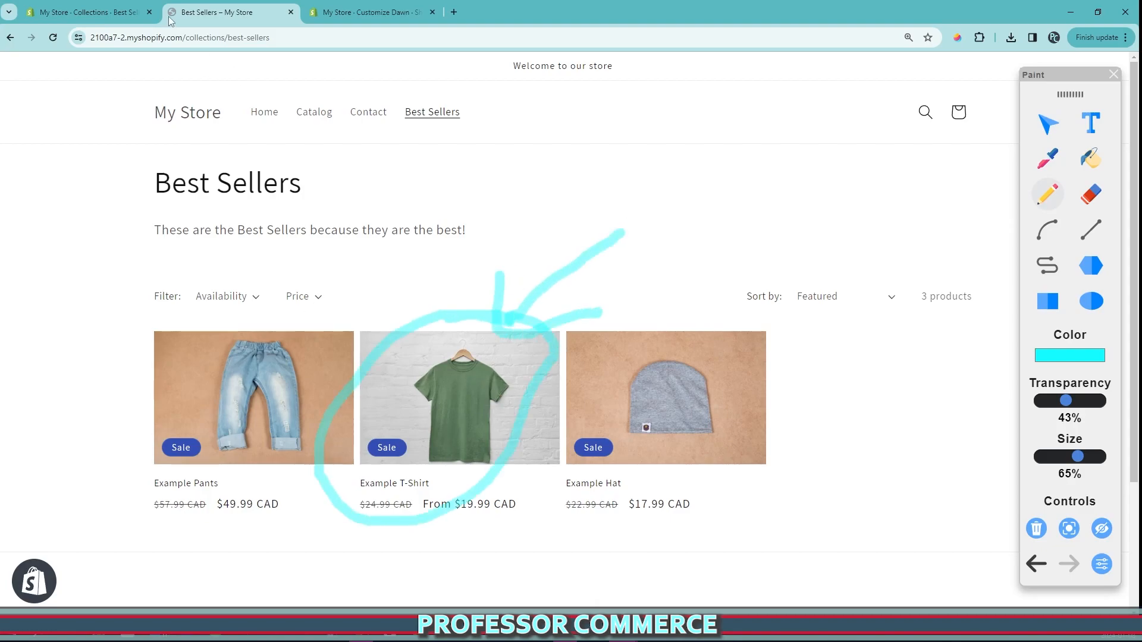
# Drag Example T-Shirt to first place, confirm it leads the storefront Featured list, and return.
pyautogui.click(86, 12)
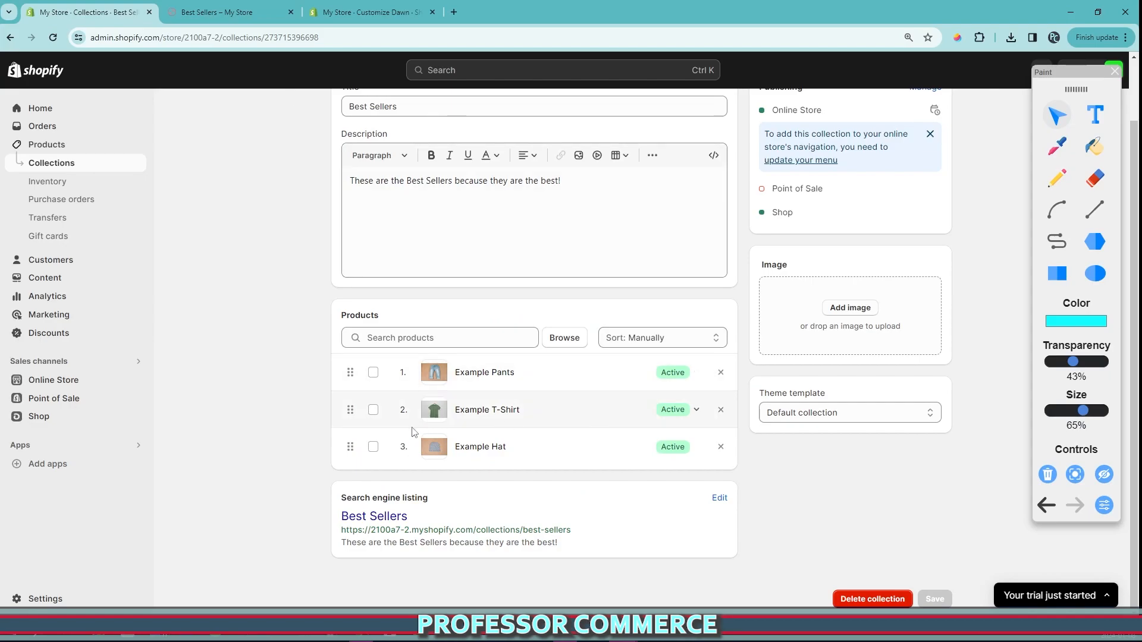
pyautogui.moveTo(350, 409); pyautogui.dragTo(351, 372)
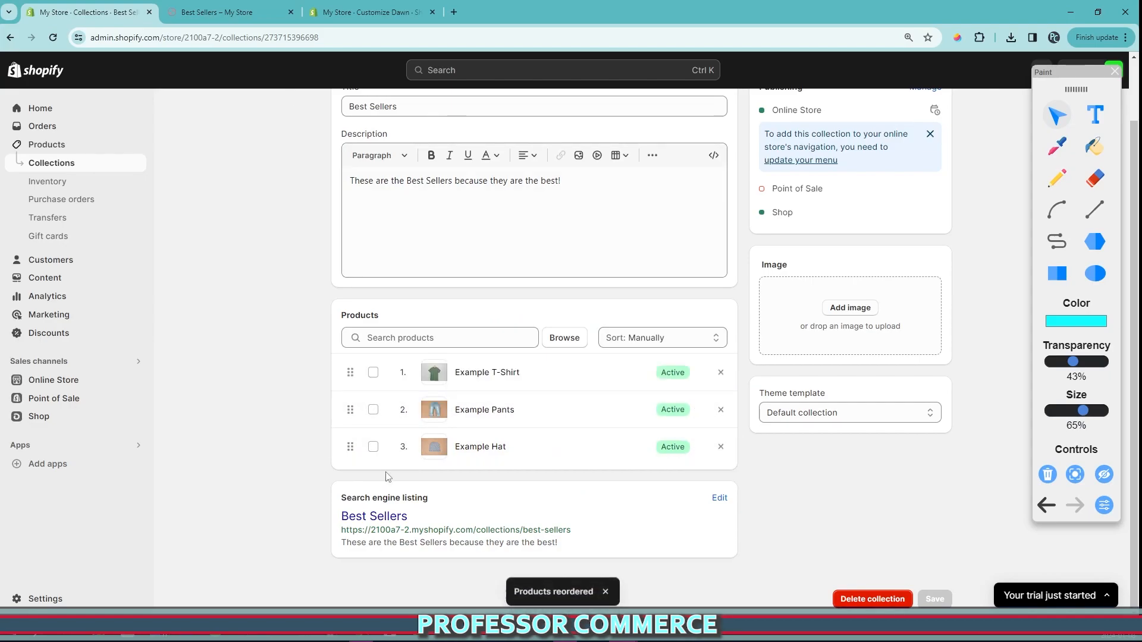
pyautogui.moveTo(368, 12)
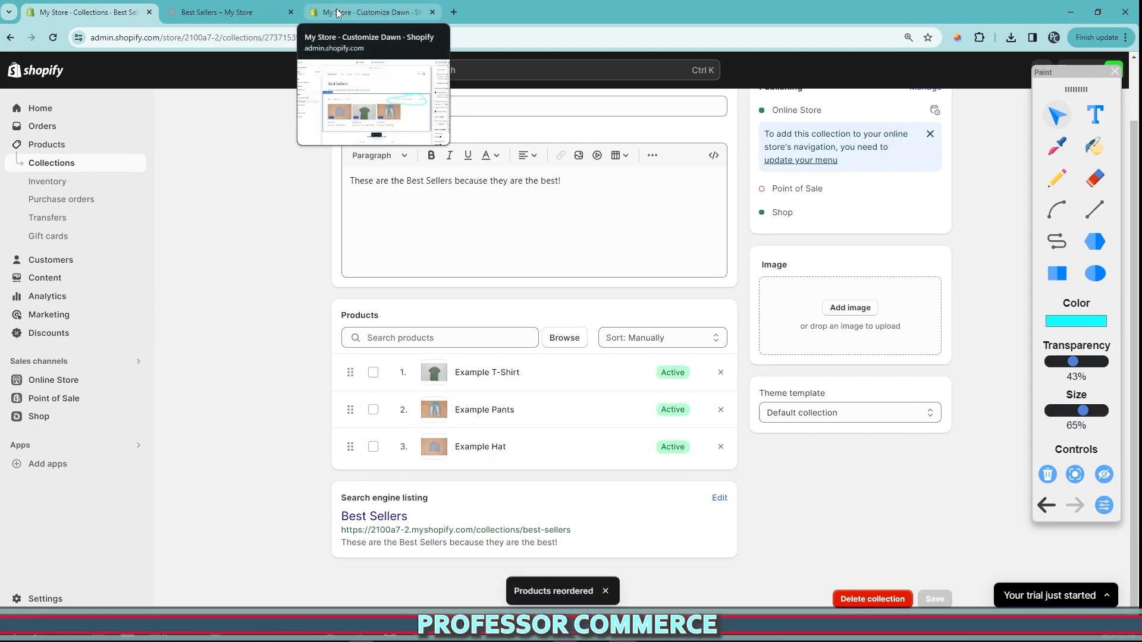
pyautogui.click(226, 13)
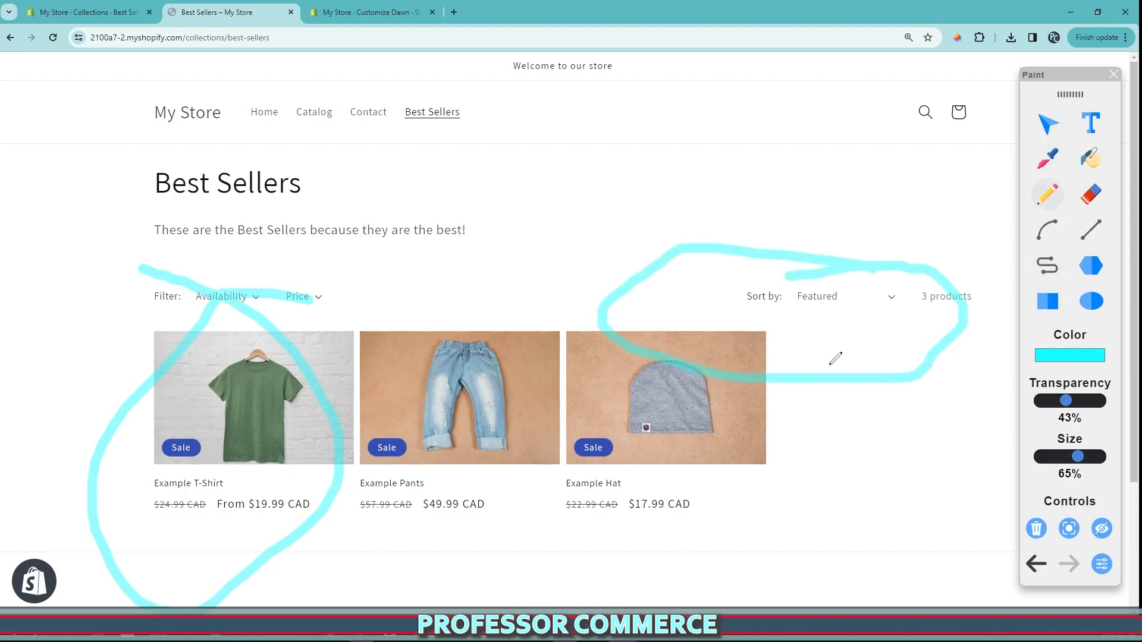
pyautogui.moveTo(920, 362)
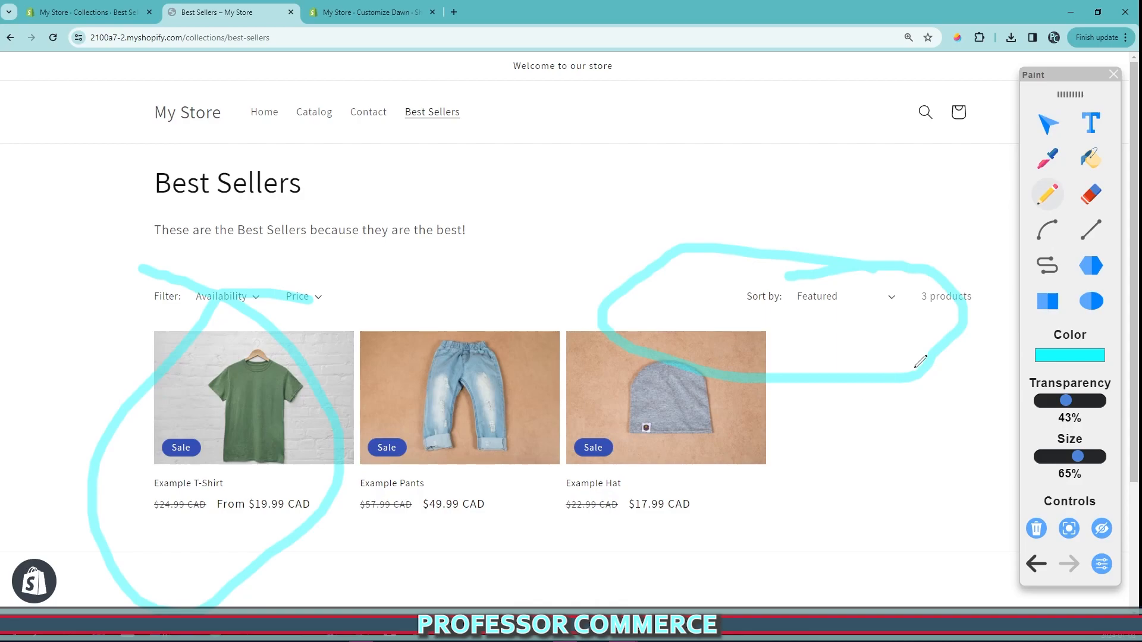
pyautogui.scroll(-3)
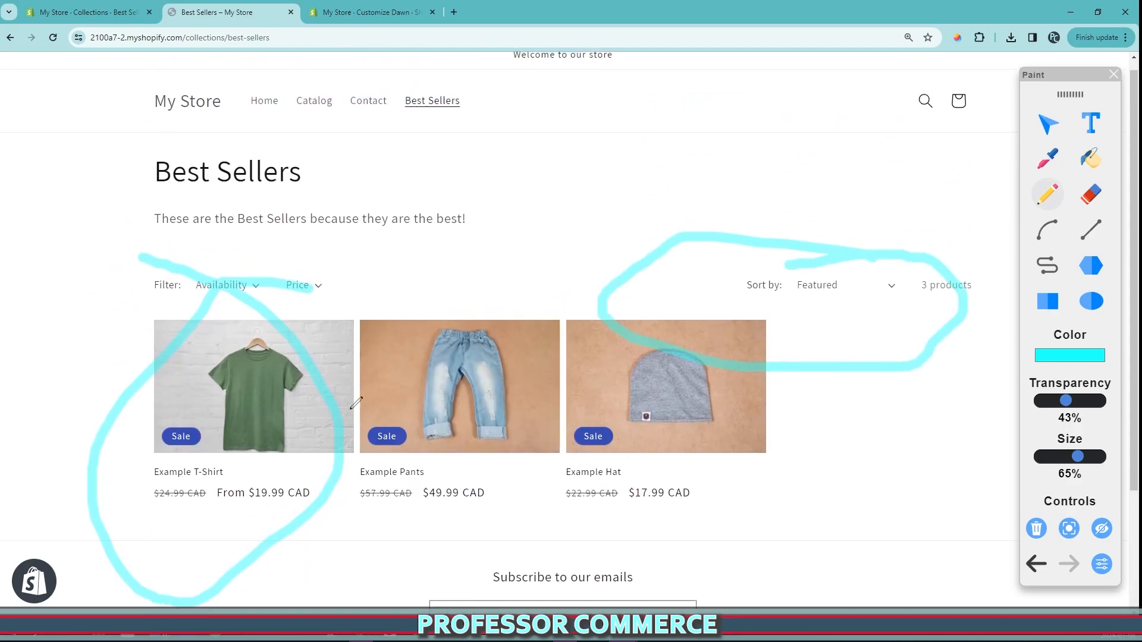
pyautogui.scroll(-3)
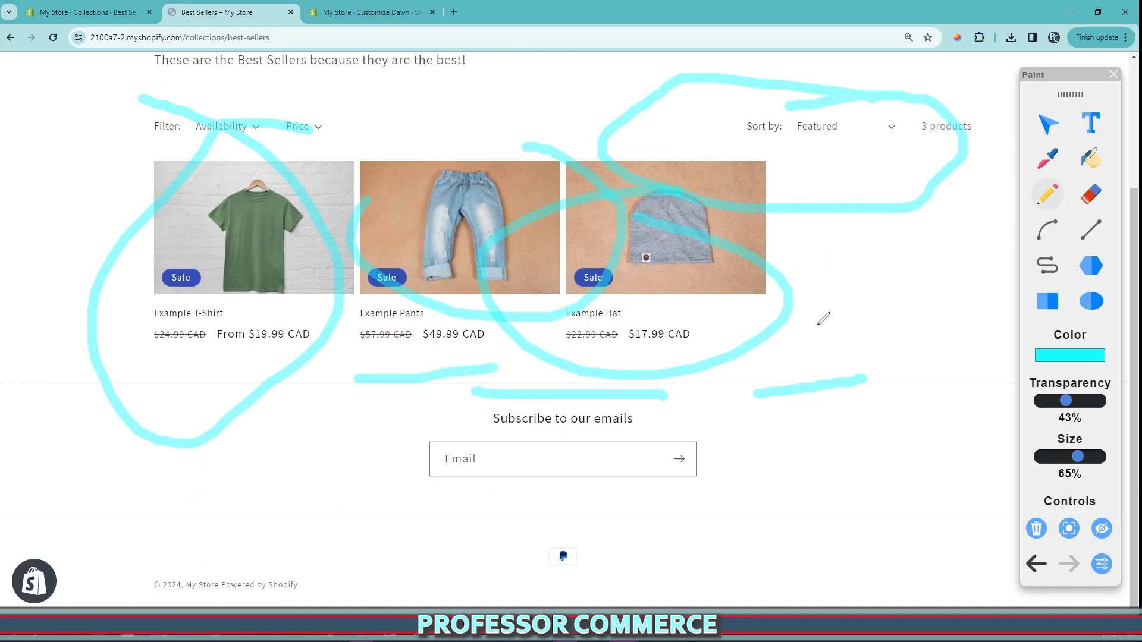
pyautogui.moveTo(834, 422)
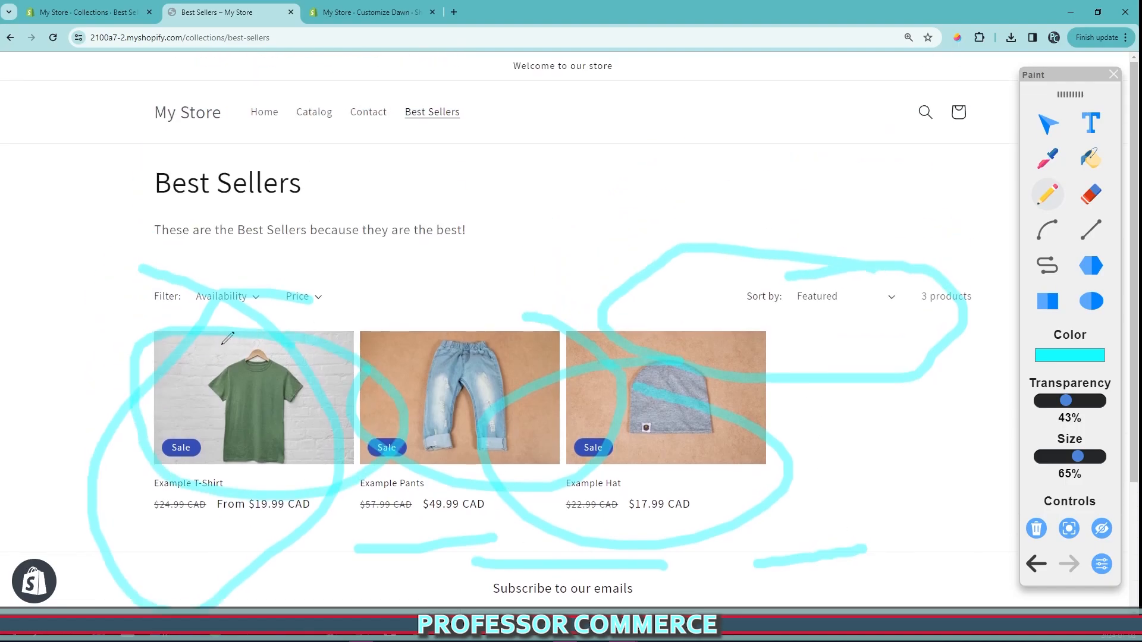
pyautogui.click(84, 13)
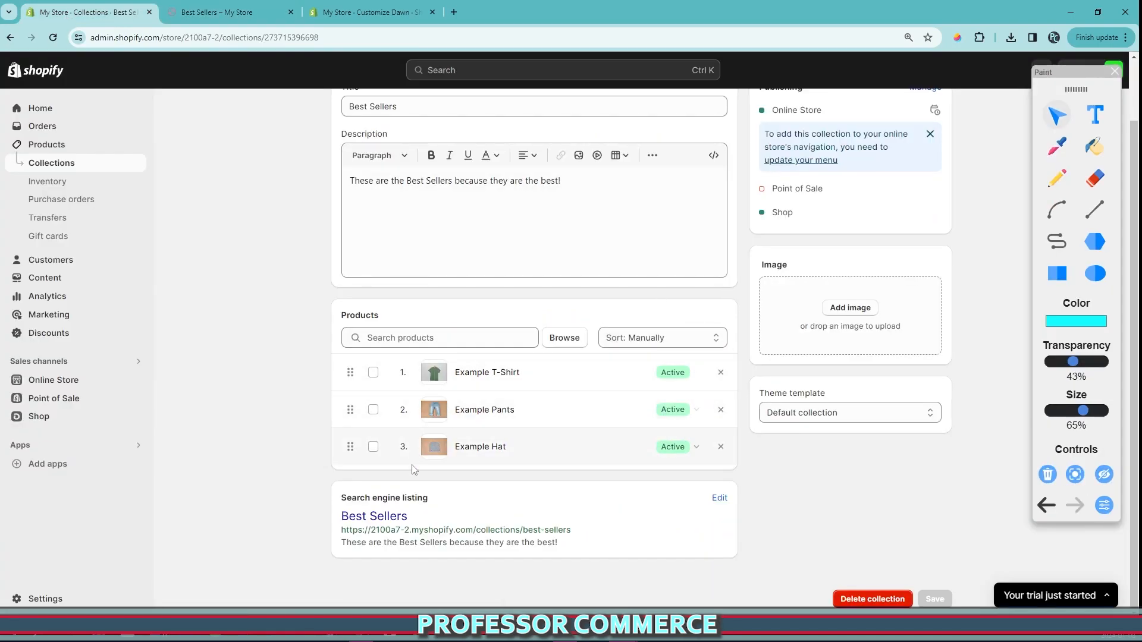
# Change the Best Sellers sort order to Best selling and check the storefront collection page.
pyautogui.click(659, 337)
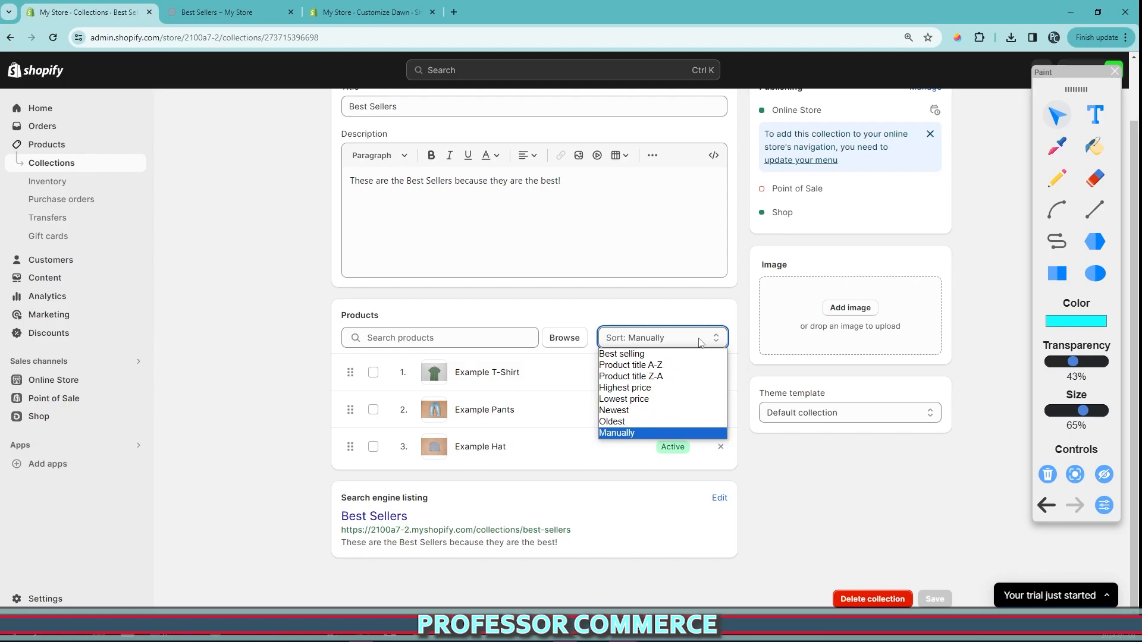
pyautogui.click(621, 353)
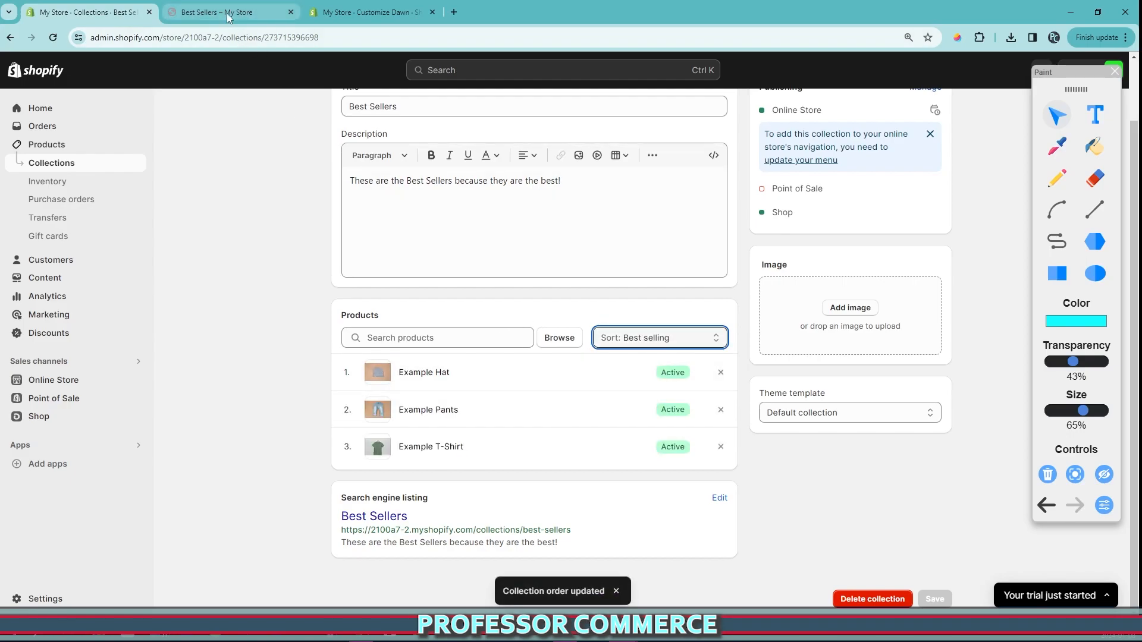
pyautogui.click(231, 12)
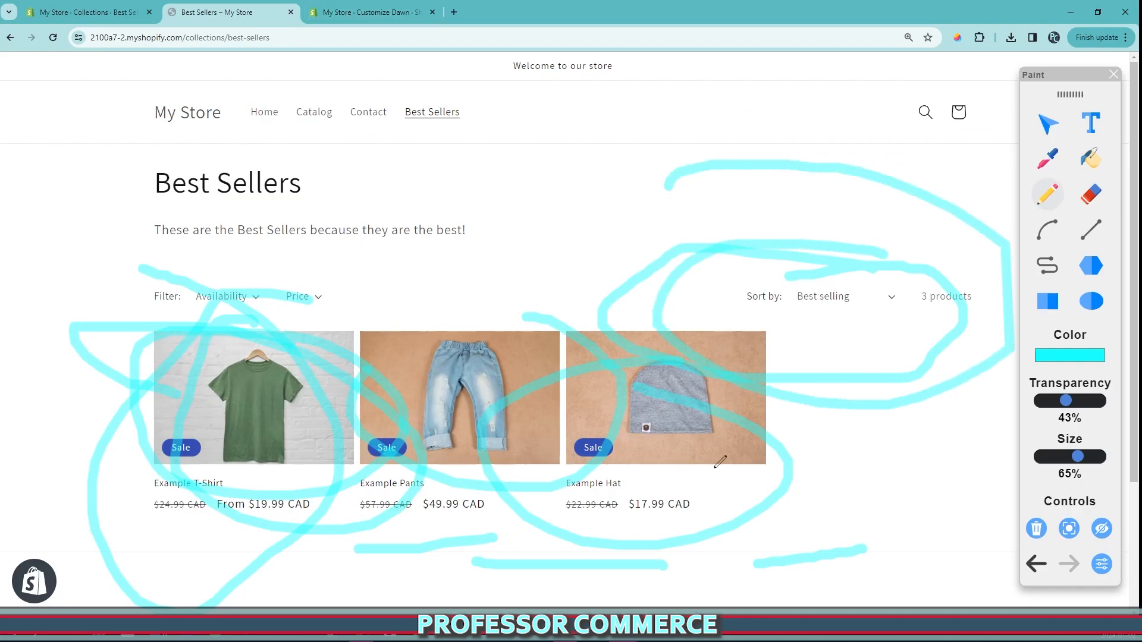
pyautogui.moveTo(653, 466)
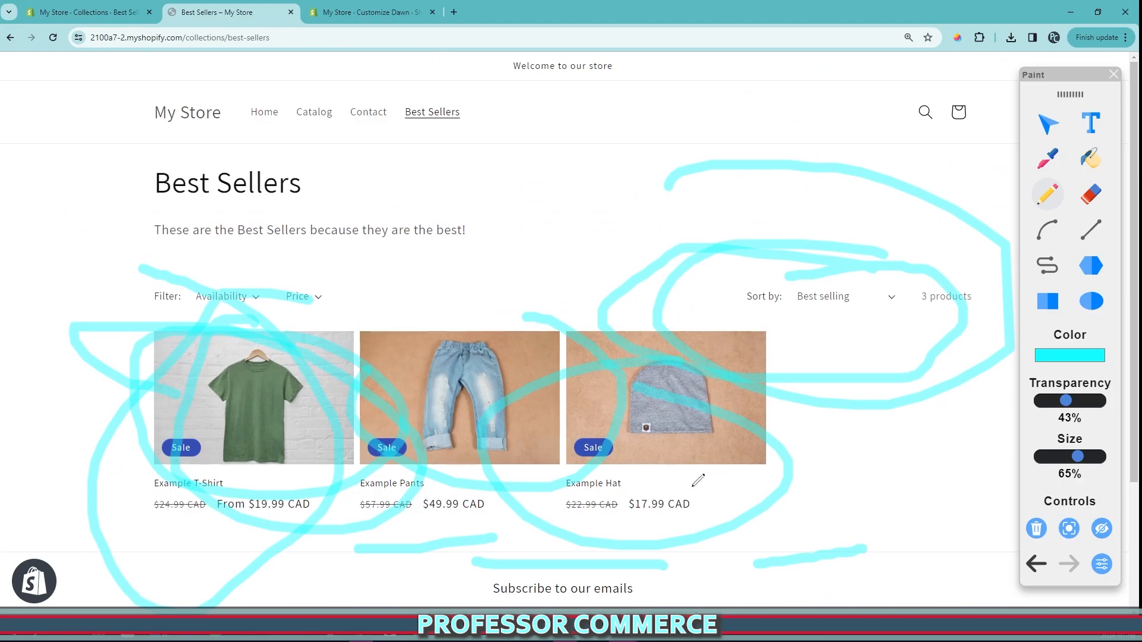
pyautogui.scroll(-3)
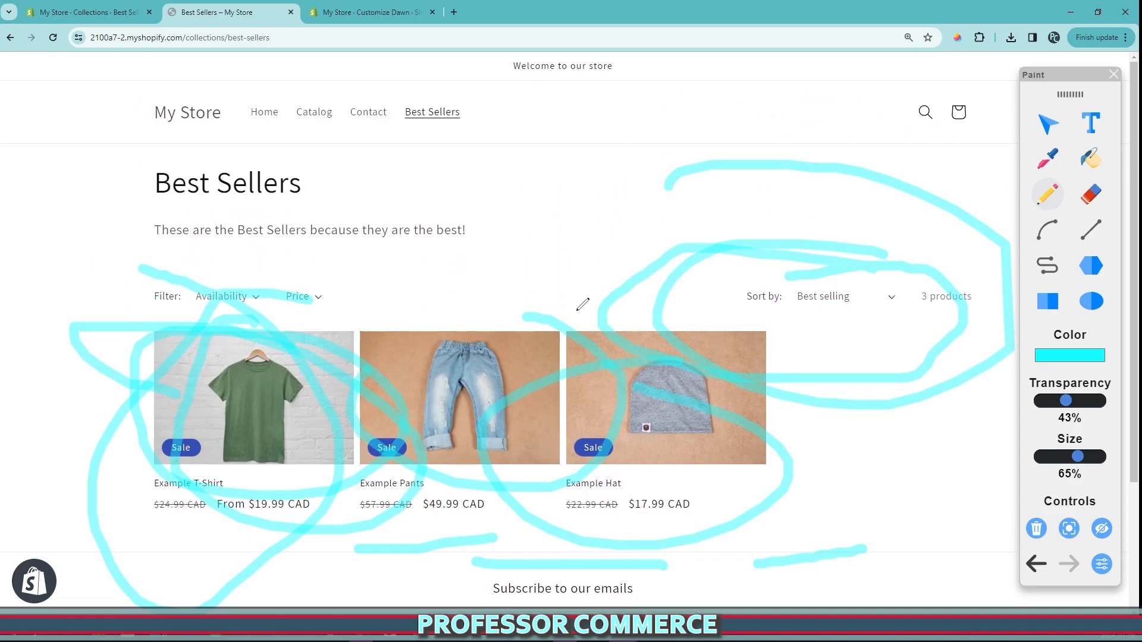
pyautogui.scroll(-3)
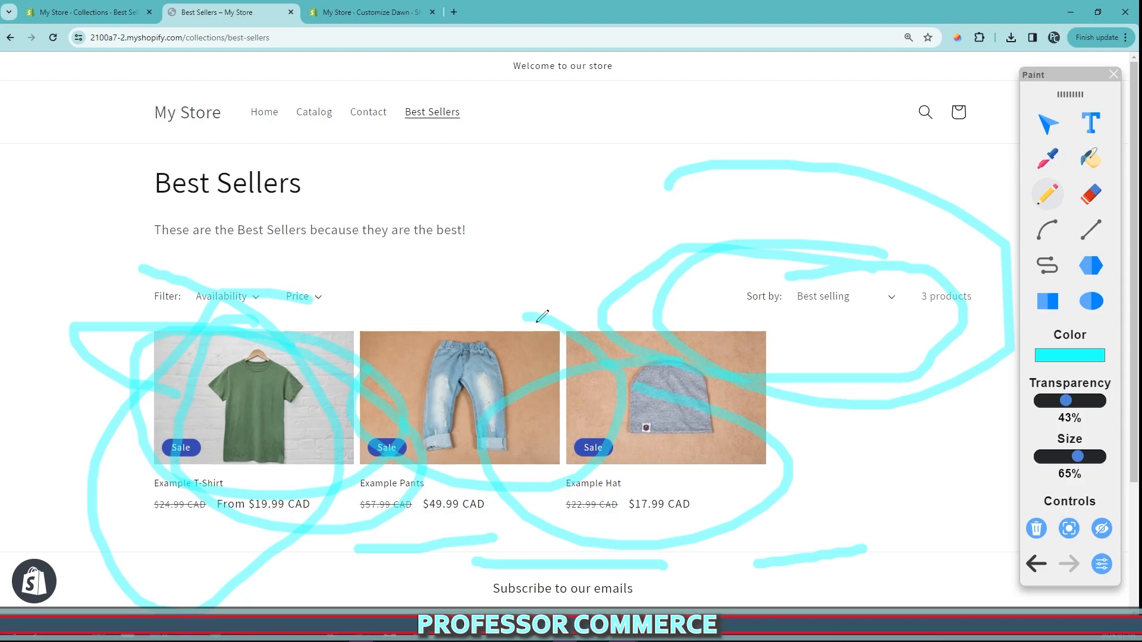
pyautogui.scroll(-3)
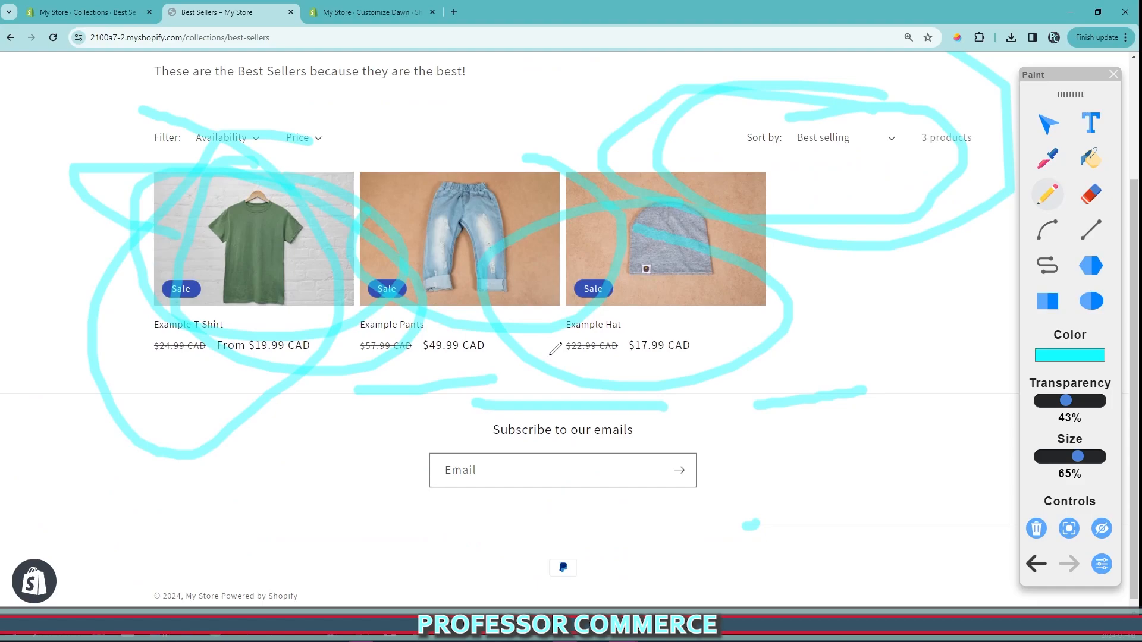